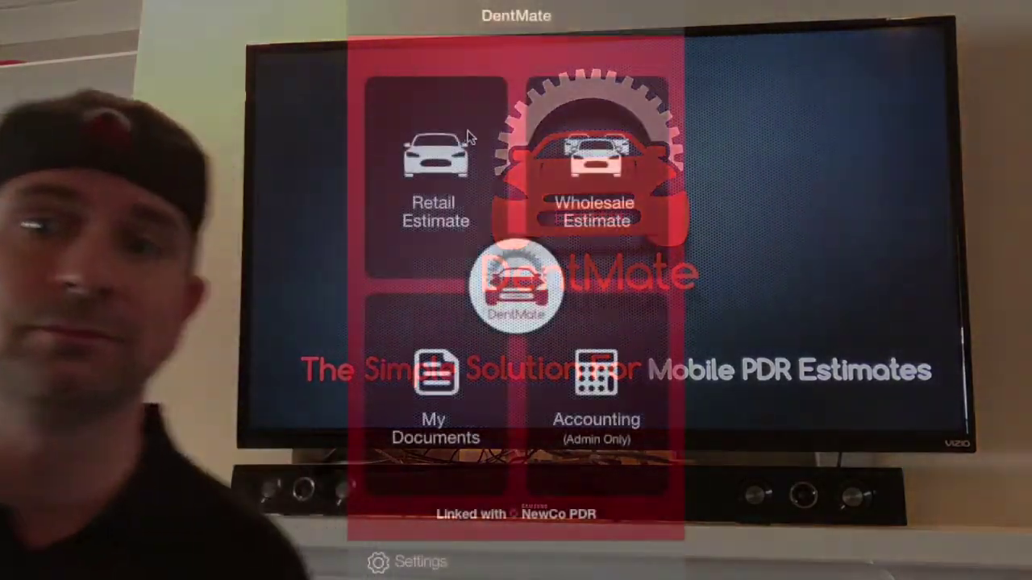
Step: Start a new retail estimate and set the vehicle make to Chevrolet
{"action": "left_click", "coordinate": [432, 169]}
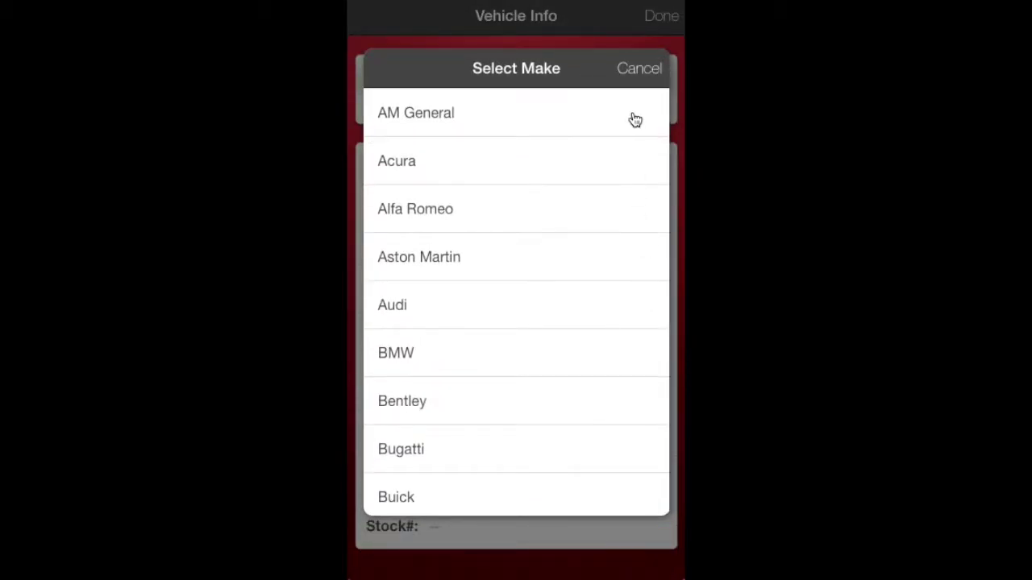
{"action": "scroll", "scroll_direction": "down", "scroll_amount": 3}
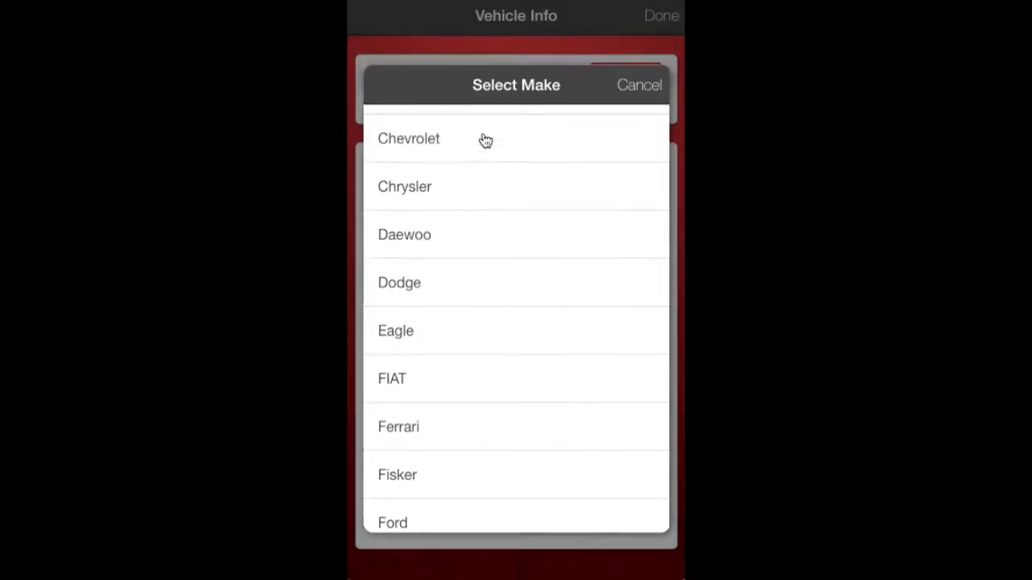
{"action": "left_click", "coordinate": [409, 139]}
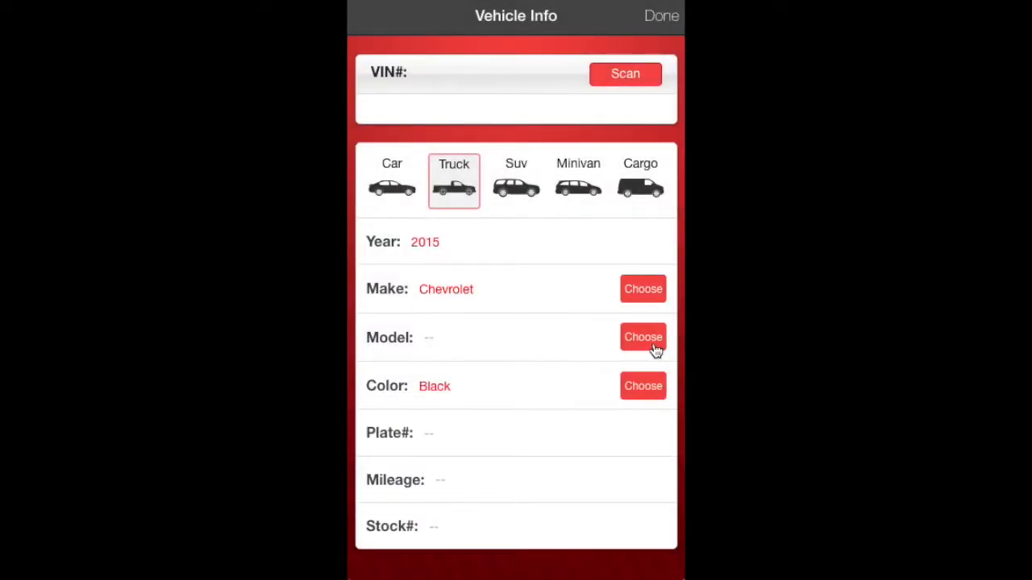
Step: Set the model to Silverado 1500 Classic and the colour to Black
{"action": "left_click", "coordinate": [642, 337]}
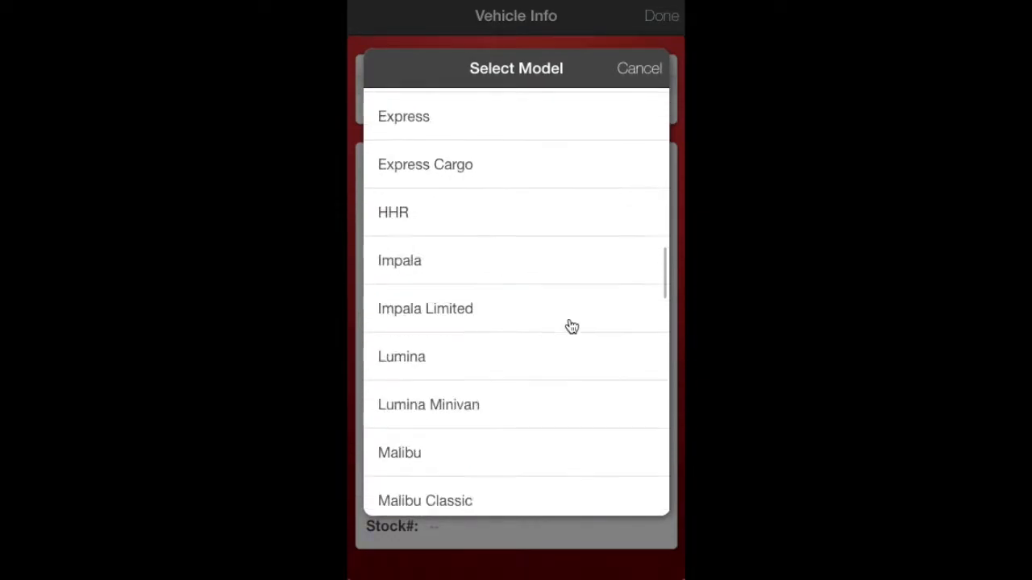
{"action": "scroll", "scroll_direction": "down", "scroll_amount": 3}
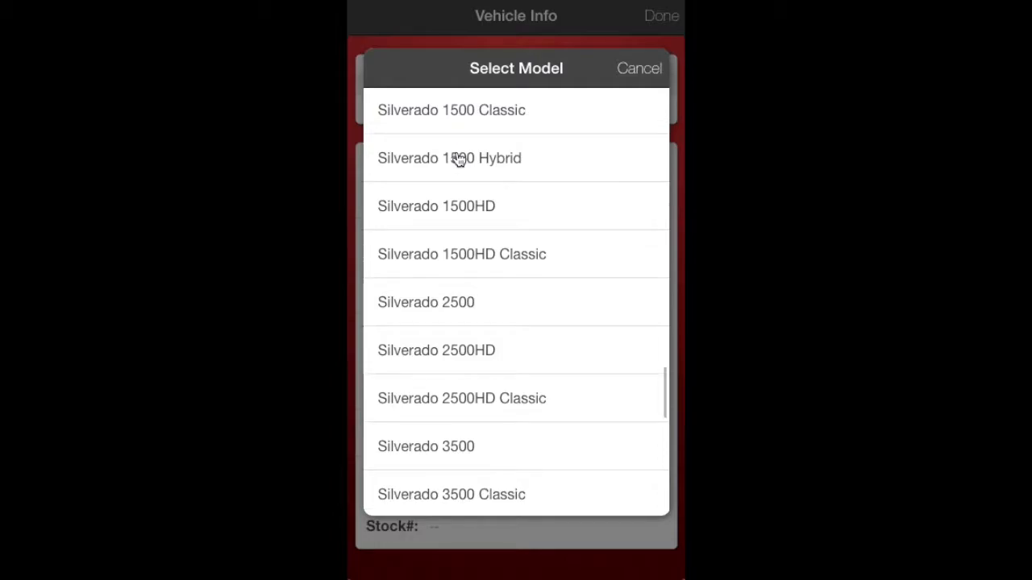
{"action": "scroll", "scroll_direction": "down", "scroll_amount": 3}
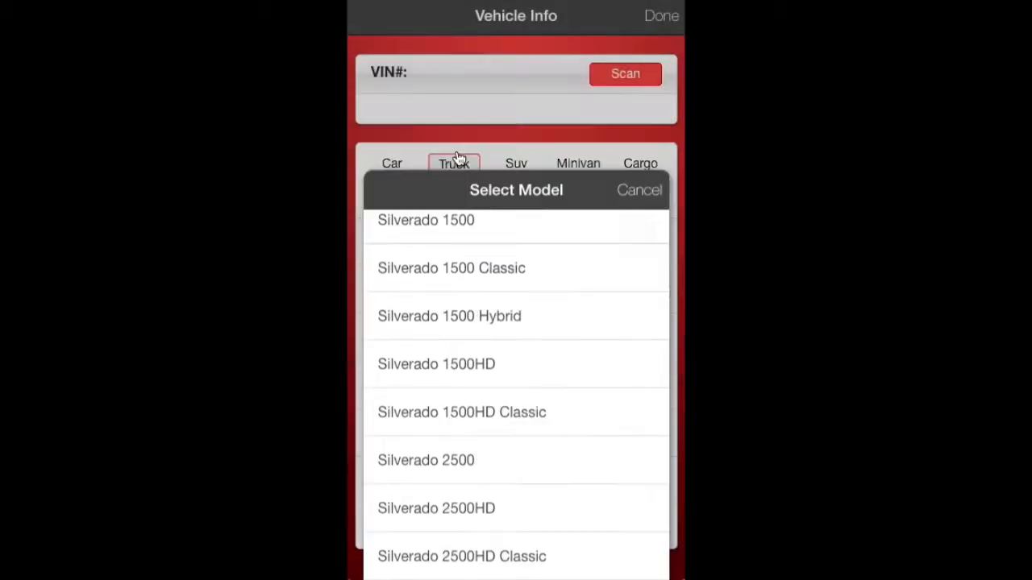
{"action": "left_click", "coordinate": [451, 268]}
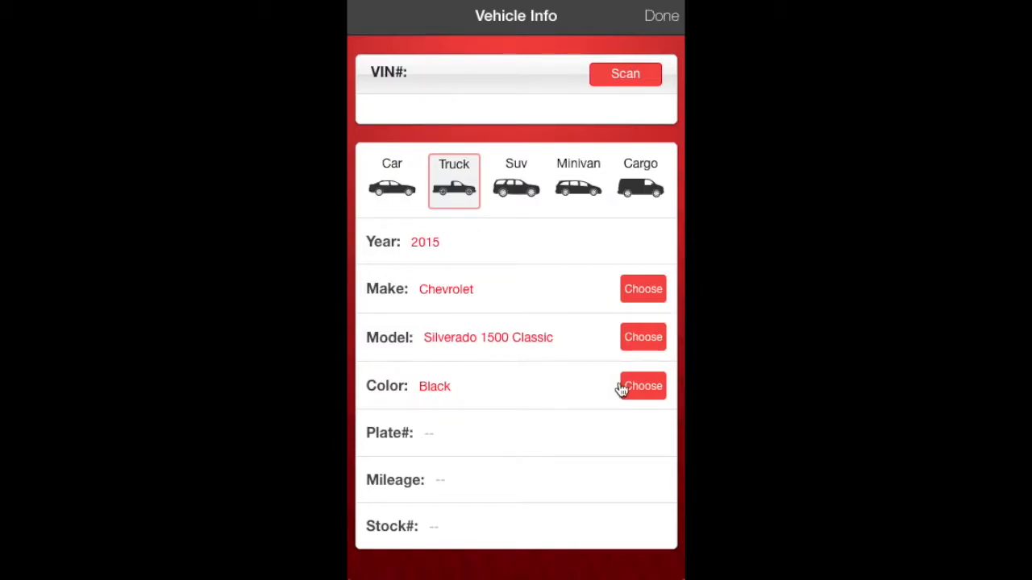
{"action": "left_click", "coordinate": [641, 385]}
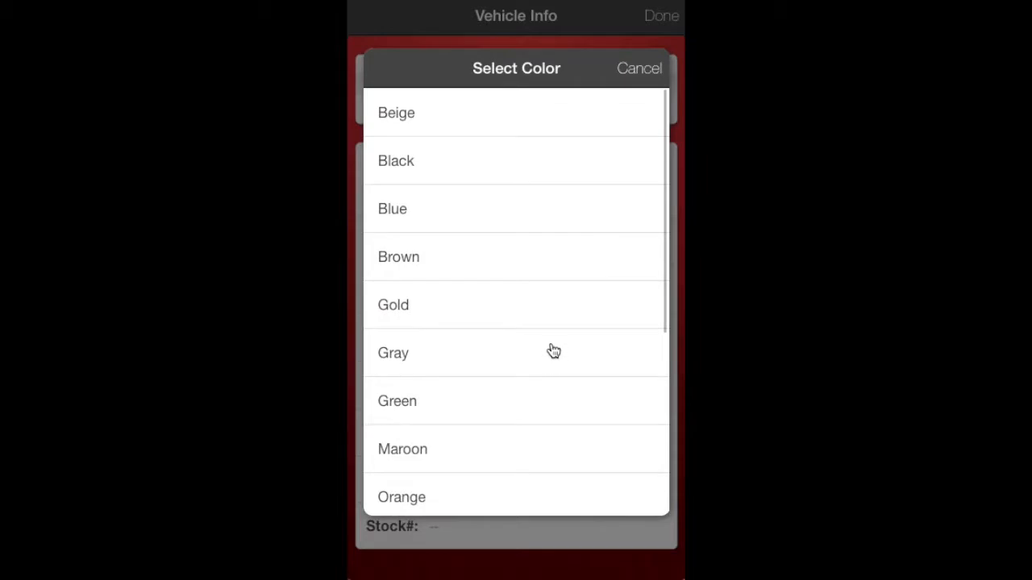
{"action": "left_click", "coordinate": [396, 161]}
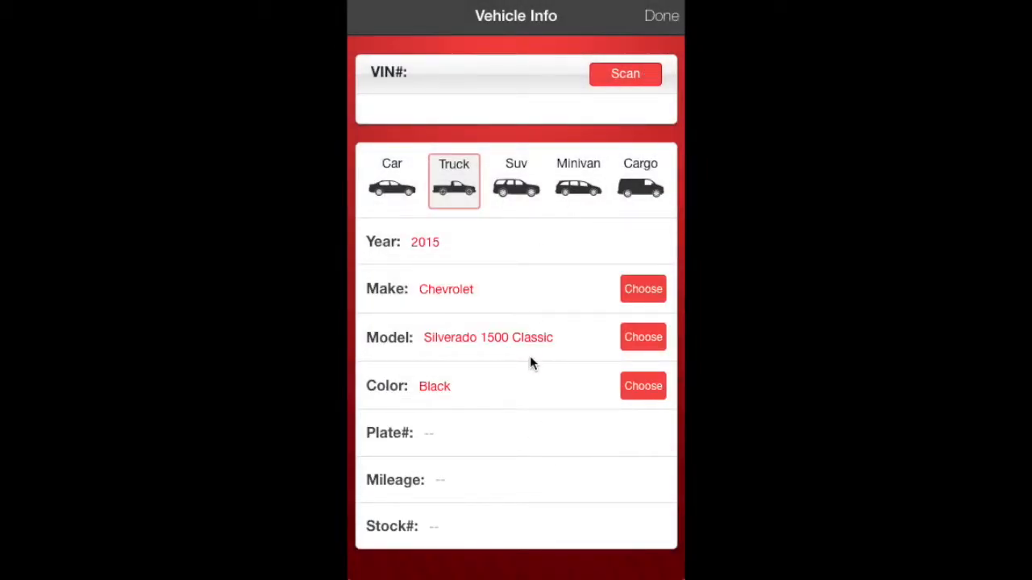
{"action": "mouse_move", "coordinate": [674, 57]}
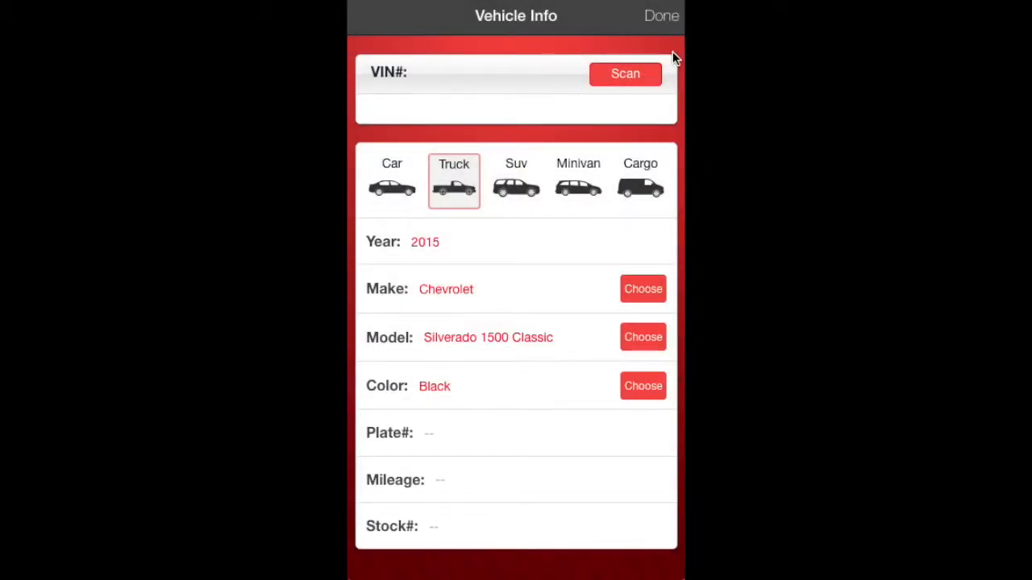
{"action": "mouse_move", "coordinate": [614, 100]}
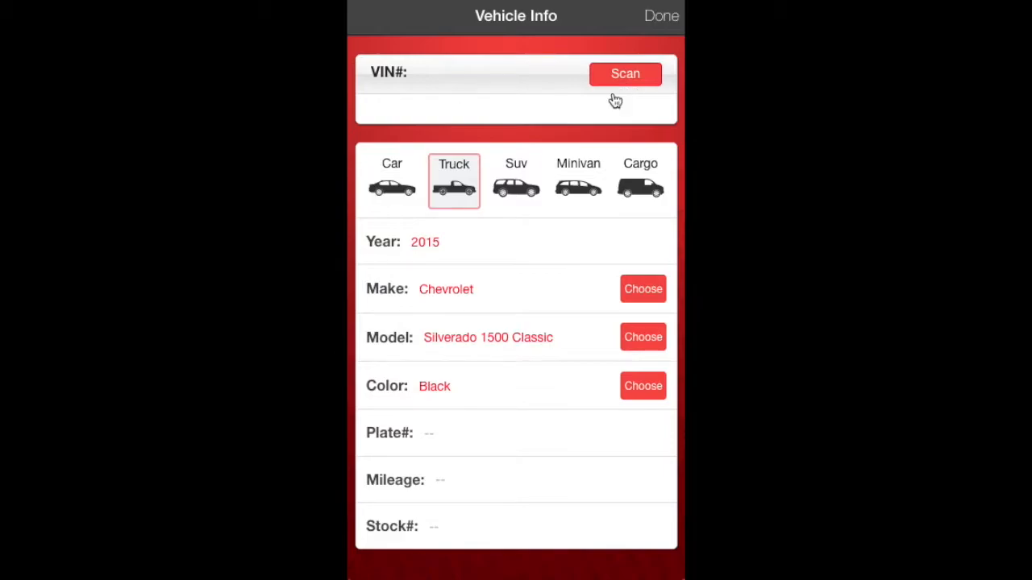
{"action": "mouse_move", "coordinate": [652, 26]}
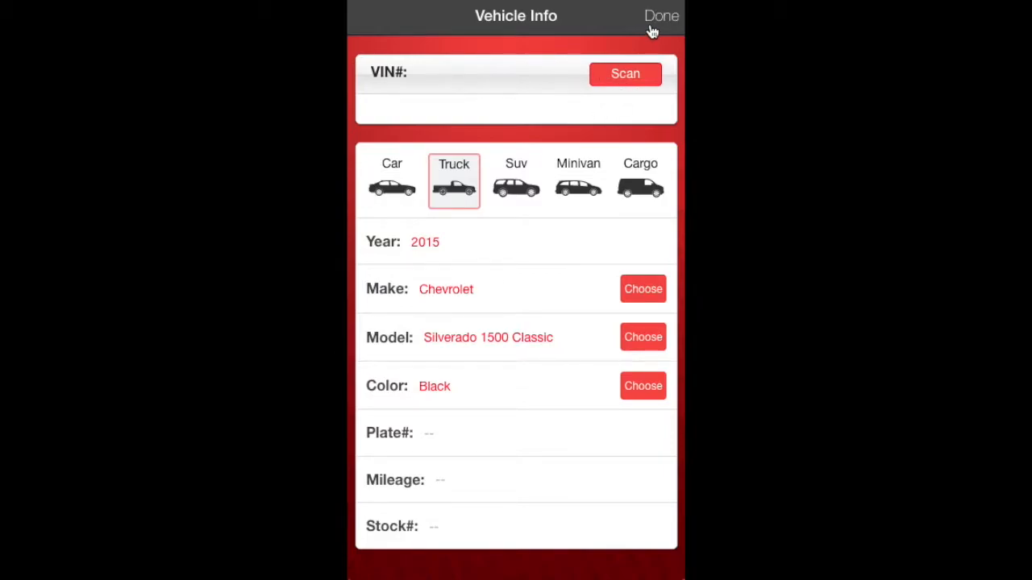
Step: Set the customer to Joe Blow Body Shop from saved contacts and add its email
{"action": "left_click", "coordinate": [664, 16]}
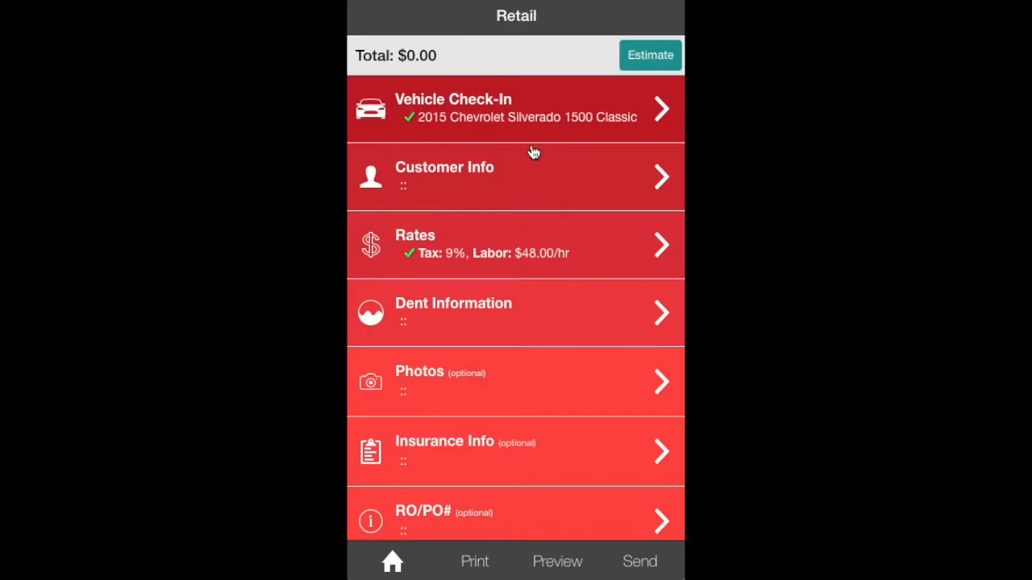
{"action": "left_click", "coordinate": [516, 176]}
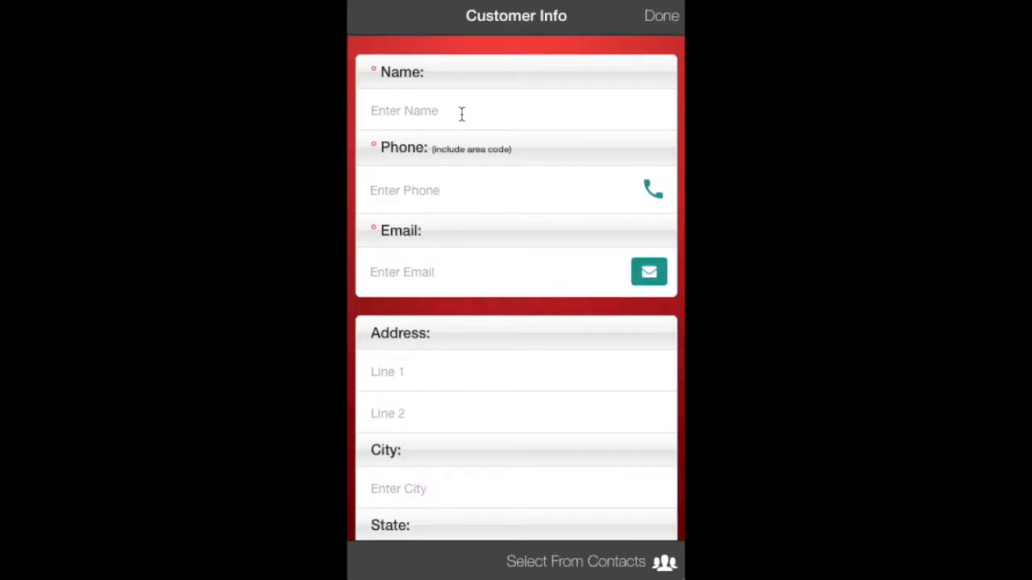
{"action": "mouse_move", "coordinate": [461, 327]}
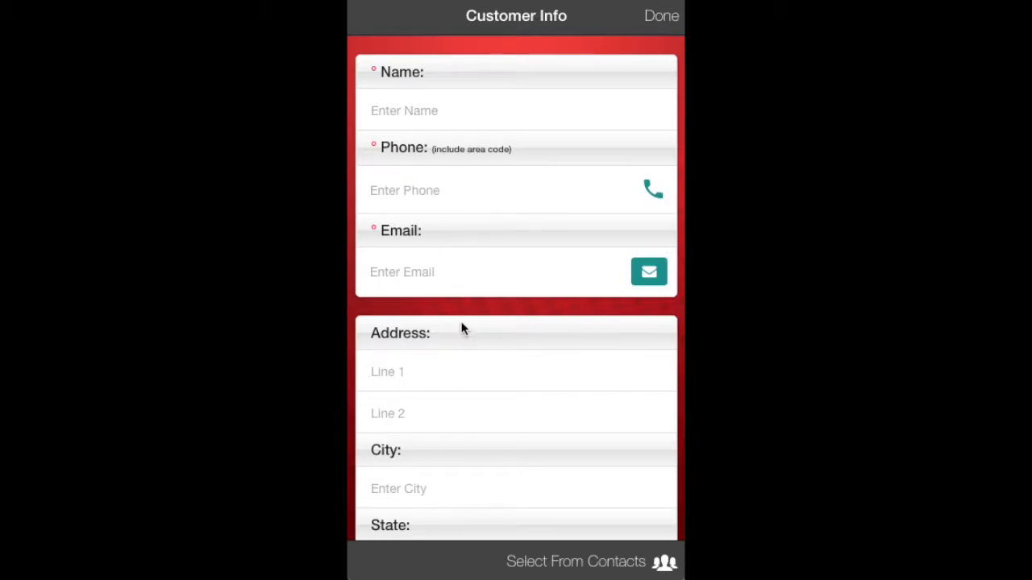
{"action": "left_click", "coordinate": [575, 561]}
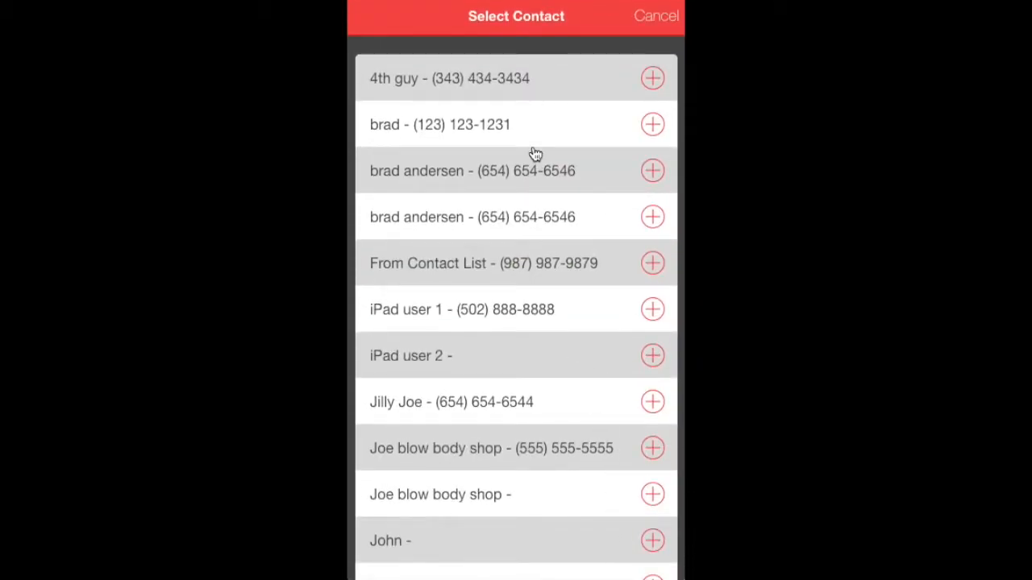
{"action": "scroll", "scroll_direction": "down", "scroll_amount": 3}
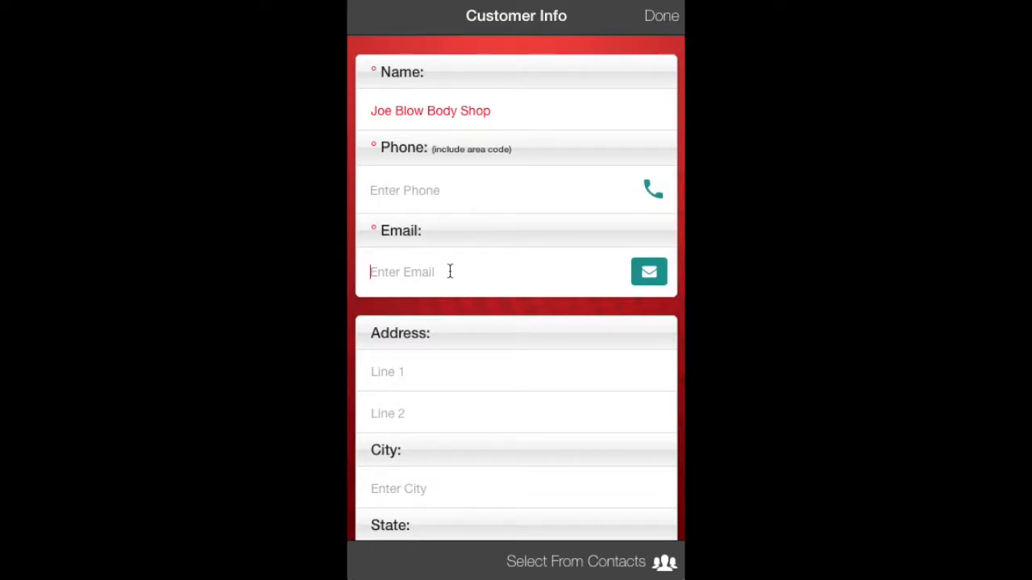
{"action": "type", "text": "Joe"}
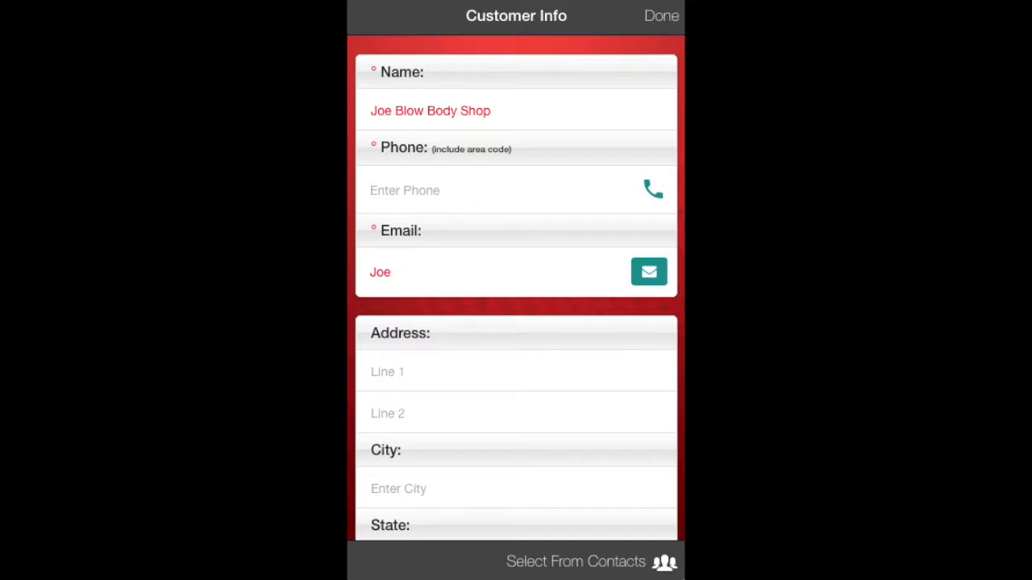
{"action": "left_click", "coordinate": [397, 271]}
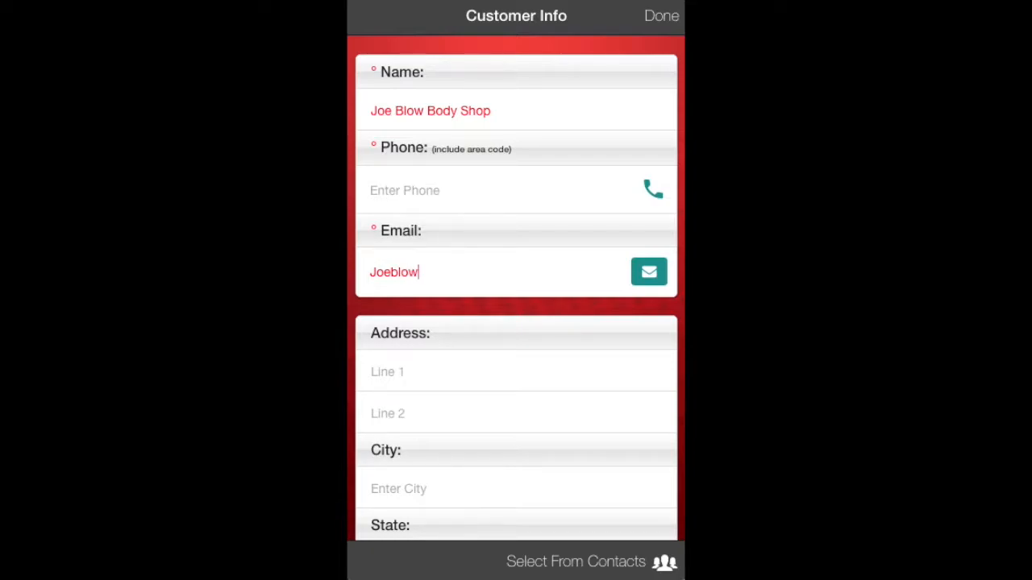
{"action": "type", "text": ".com"}
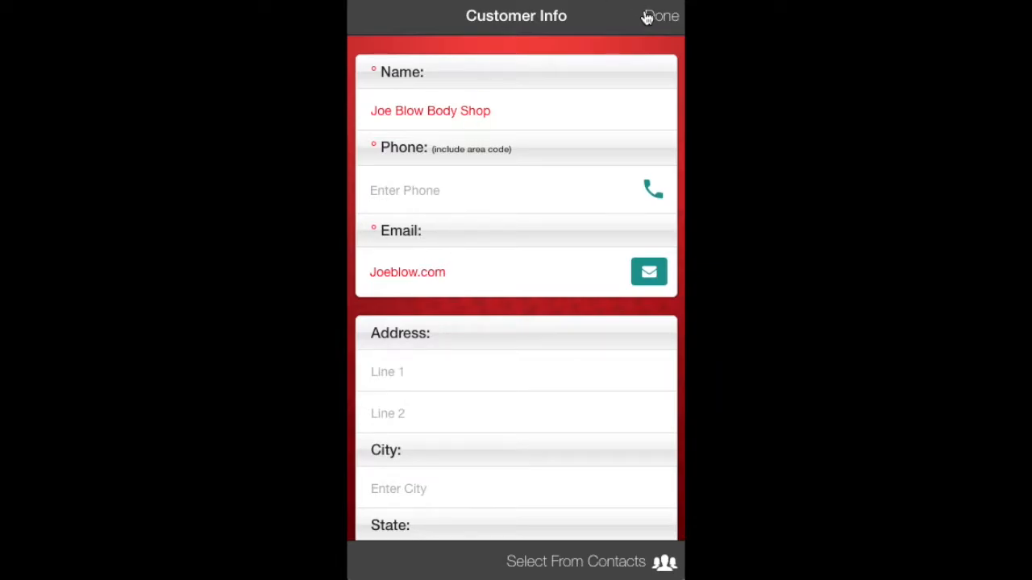
{"action": "left_click", "coordinate": [661, 16]}
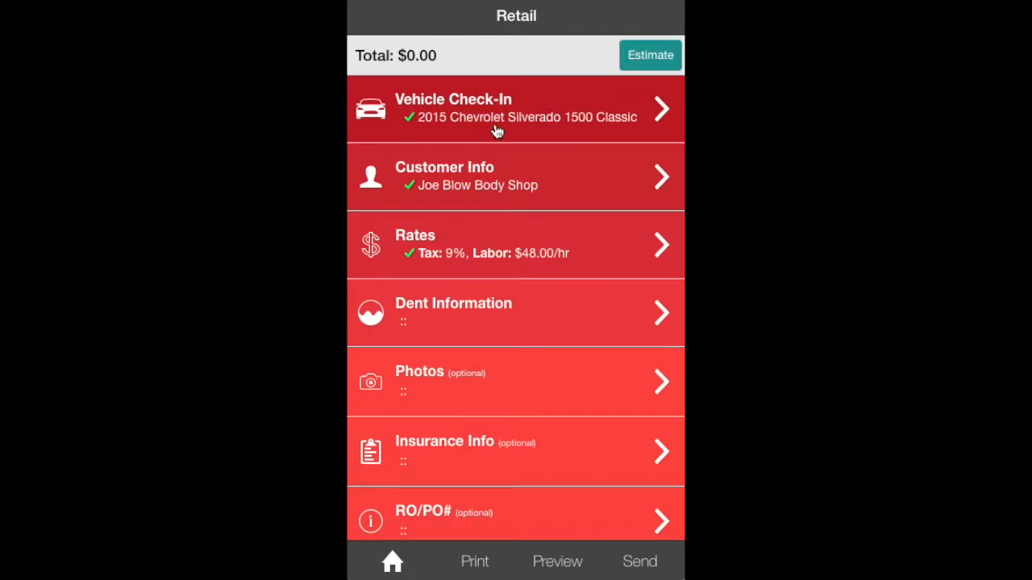
Step: Choose a hail pricing matrix for the estimate in the Rates settings
{"action": "left_click", "coordinate": [516, 245]}
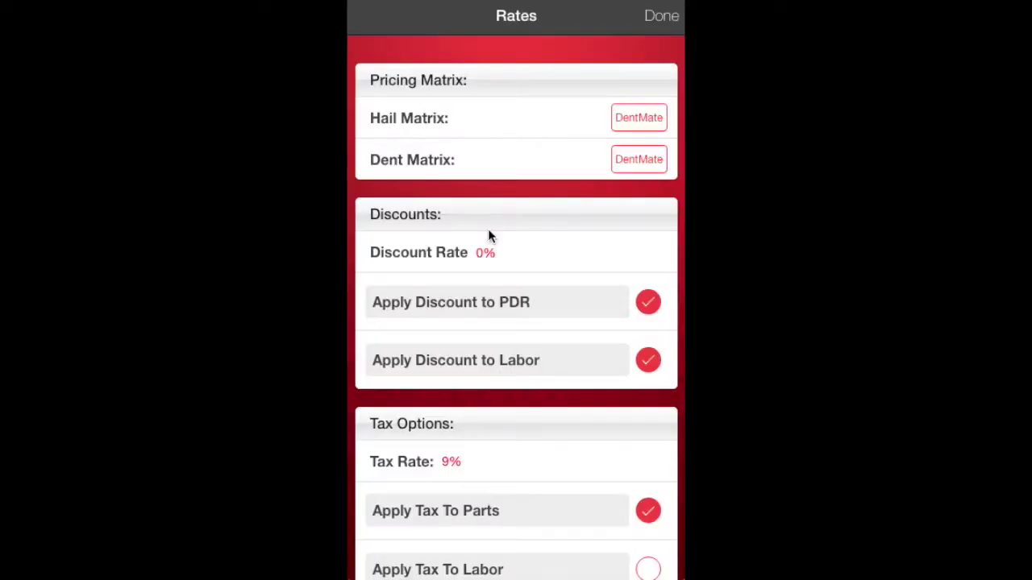
{"action": "mouse_move", "coordinate": [477, 135]}
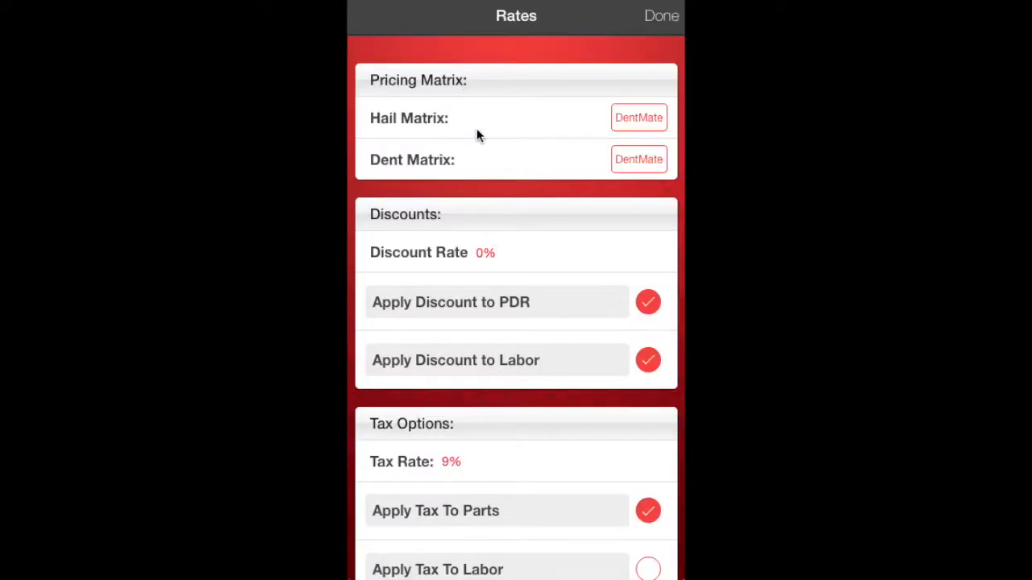
{"action": "left_click", "coordinate": [638, 116]}
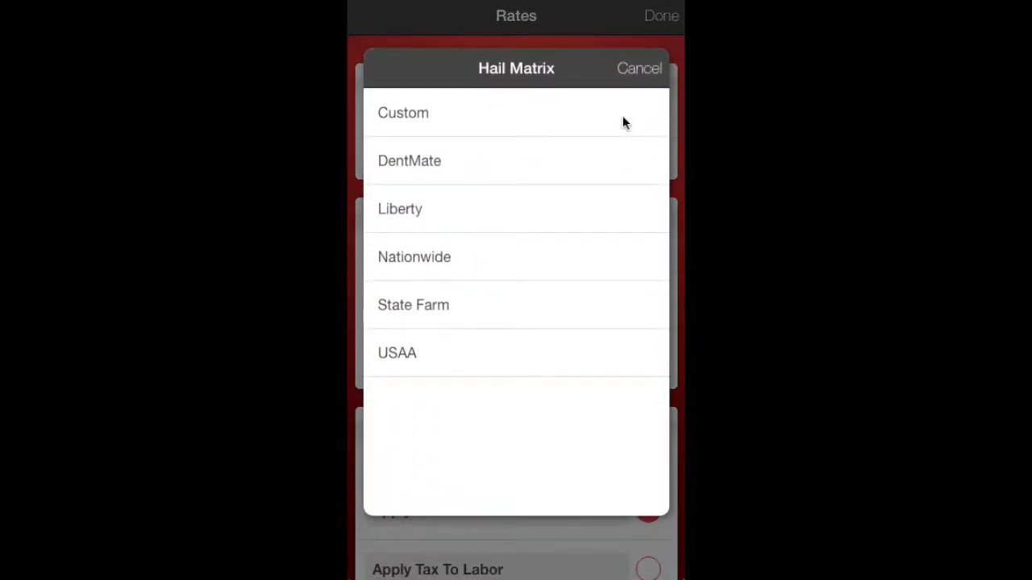
{"action": "mouse_move", "coordinate": [470, 166]}
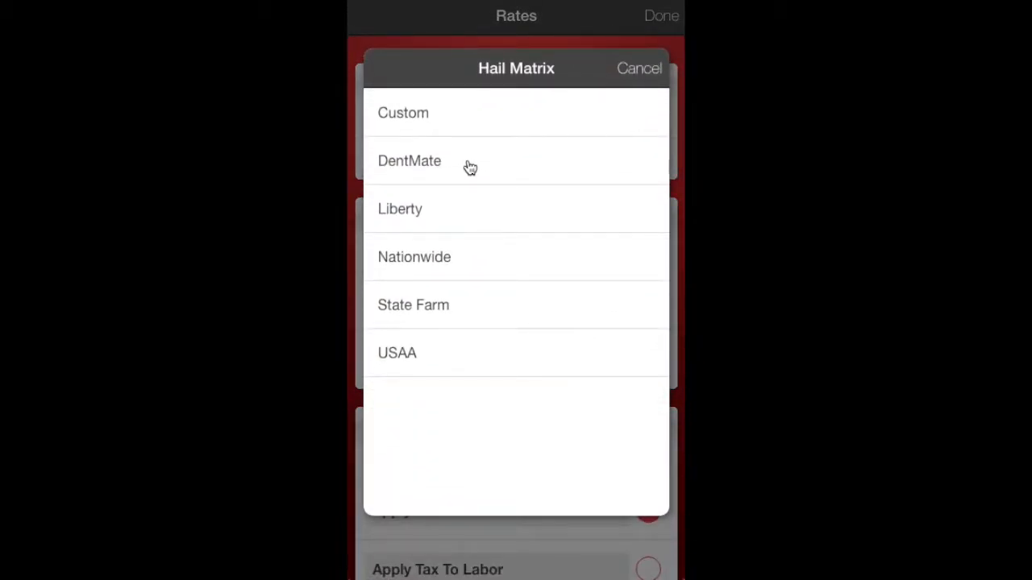
{"action": "mouse_move", "coordinate": [478, 211]}
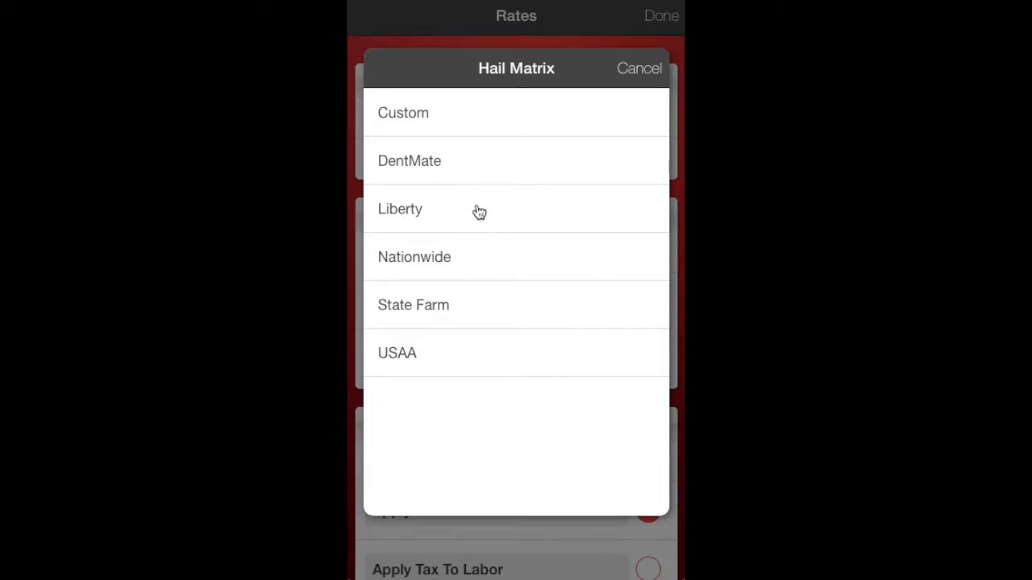
{"action": "mouse_move", "coordinate": [494, 364]}
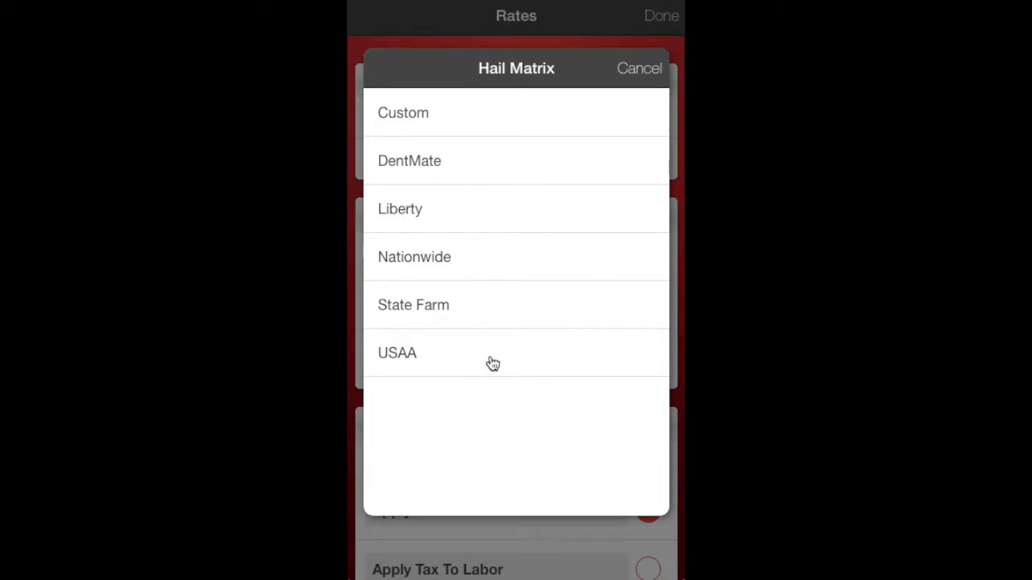
{"action": "left_click", "coordinate": [409, 161]}
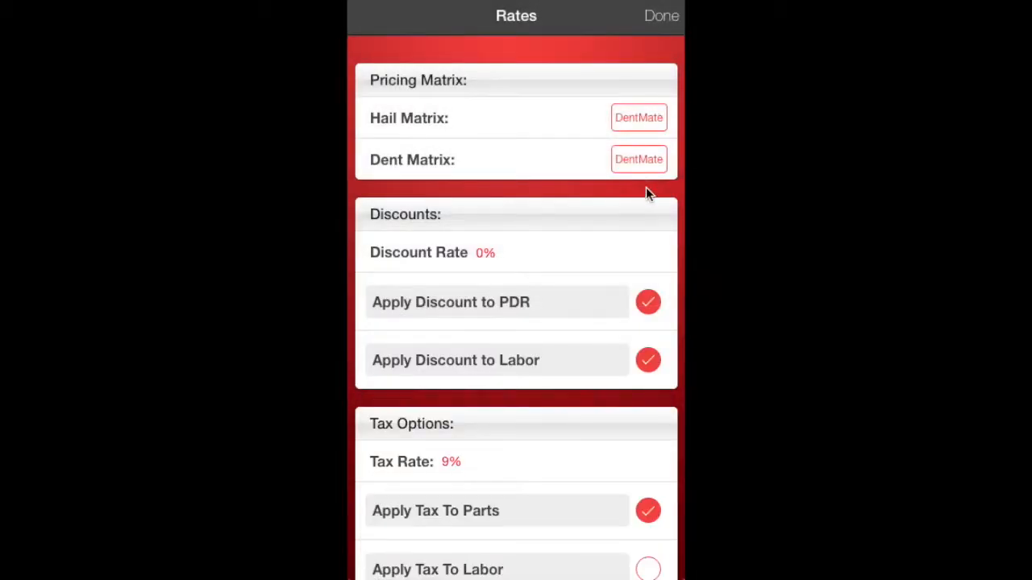
{"action": "mouse_move", "coordinate": [596, 199]}
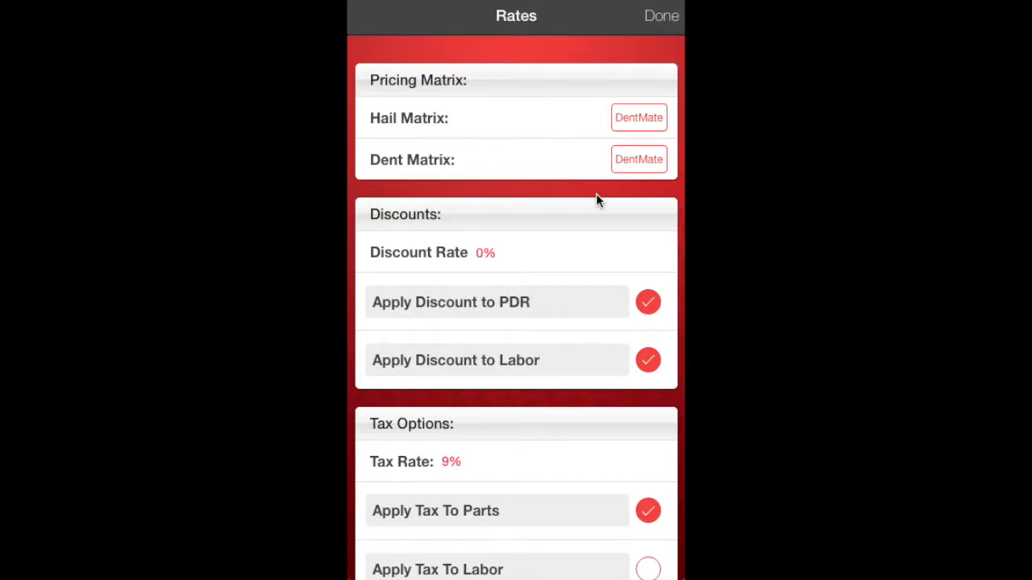
{"action": "mouse_move", "coordinate": [472, 276]}
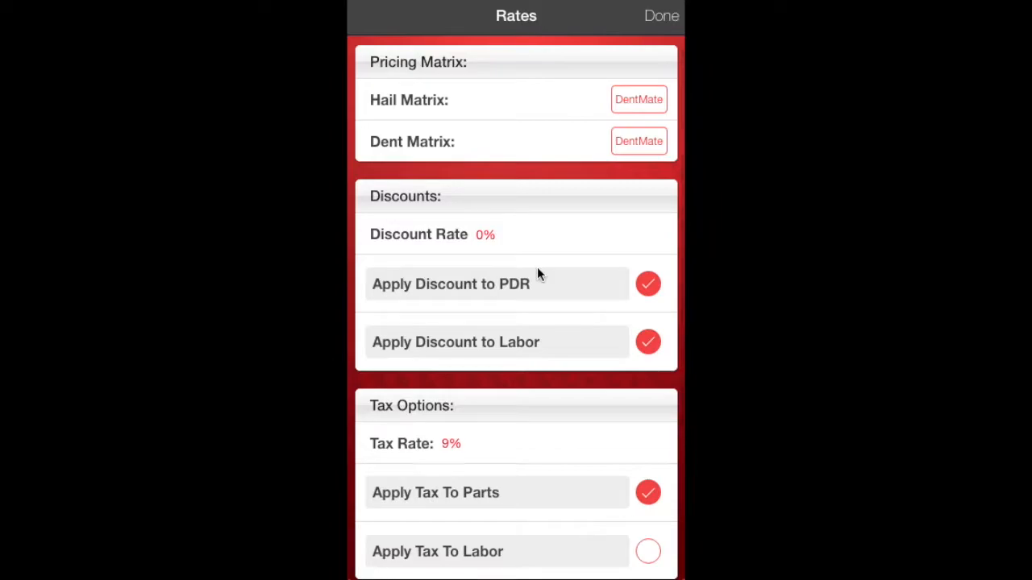
{"action": "scroll", "scroll_direction": "down", "scroll_amount": 3}
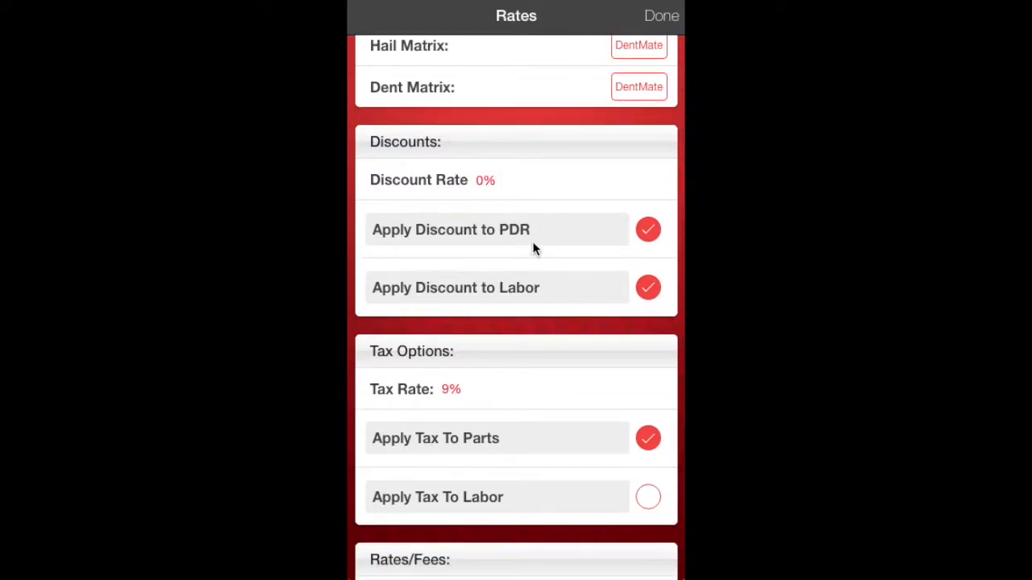
{"action": "scroll", "scroll_direction": "down", "scroll_amount": 3}
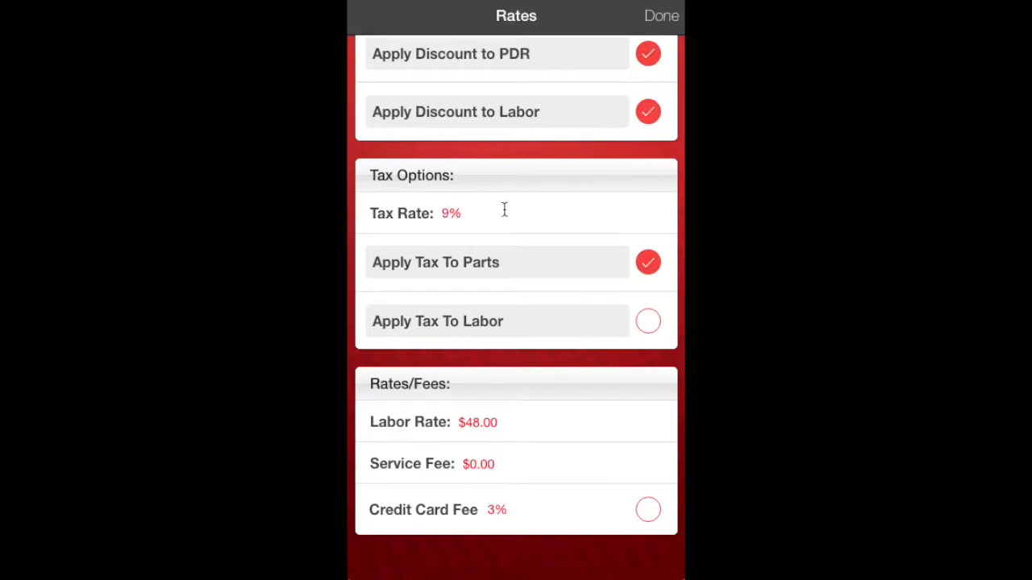
{"action": "mouse_move", "coordinate": [509, 258]}
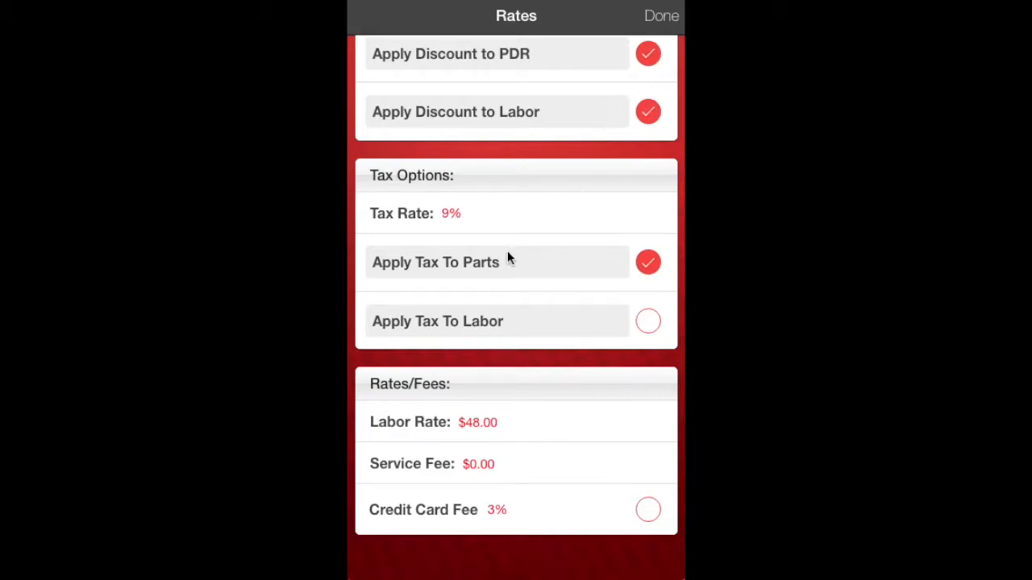
{"action": "mouse_move", "coordinate": [548, 356]}
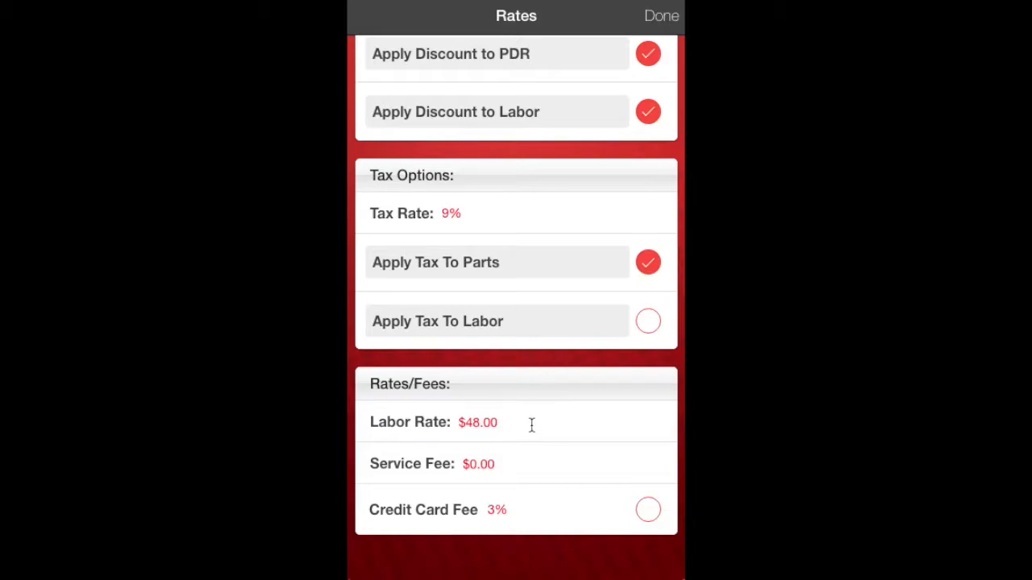
Step: Set the labor rate to $50.00 per hour and return to the estimate overview
{"action": "left_click", "coordinate": [477, 422]}
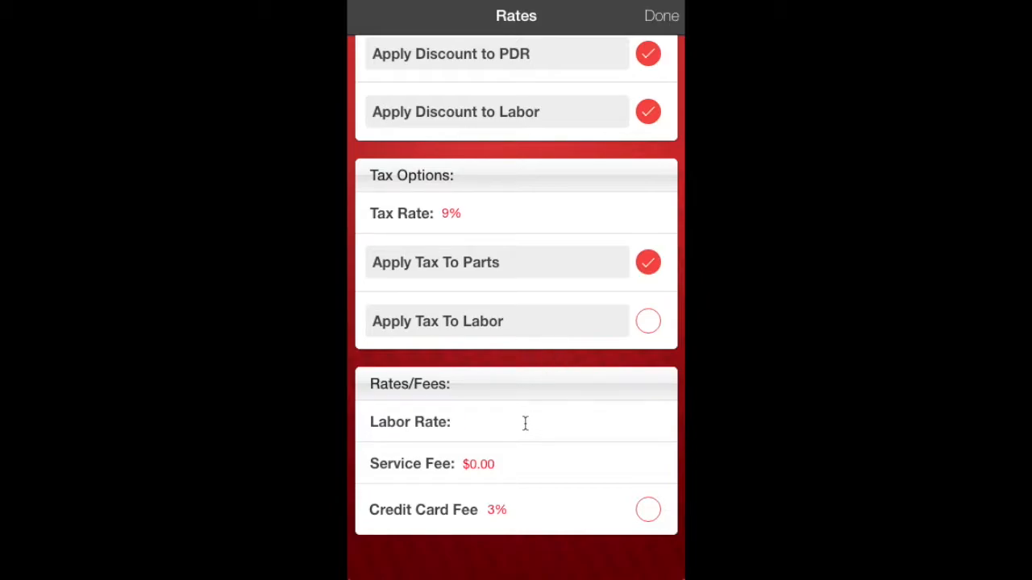
{"action": "type", "text": "50.00"}
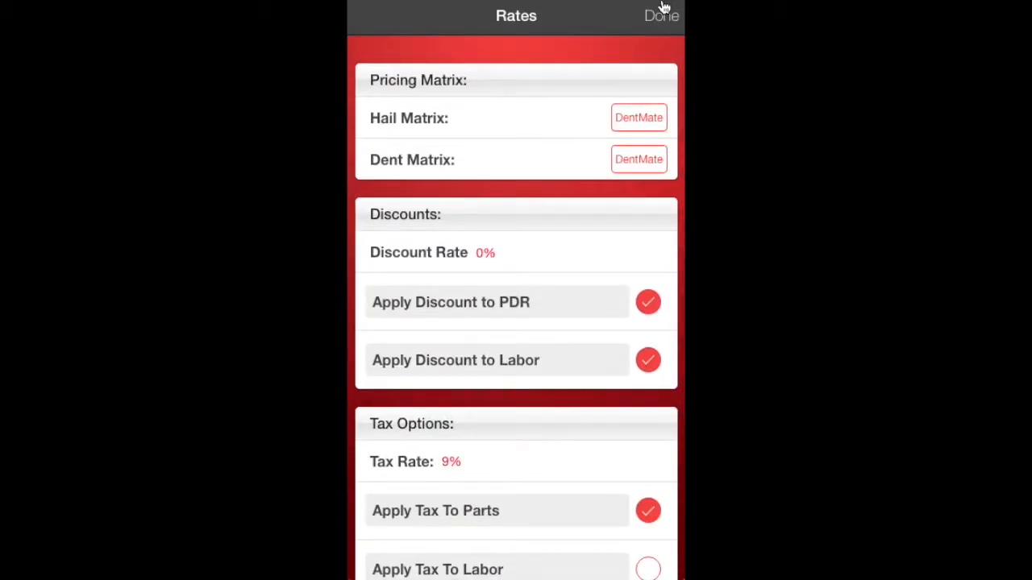
{"action": "left_click", "coordinate": [661, 17]}
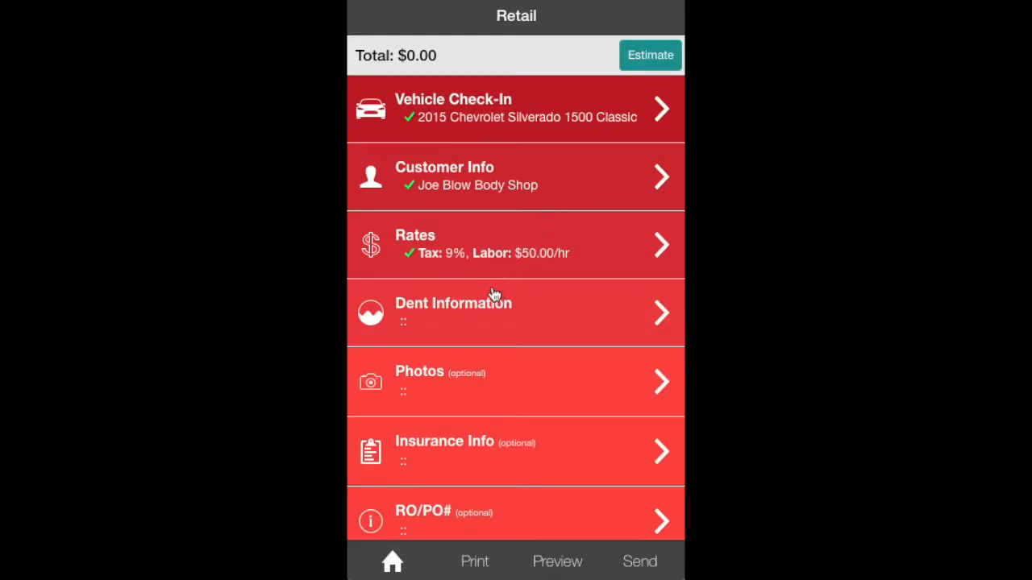
Step: Begin dent information and select the hood as the damaged panel
{"action": "left_click", "coordinate": [491, 313]}
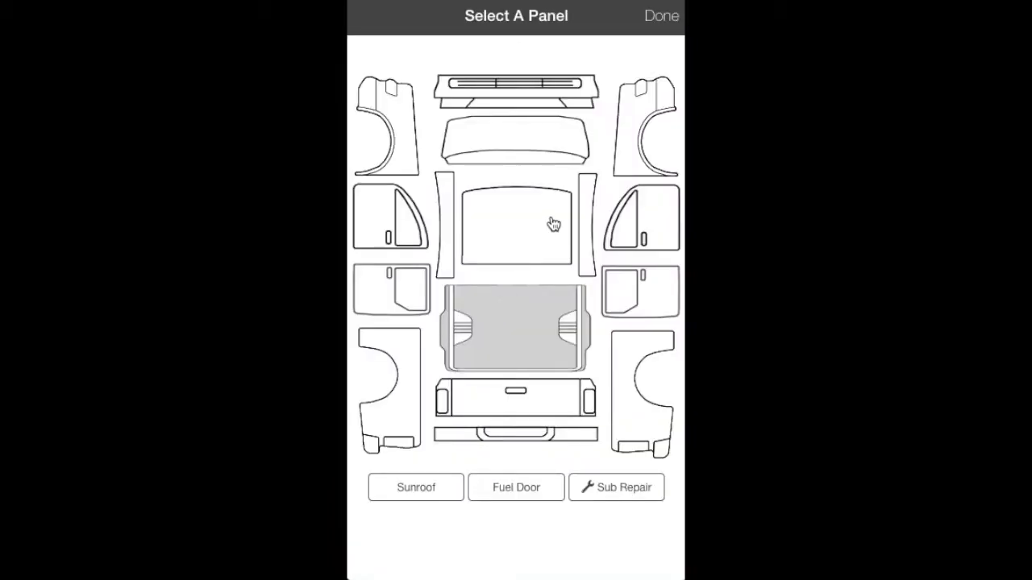
{"action": "mouse_move", "coordinate": [399, 133]}
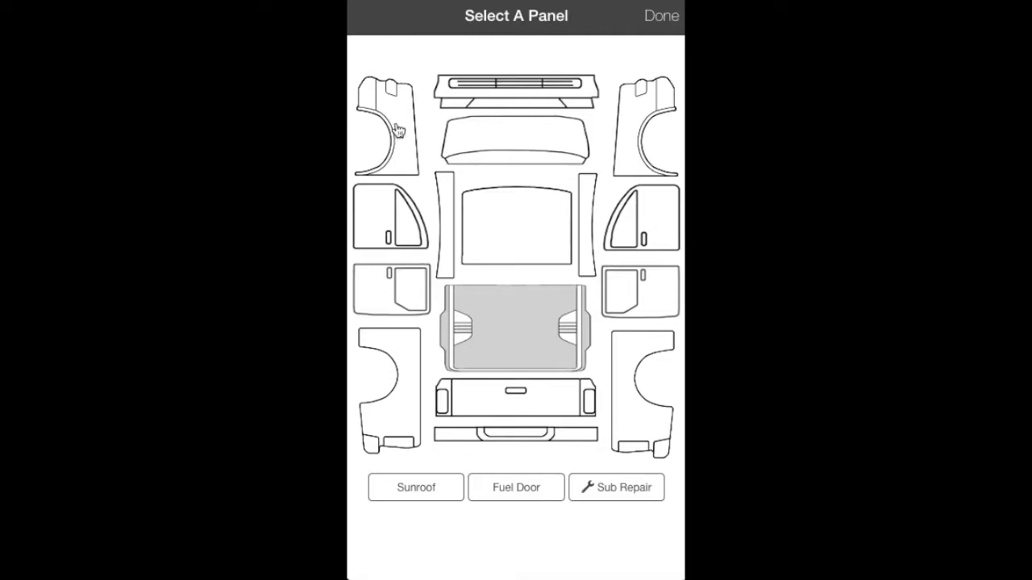
{"action": "mouse_move", "coordinate": [539, 393]}
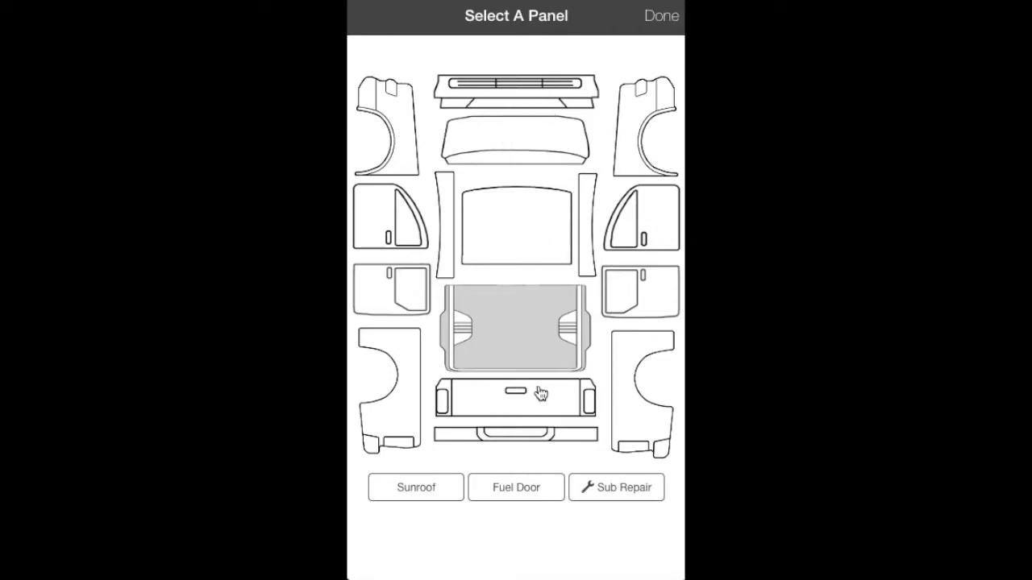
{"action": "mouse_move", "coordinate": [540, 161]}
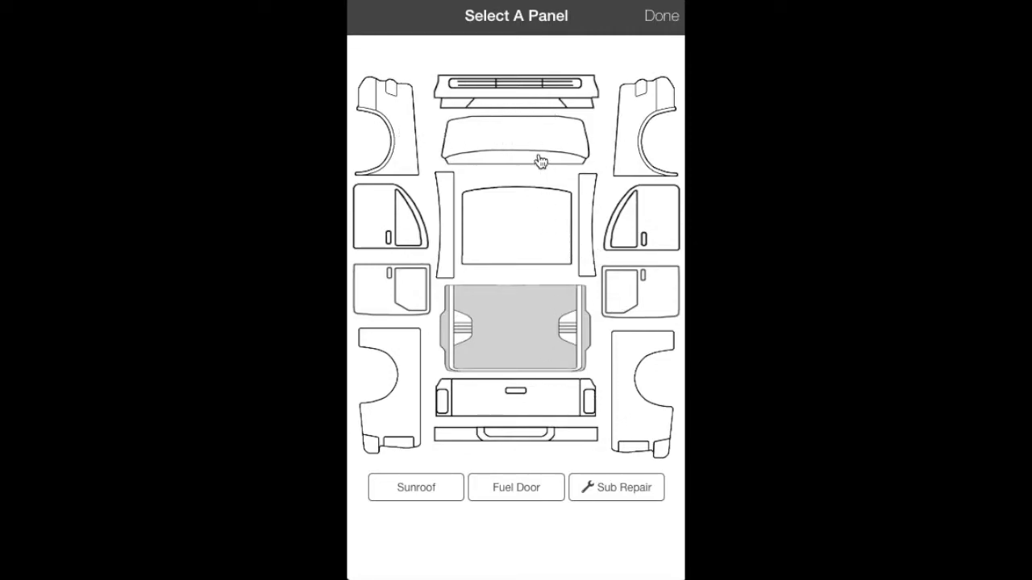
{"action": "left_click", "coordinate": [516, 142]}
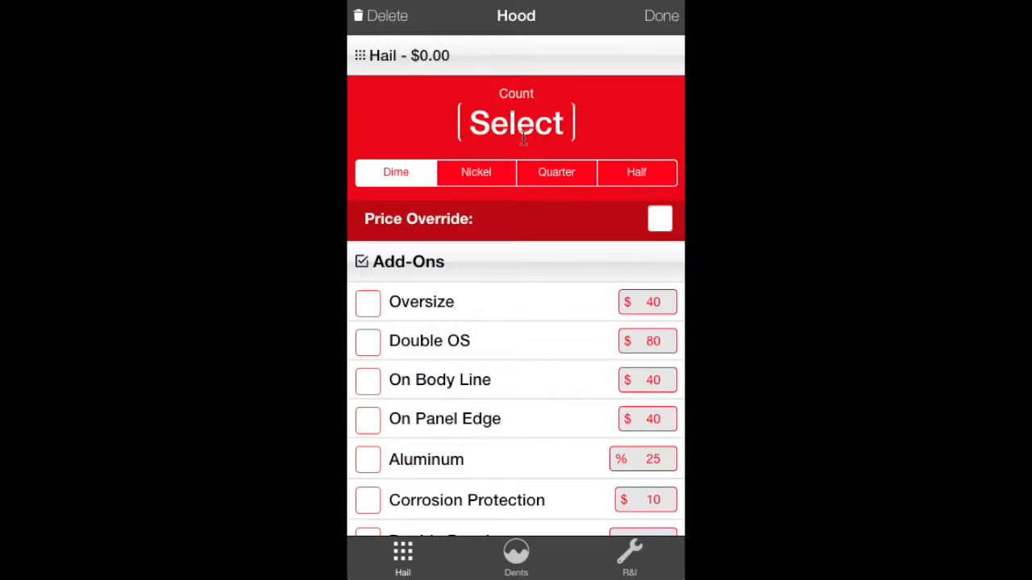
{"action": "mouse_move", "coordinate": [540, 113]}
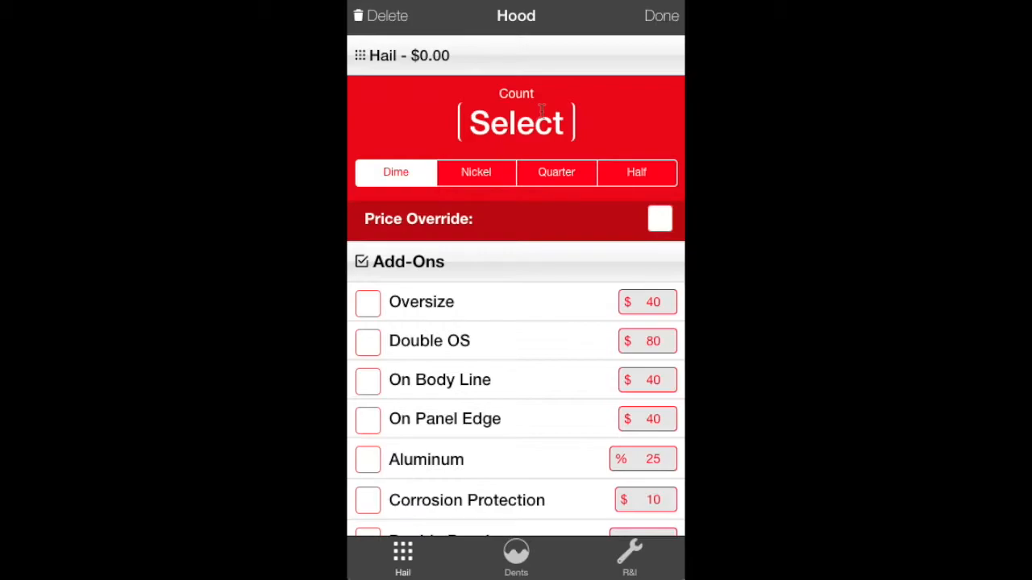
Step: Set the hood to 51–75 quarter-size dents with 5 oversize dents
{"action": "left_click", "coordinate": [516, 123]}
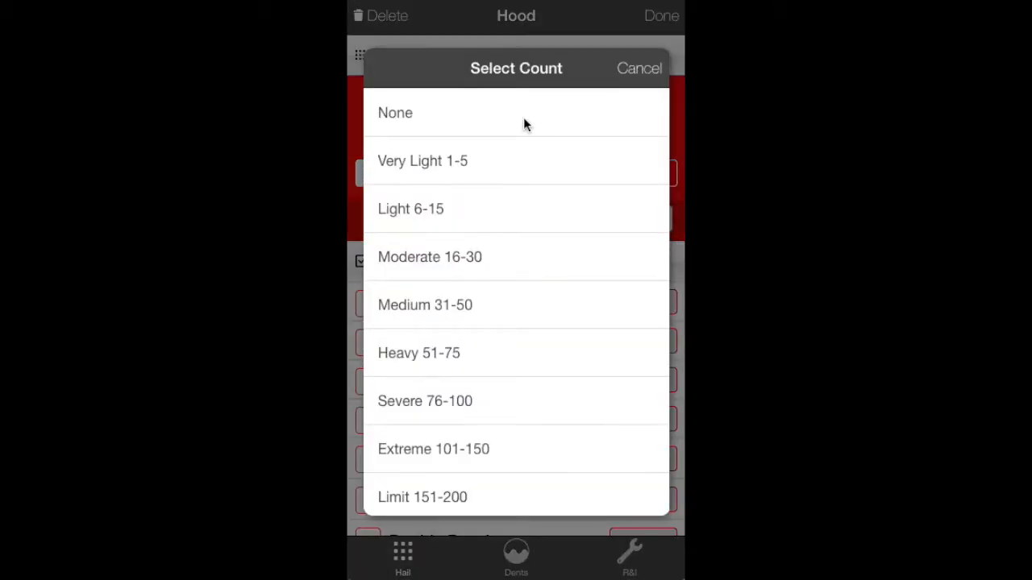
{"action": "mouse_move", "coordinate": [561, 297]}
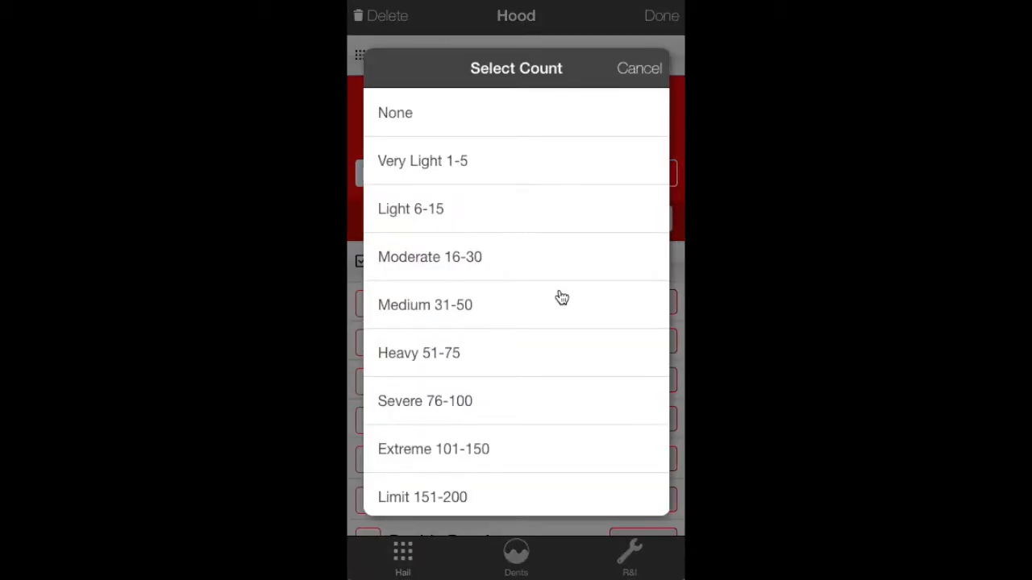
{"action": "mouse_move", "coordinate": [503, 352]}
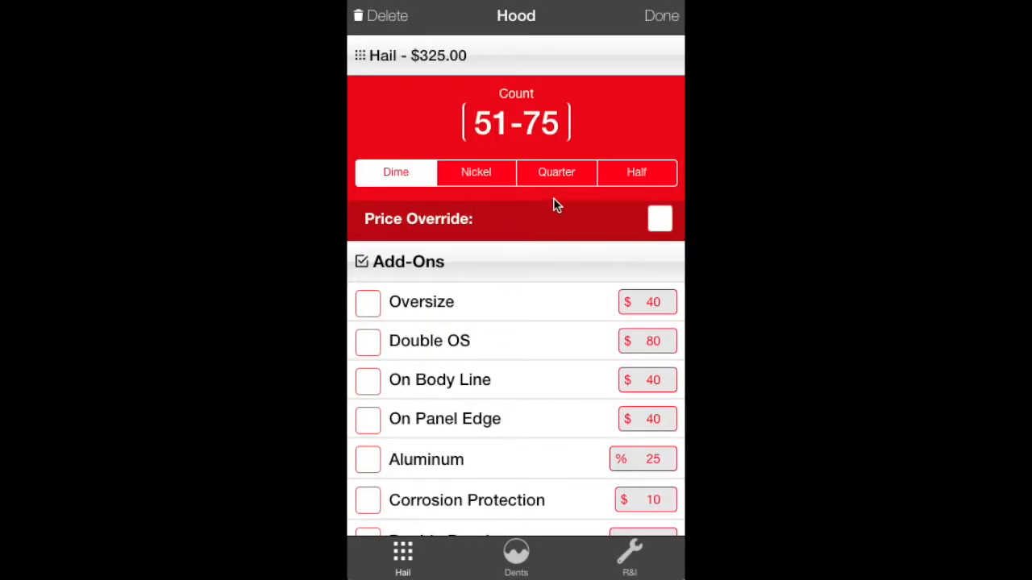
{"action": "left_click", "coordinate": [554, 172]}
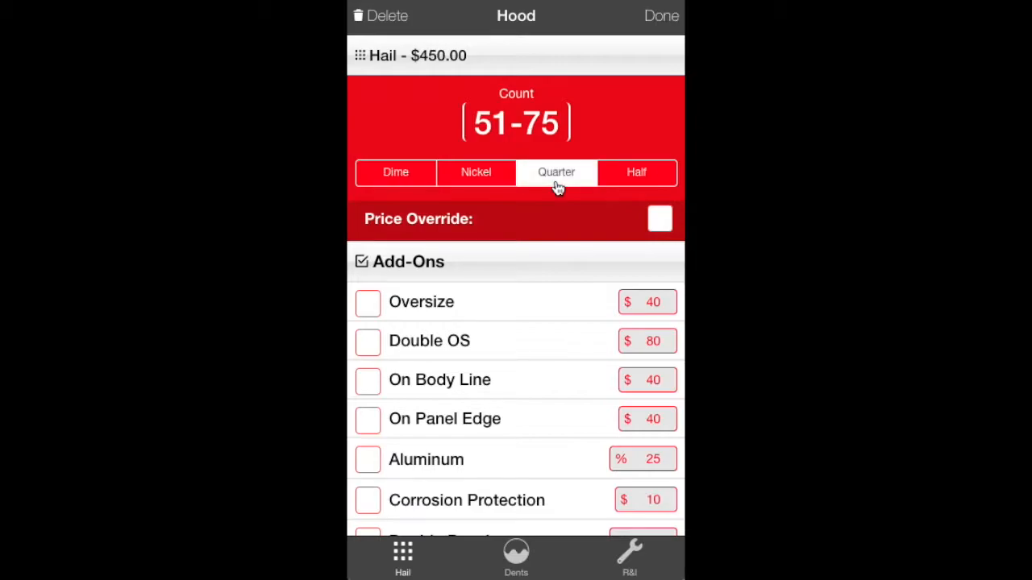
{"action": "left_click", "coordinate": [554, 170]}
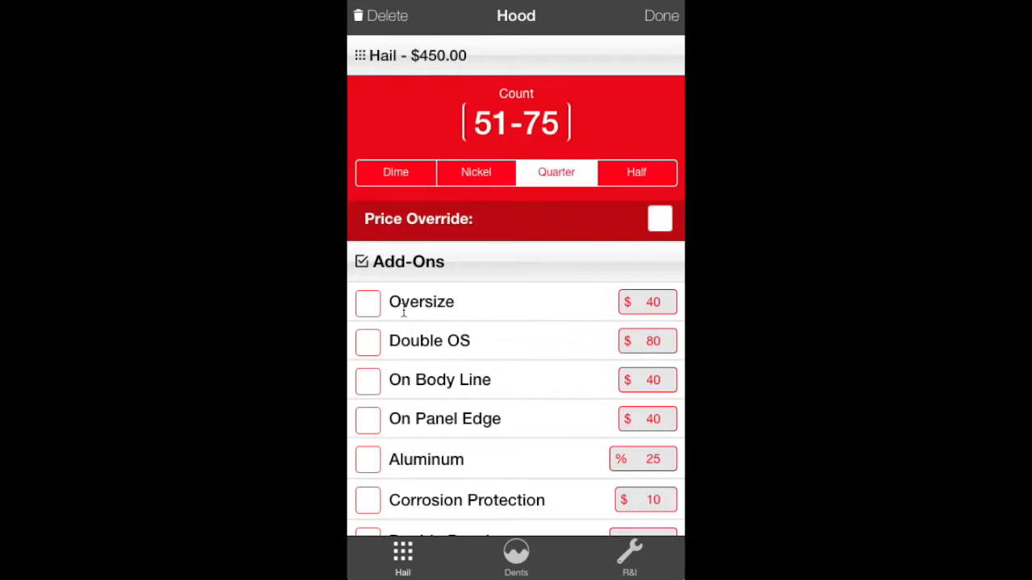
{"action": "left_click", "coordinate": [368, 304]}
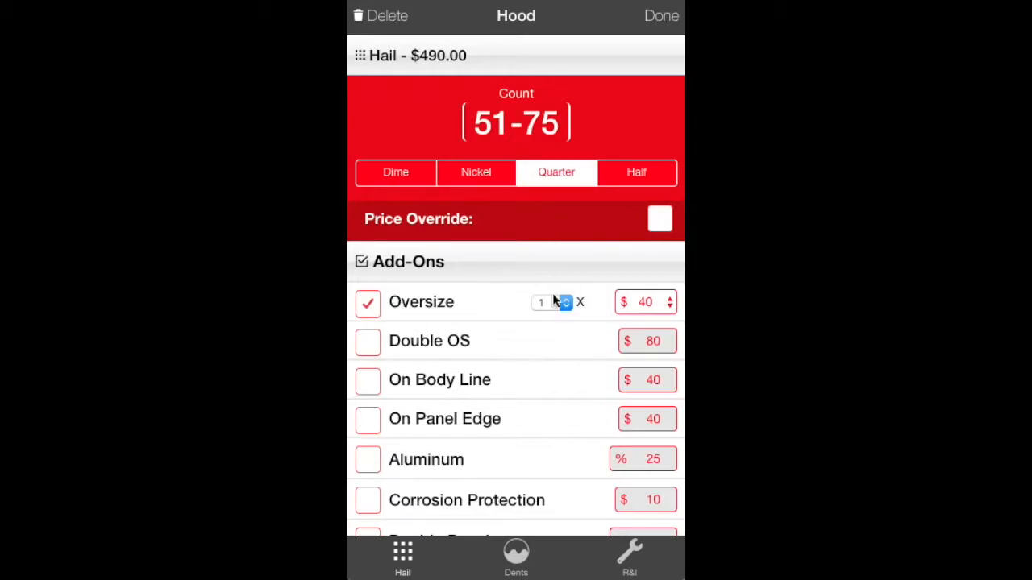
{"action": "left_click", "coordinate": [552, 303]}
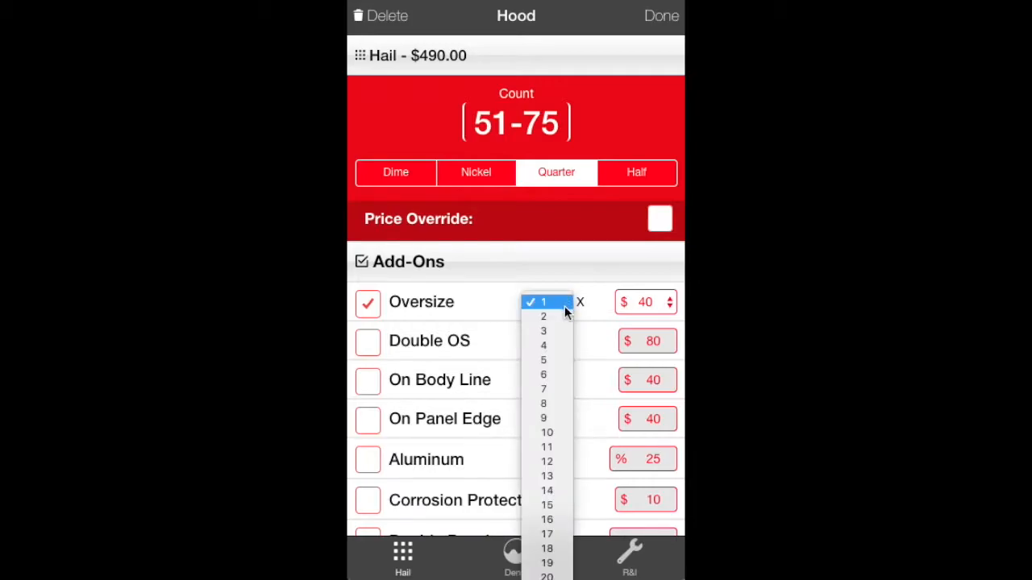
{"action": "left_click", "coordinate": [544, 301]}
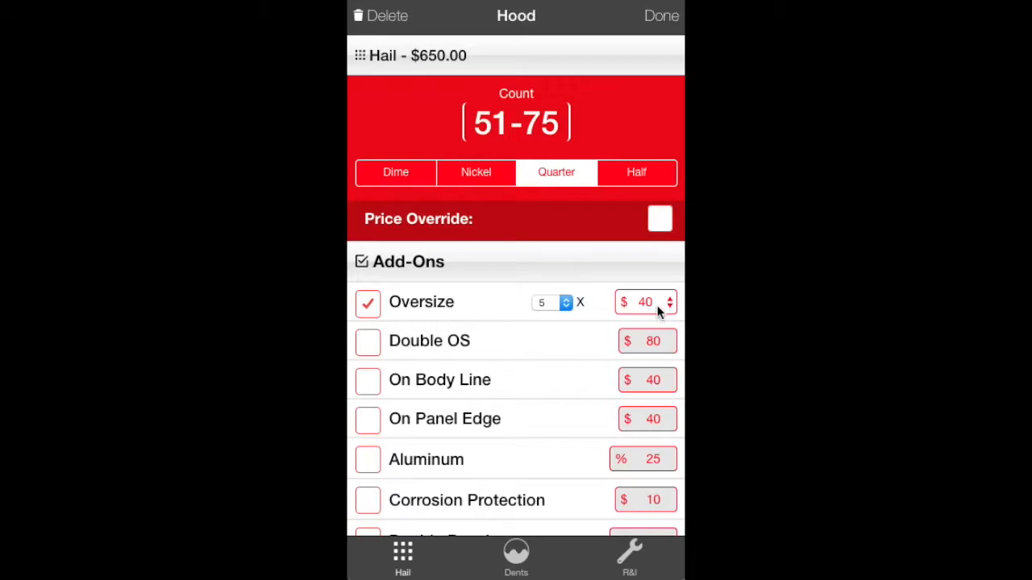
{"action": "mouse_move", "coordinate": [655, 306]}
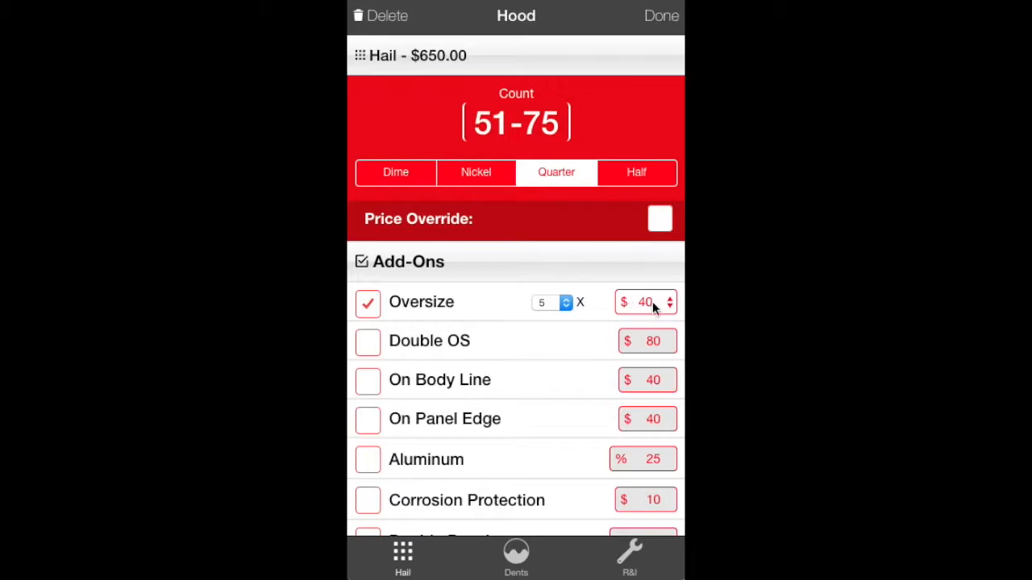
{"action": "mouse_move", "coordinate": [642, 319]}
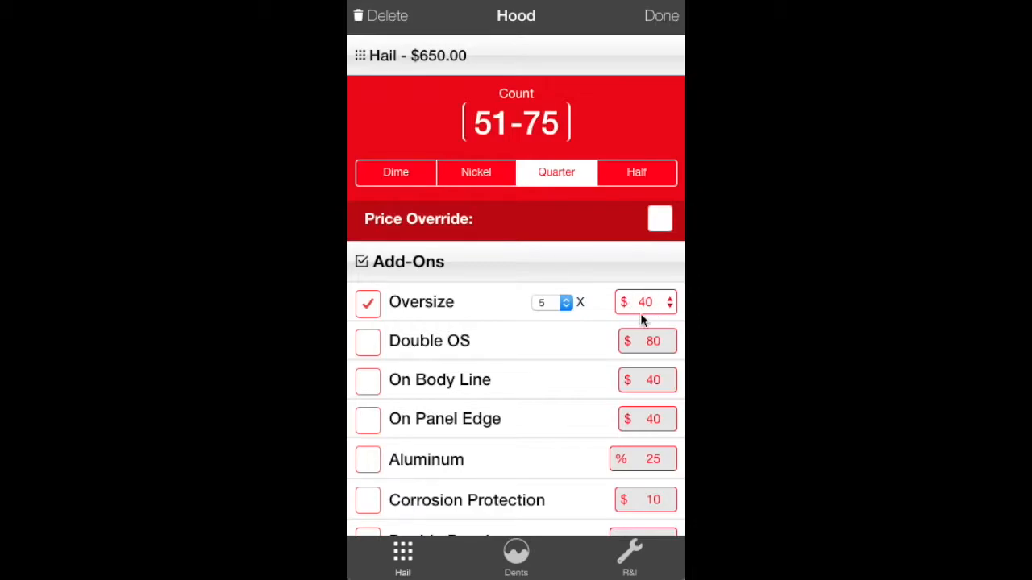
Step: Add the aluminum surcharge to the hood, bringing it to $762.50
{"action": "scroll", "scroll_direction": "down", "scroll_amount": 3}
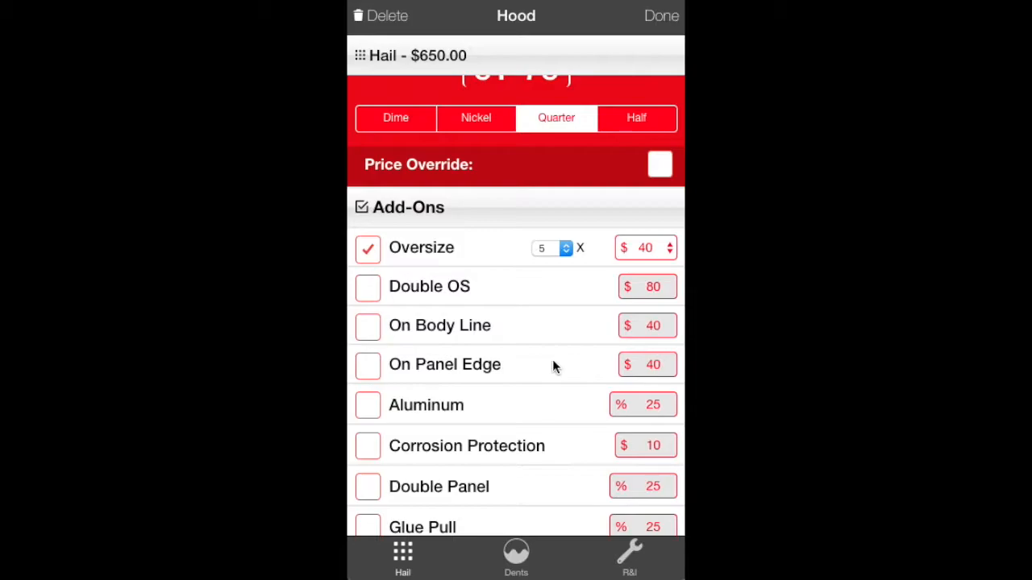
{"action": "mouse_move", "coordinate": [348, 404]}
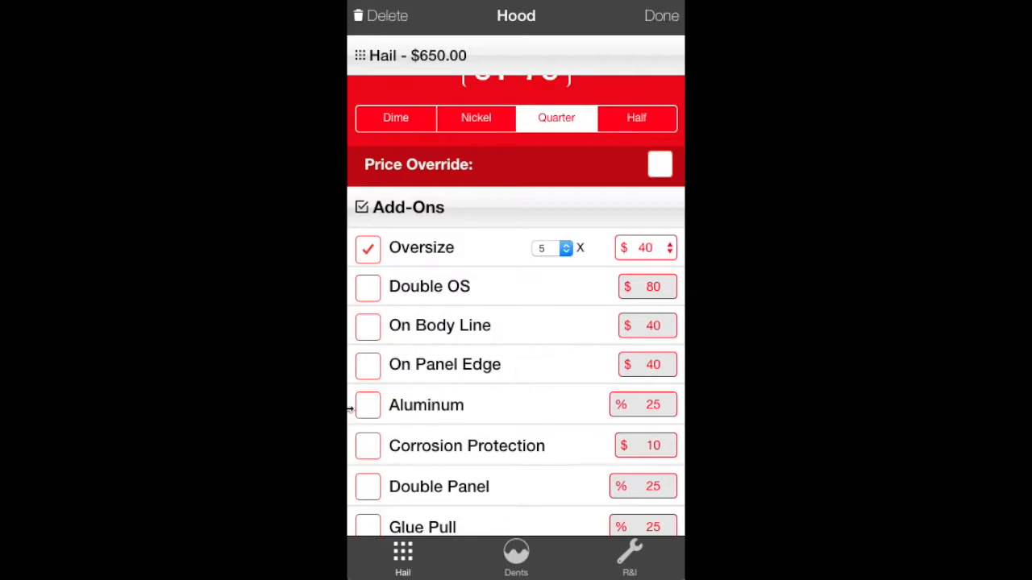
{"action": "left_click", "coordinate": [367, 406]}
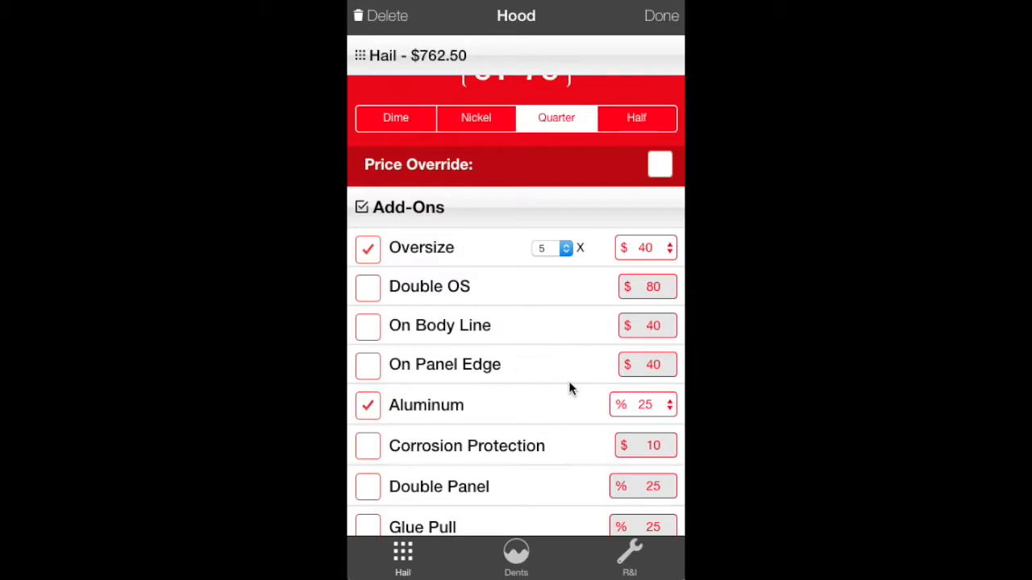
{"action": "scroll", "scroll_direction": "down", "scroll_amount": 3}
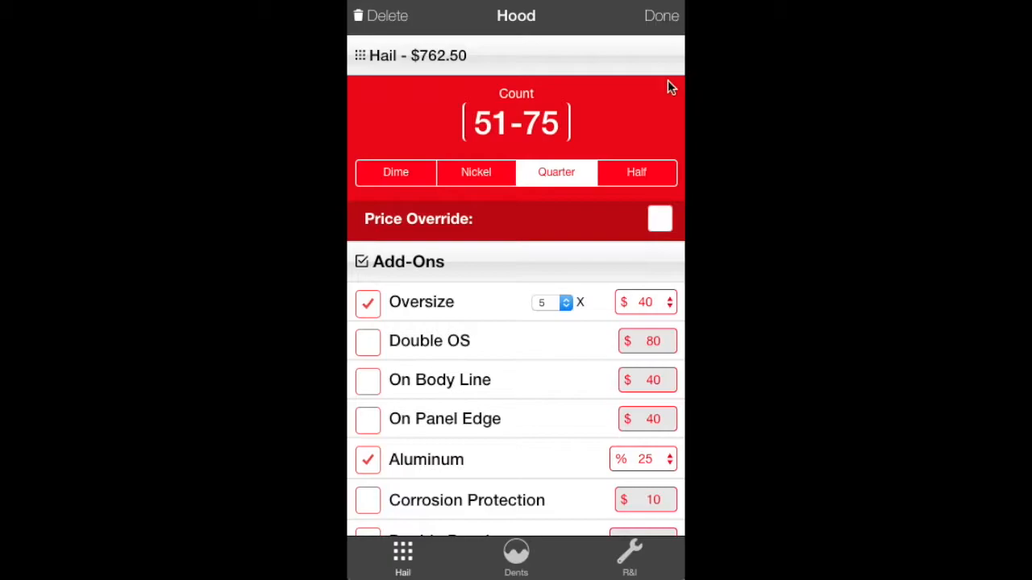
{"action": "mouse_move", "coordinate": [508, 266]}
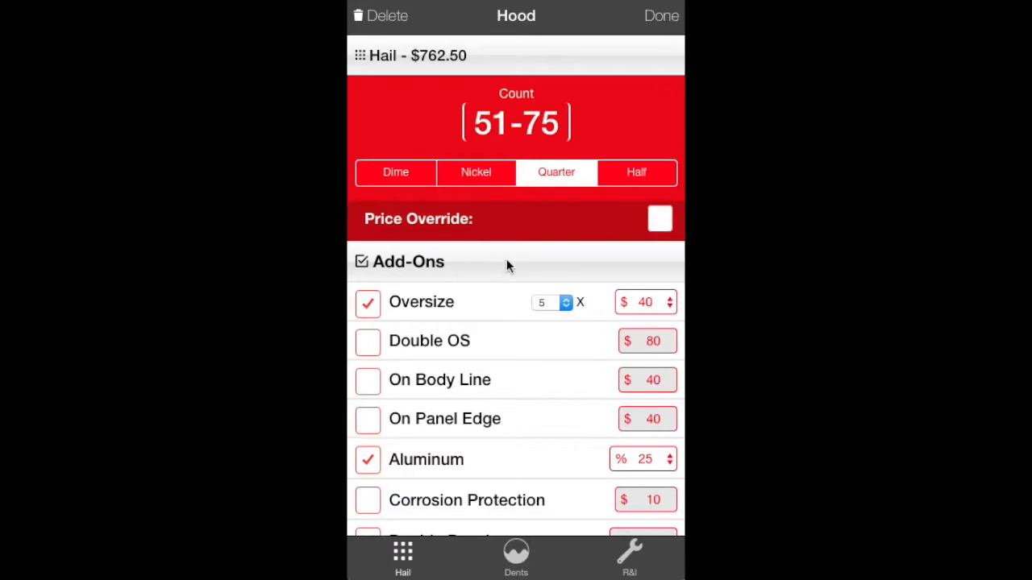
{"action": "mouse_move", "coordinate": [664, 248]}
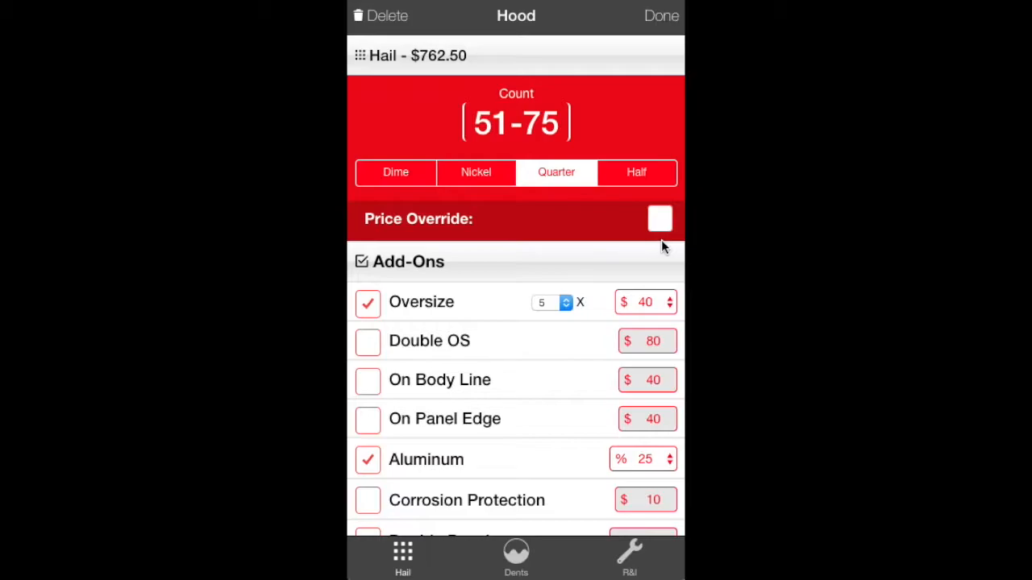
Step: Finish the hood and set the roof to Severe 76–100 quarter-size dents
{"action": "left_click", "coordinate": [662, 16]}
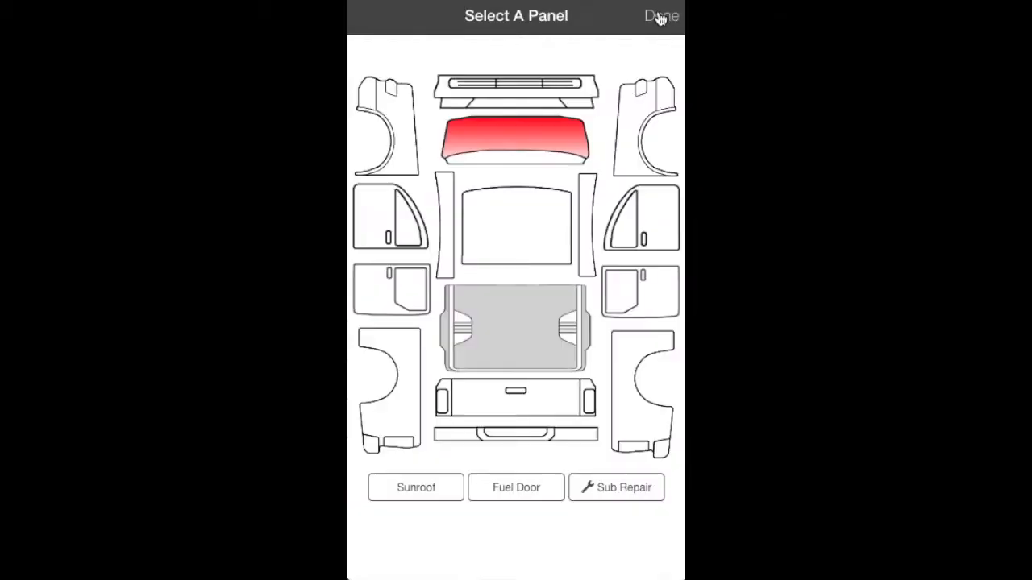
{"action": "mouse_move", "coordinate": [496, 239]}
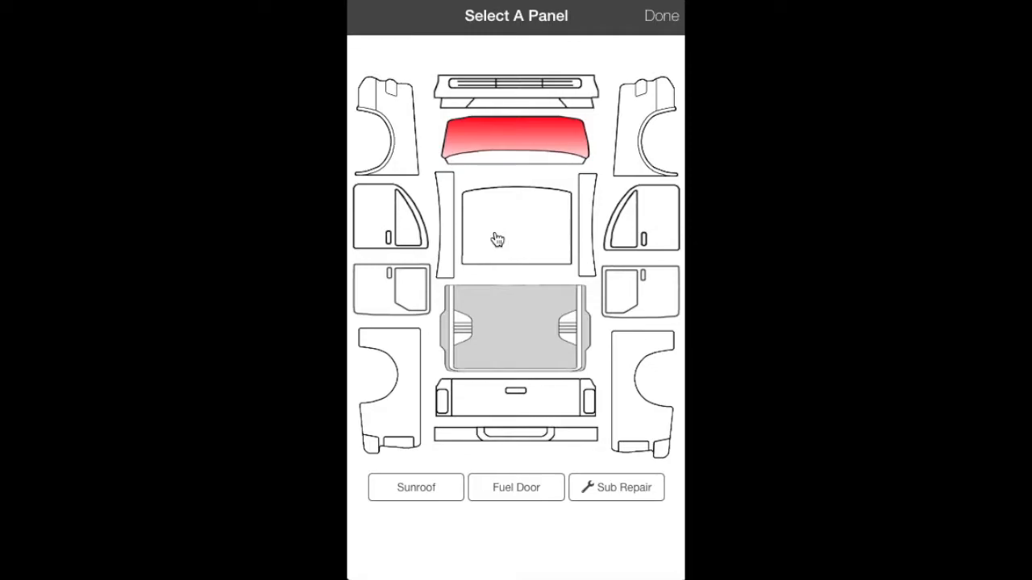
{"action": "left_click", "coordinate": [515, 139]}
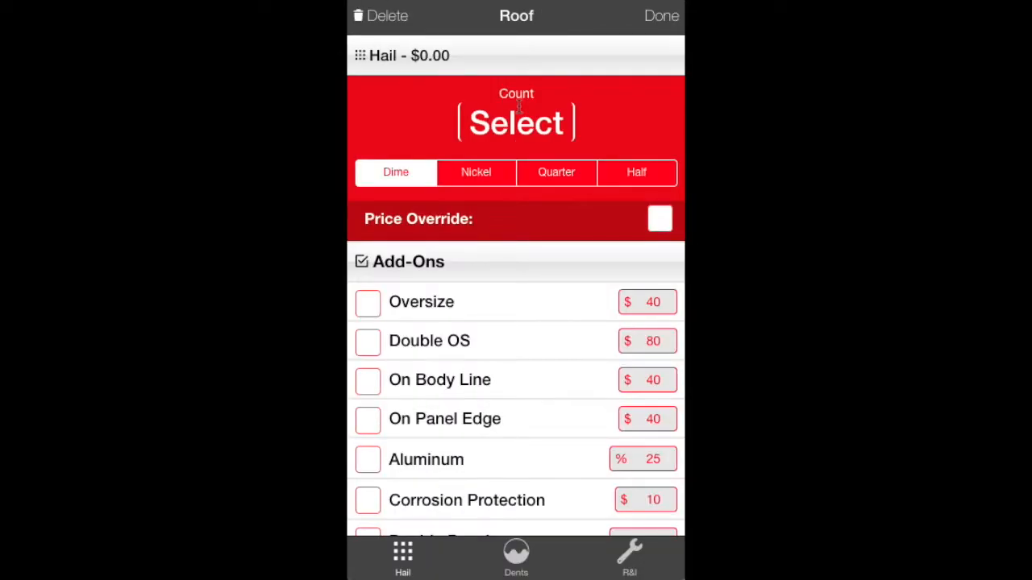
{"action": "left_click", "coordinate": [516, 122]}
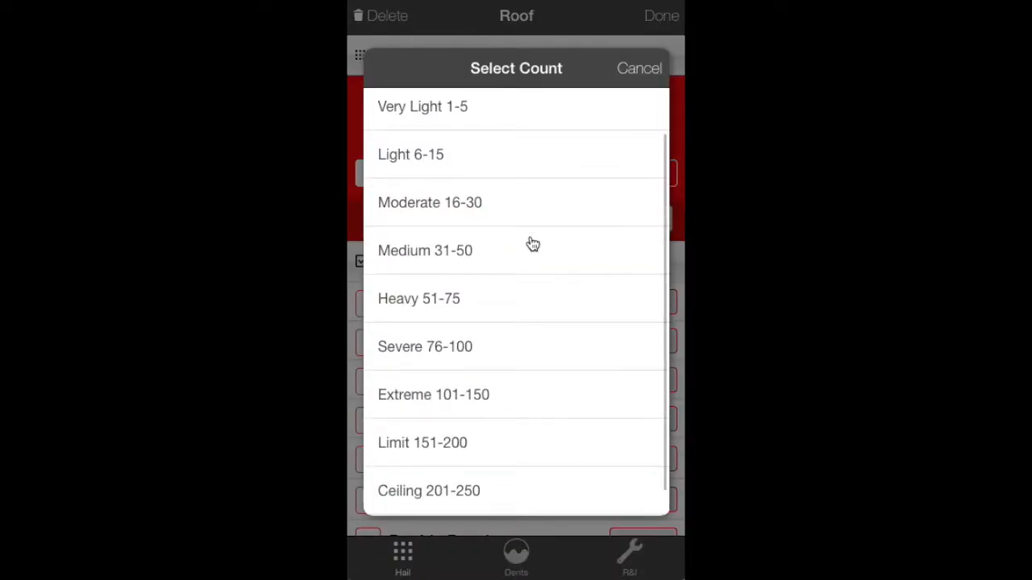
{"action": "left_click", "coordinate": [425, 346]}
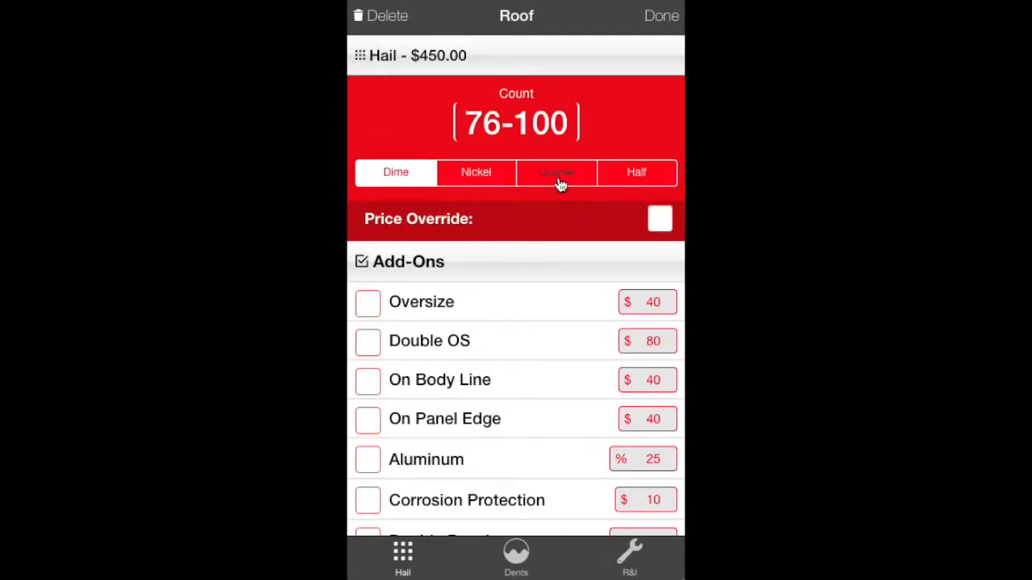
{"action": "left_click", "coordinate": [556, 171]}
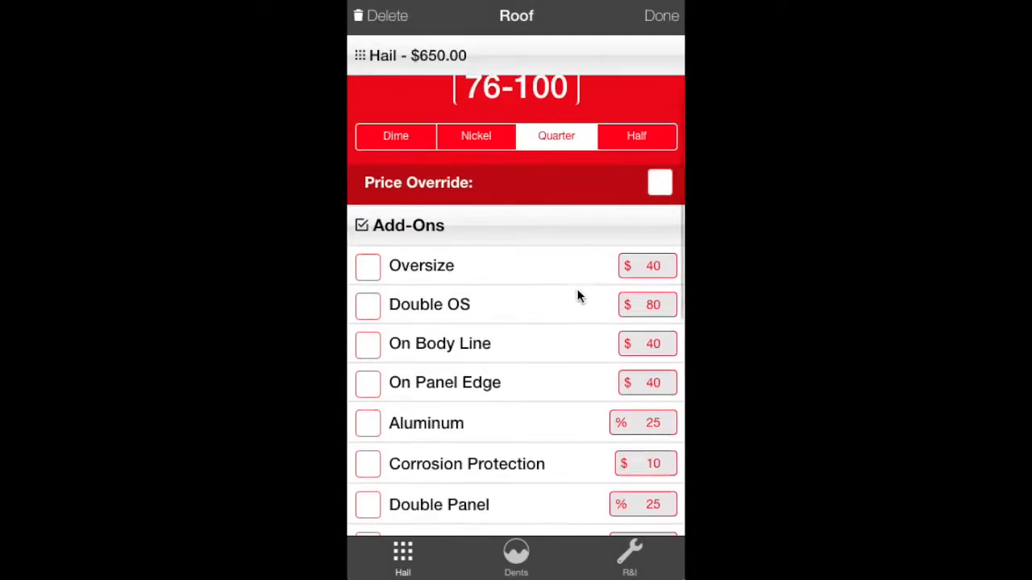
Step: Add 7 oversize dents to the roof for a total of $852.50
{"action": "scroll", "scroll_direction": "down", "scroll_amount": 3}
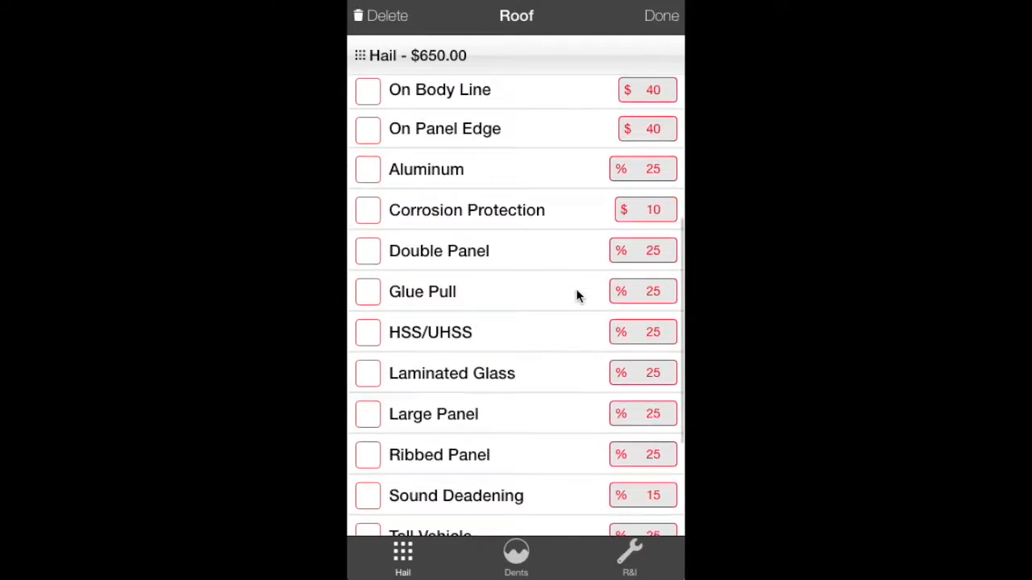
{"action": "scroll", "scroll_direction": "down", "scroll_amount": 3}
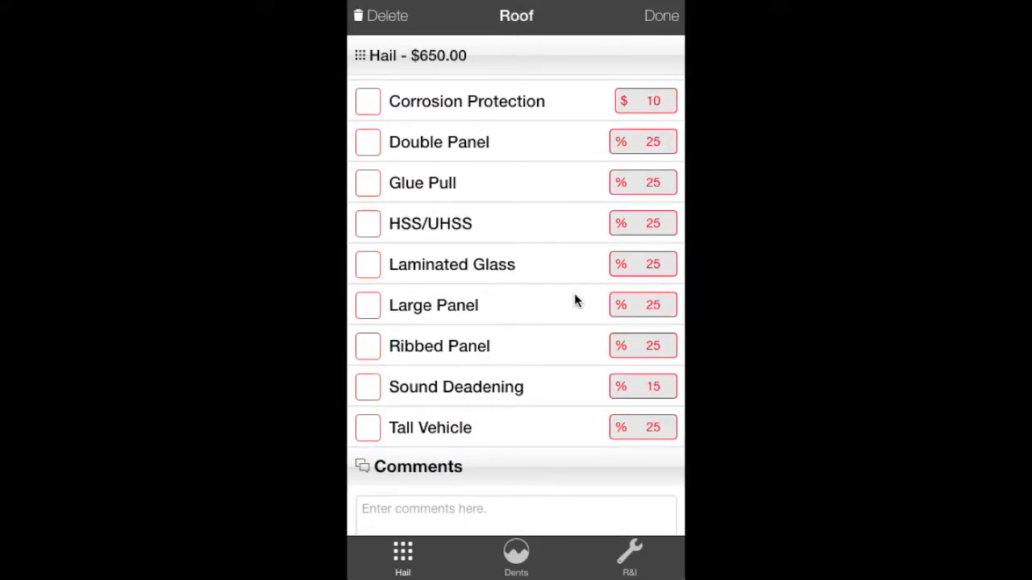
{"action": "scroll", "scroll_direction": "down", "scroll_amount": 3}
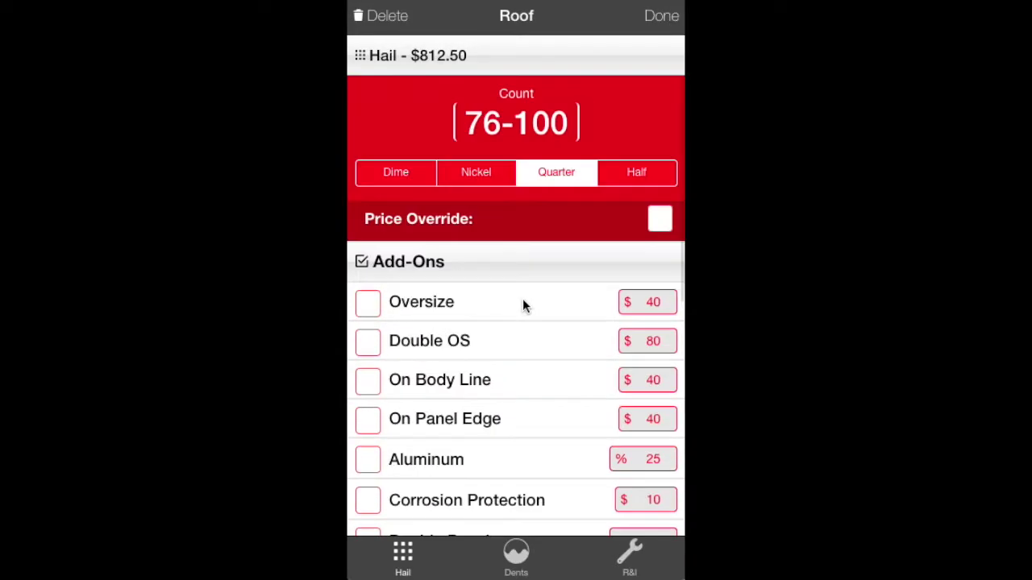
{"action": "mouse_move", "coordinate": [358, 329]}
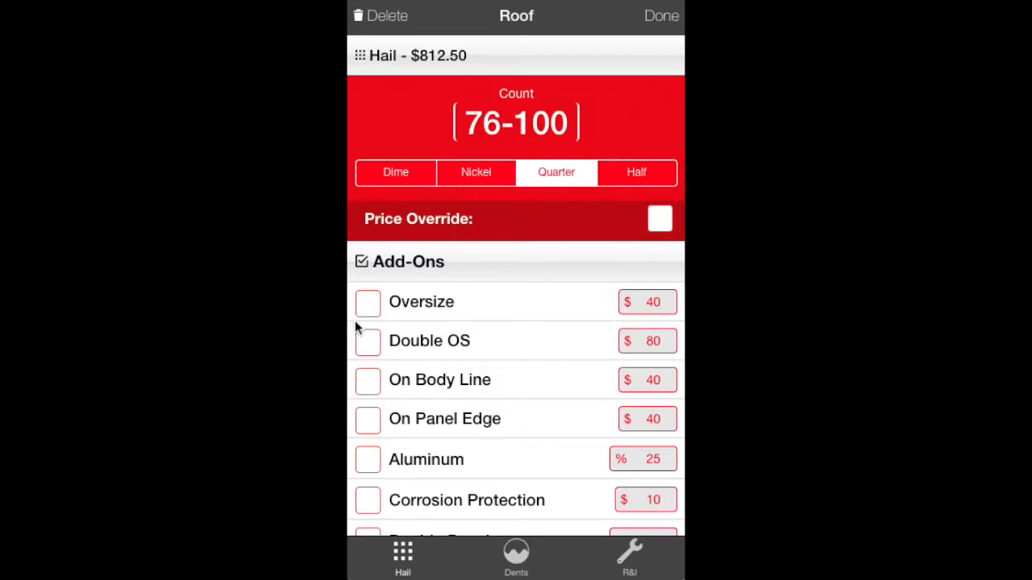
{"action": "left_click", "coordinate": [367, 303]}
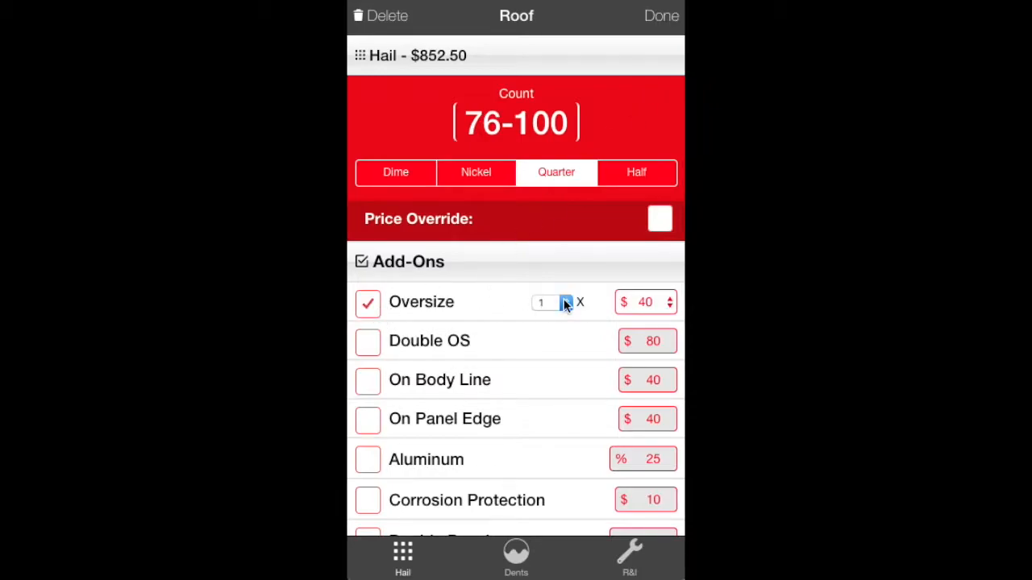
{"action": "left_click", "coordinate": [542, 303]}
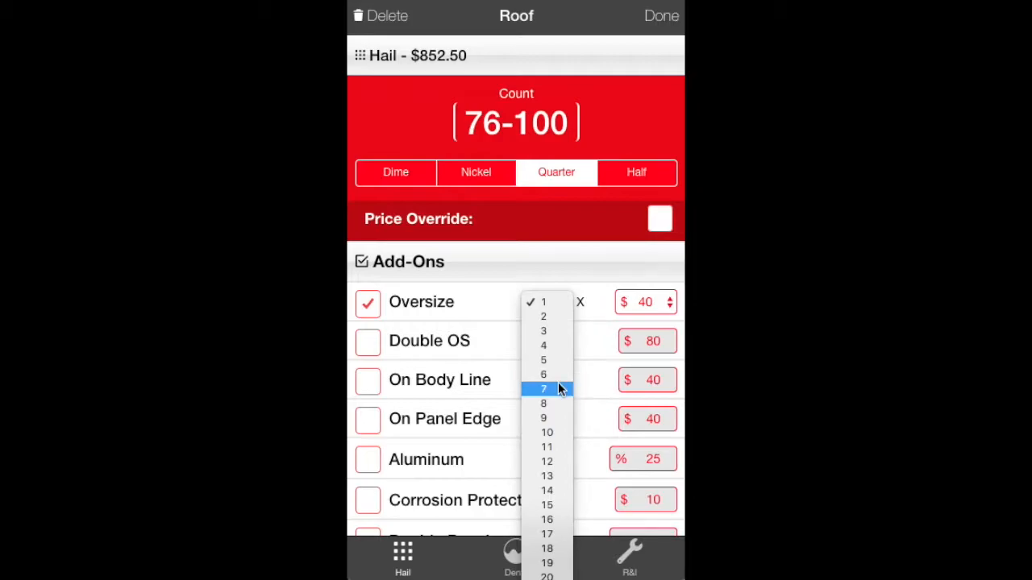
{"action": "left_click", "coordinate": [543, 389]}
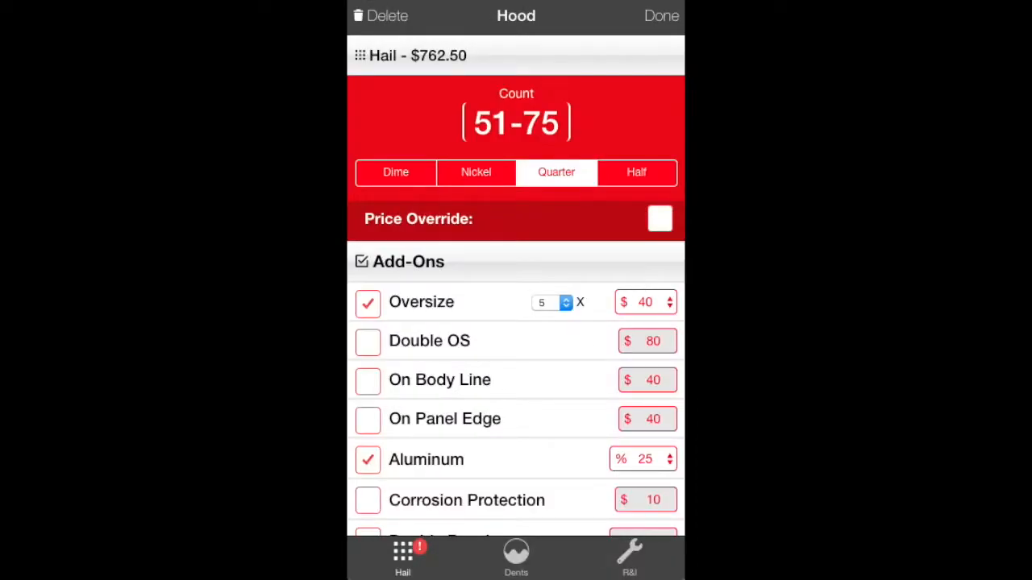
Step: Add hood R&I for the hood, insulator and washer nozzles totalling $62.40
{"action": "left_click", "coordinate": [629, 551]}
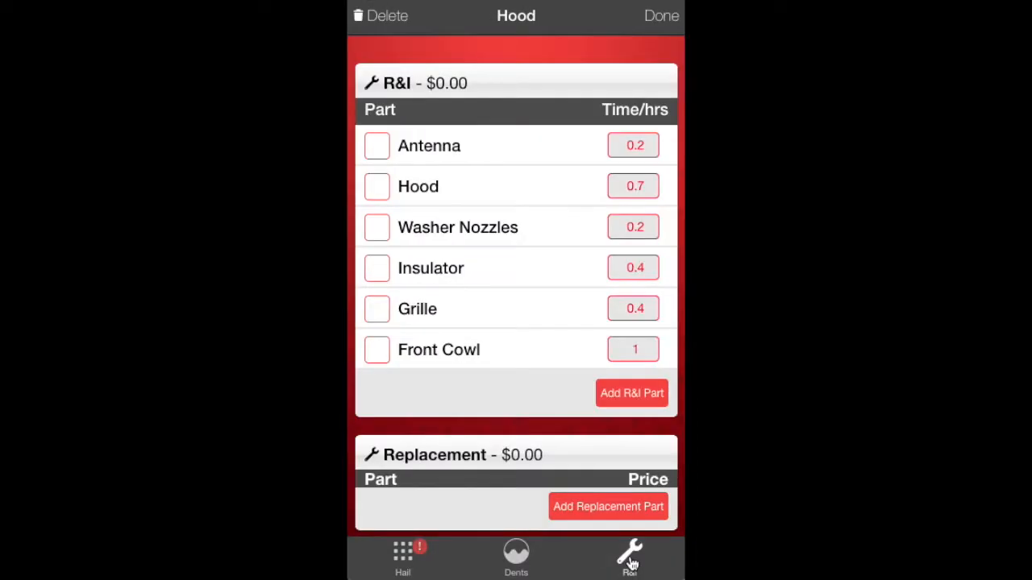
{"action": "mouse_move", "coordinate": [377, 187]}
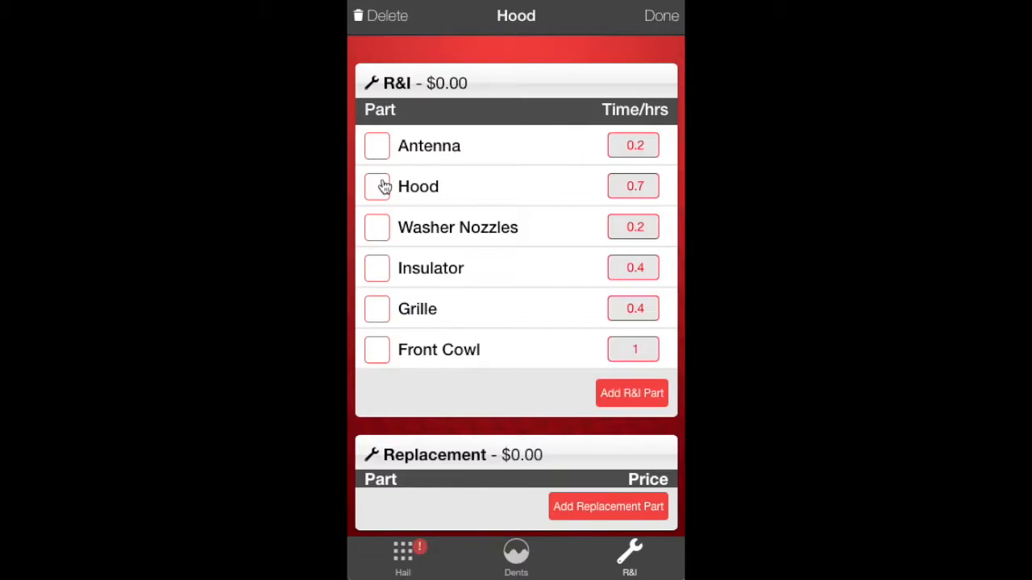
{"action": "left_click", "coordinate": [377, 187]}
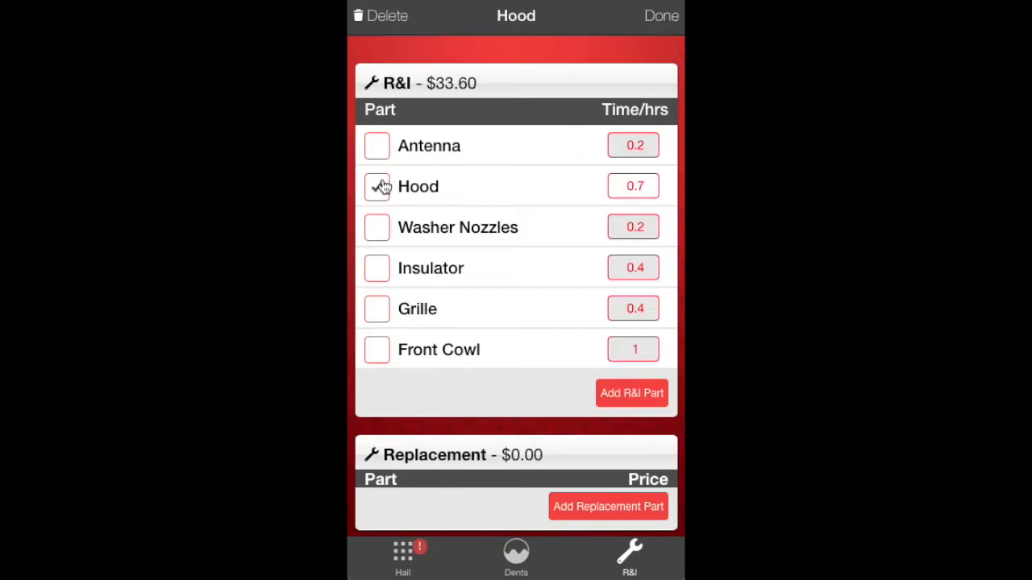
{"action": "left_click", "coordinate": [378, 187]}
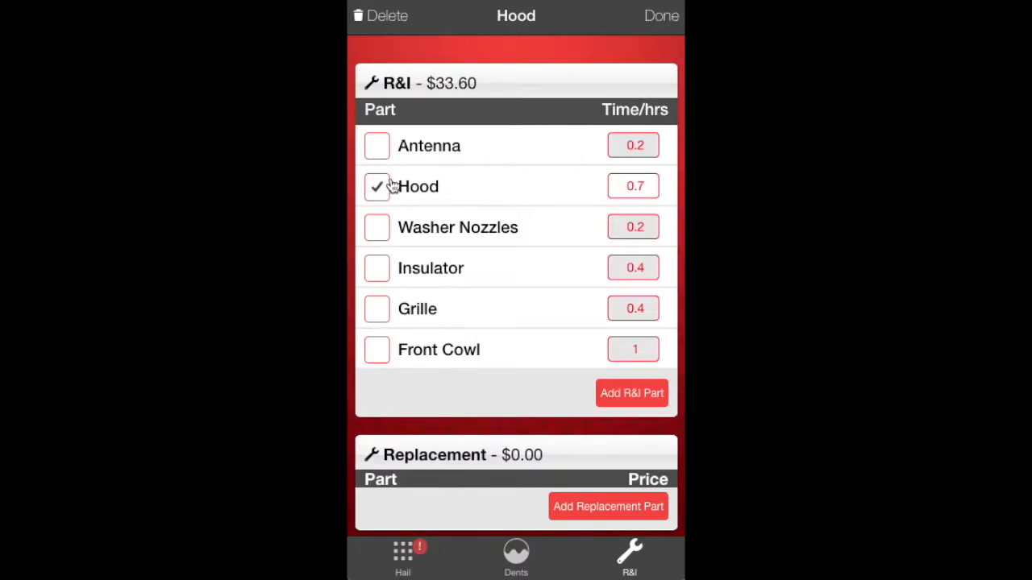
{"action": "left_click", "coordinate": [378, 268]}
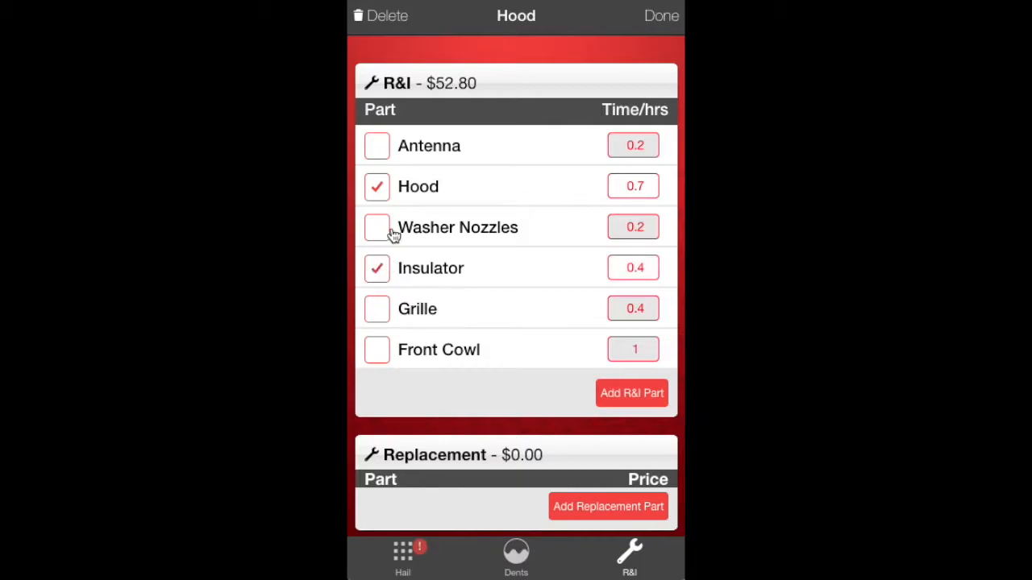
{"action": "left_click", "coordinate": [377, 228]}
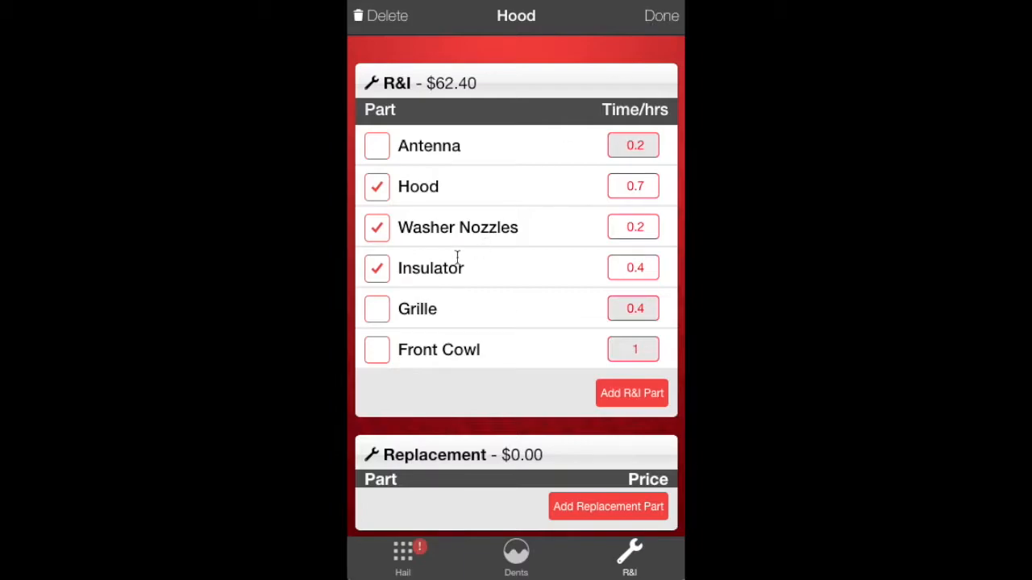
{"action": "left_click", "coordinate": [377, 225]}
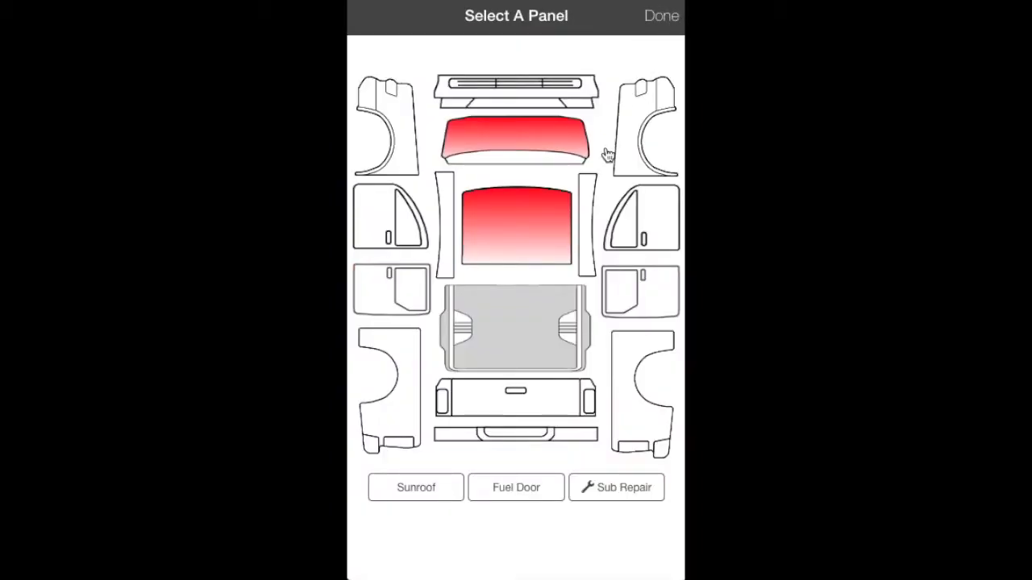
{"action": "mouse_move", "coordinate": [548, 206]}
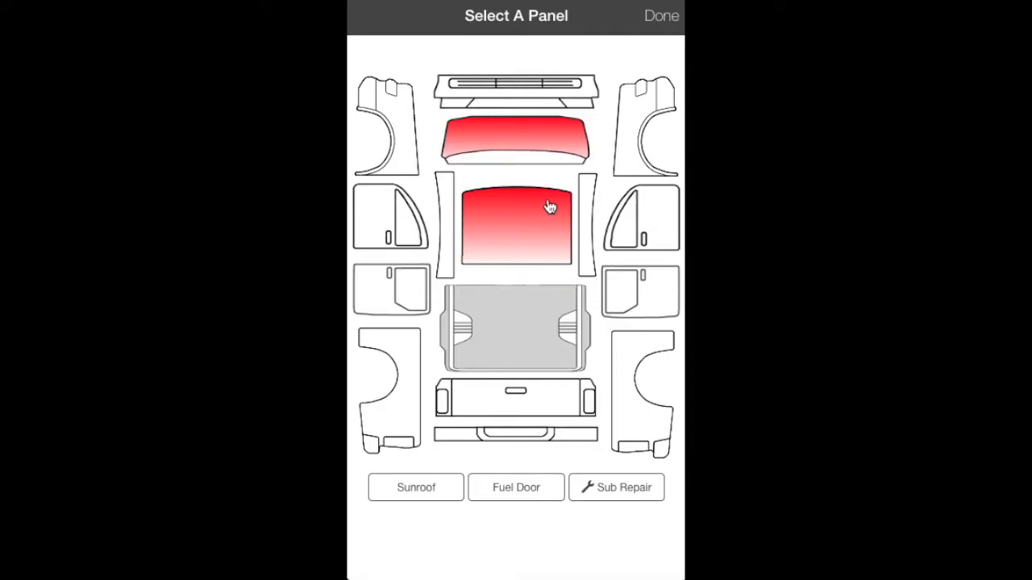
{"action": "mouse_move", "coordinate": [537, 220]}
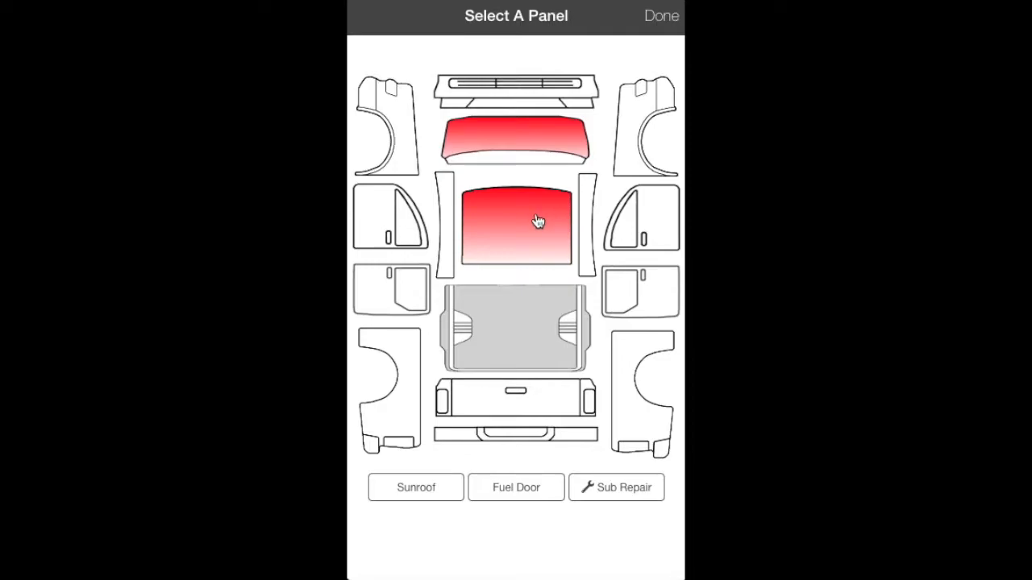
Step: Add headliner, antenna, sunroof and brake light removal to the roof's R&I
{"action": "left_click", "coordinate": [538, 222]}
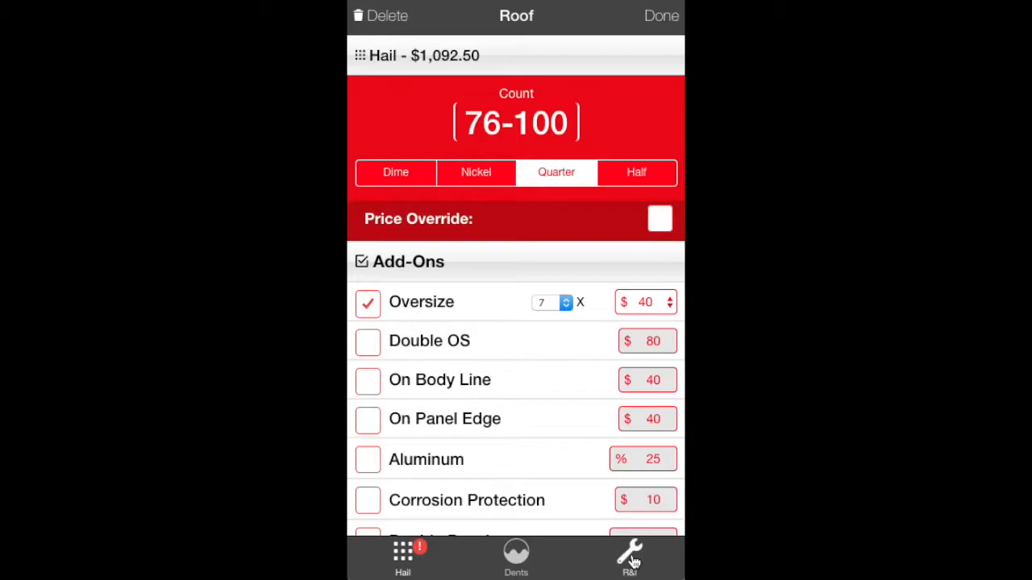
{"action": "left_click", "coordinate": [629, 551]}
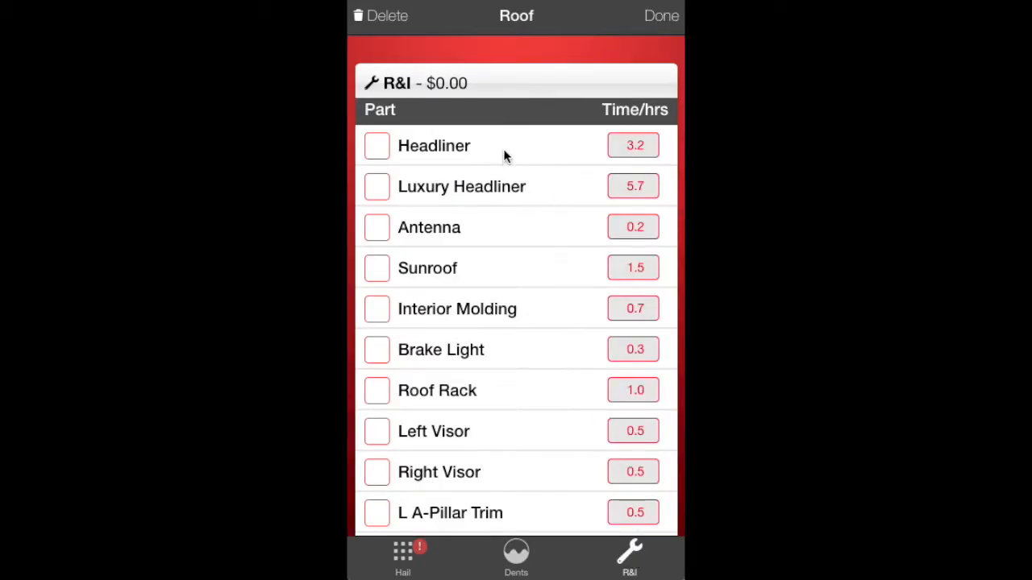
{"action": "left_click", "coordinate": [377, 145]}
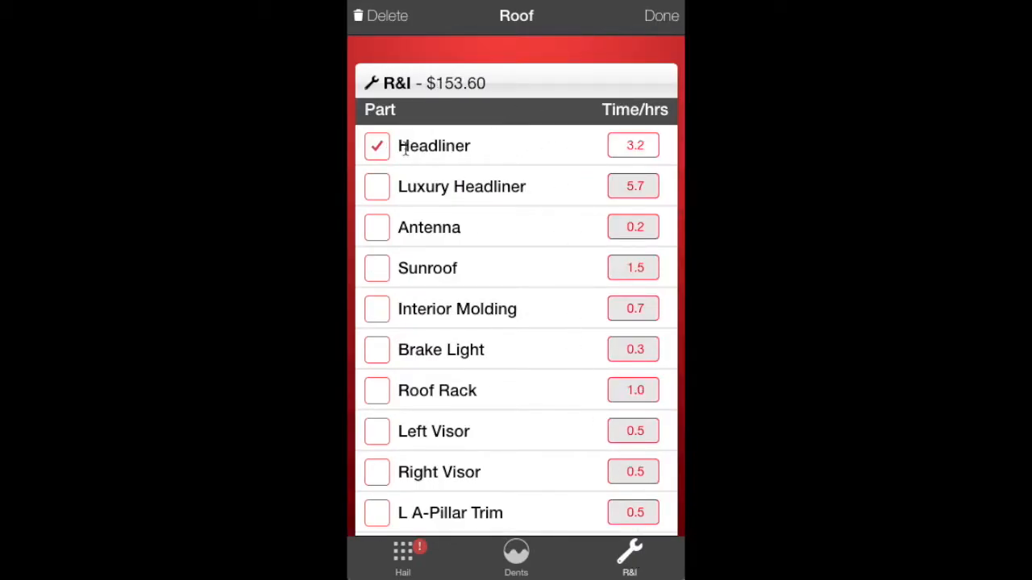
{"action": "mouse_move", "coordinate": [674, 146]}
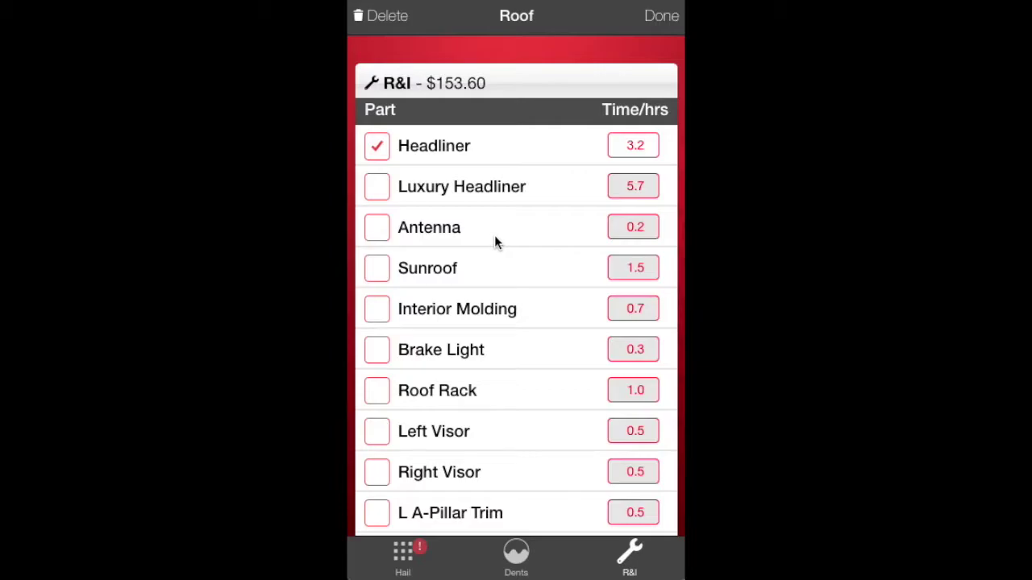
{"action": "left_click", "coordinate": [377, 227]}
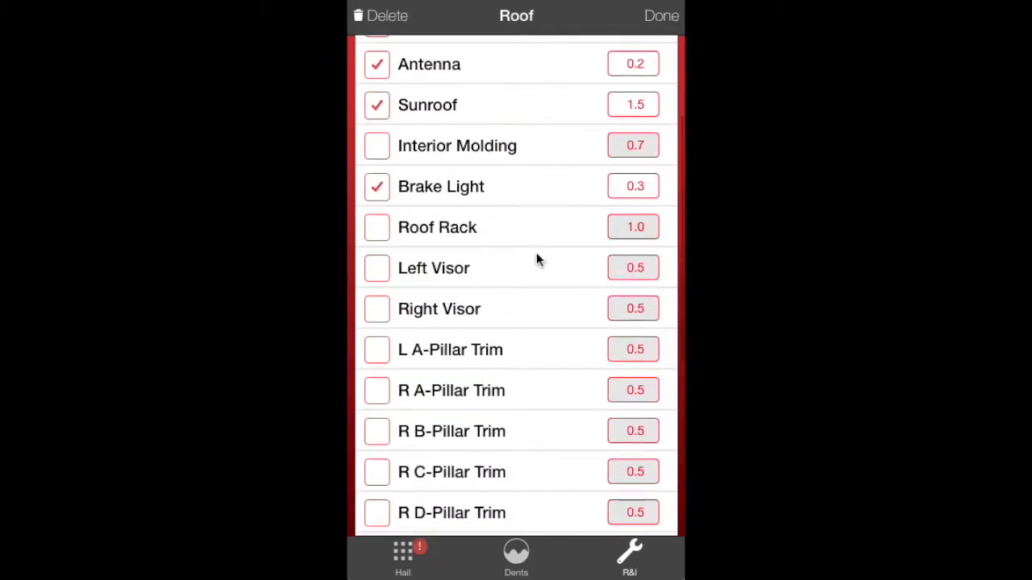
{"action": "scroll", "scroll_direction": "down", "scroll_amount": 3}
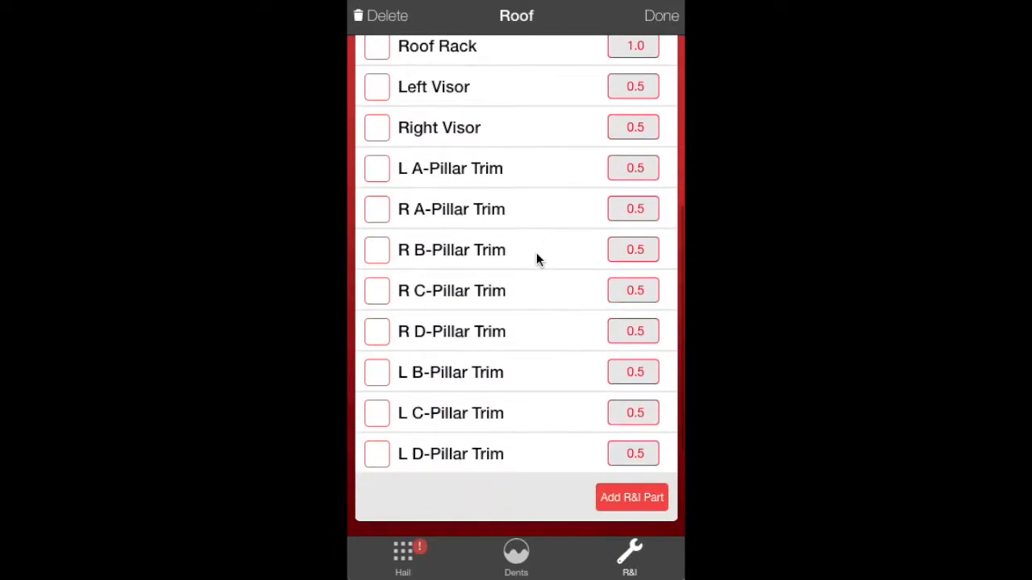
{"action": "scroll", "scroll_direction": "down", "scroll_amount": 3}
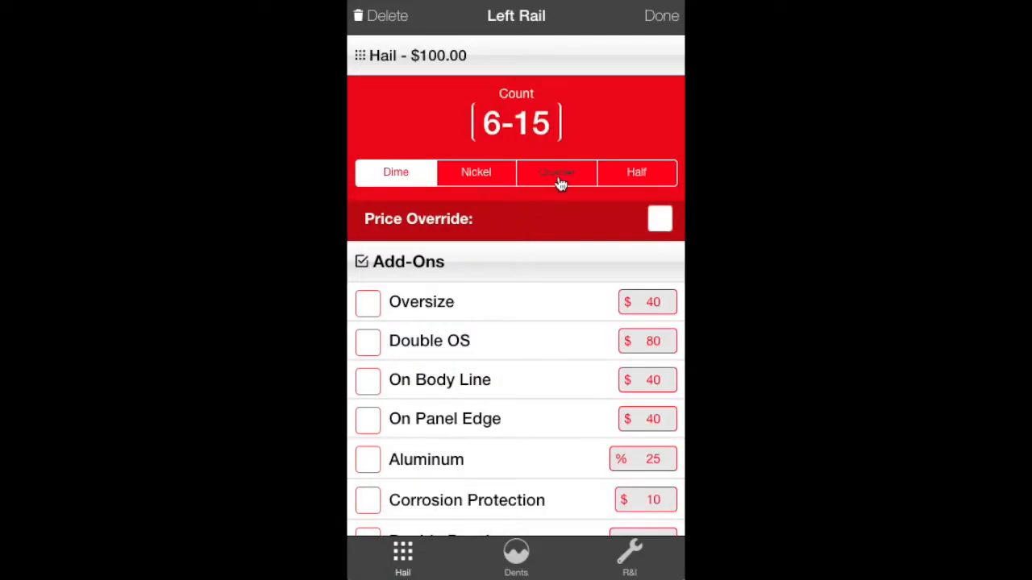
Step: Set the left rail to quarter-size dents with a glue pull add-on ($187.50)
{"action": "left_click", "coordinate": [555, 171]}
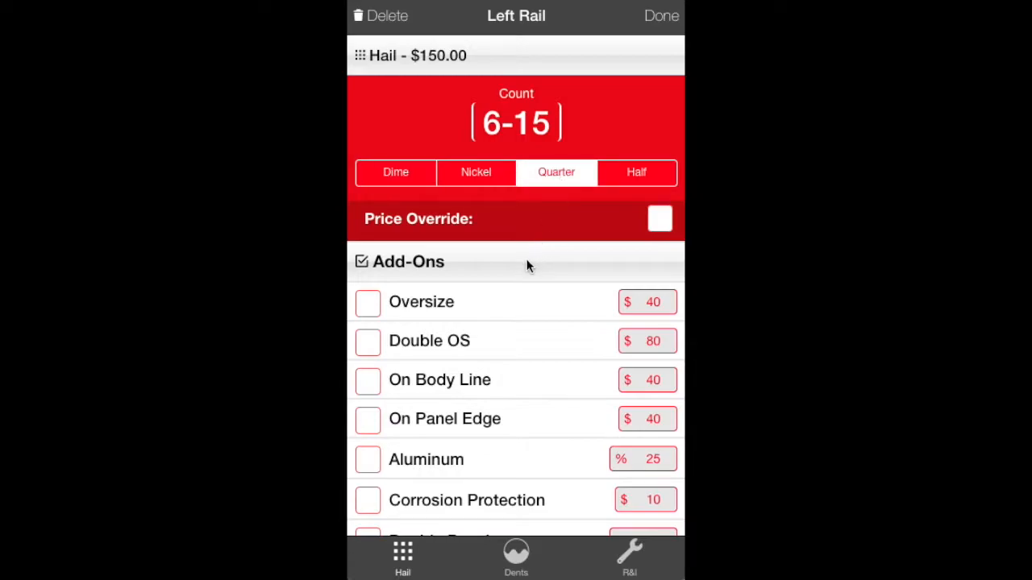
{"action": "scroll", "scroll_direction": "down", "scroll_amount": 3}
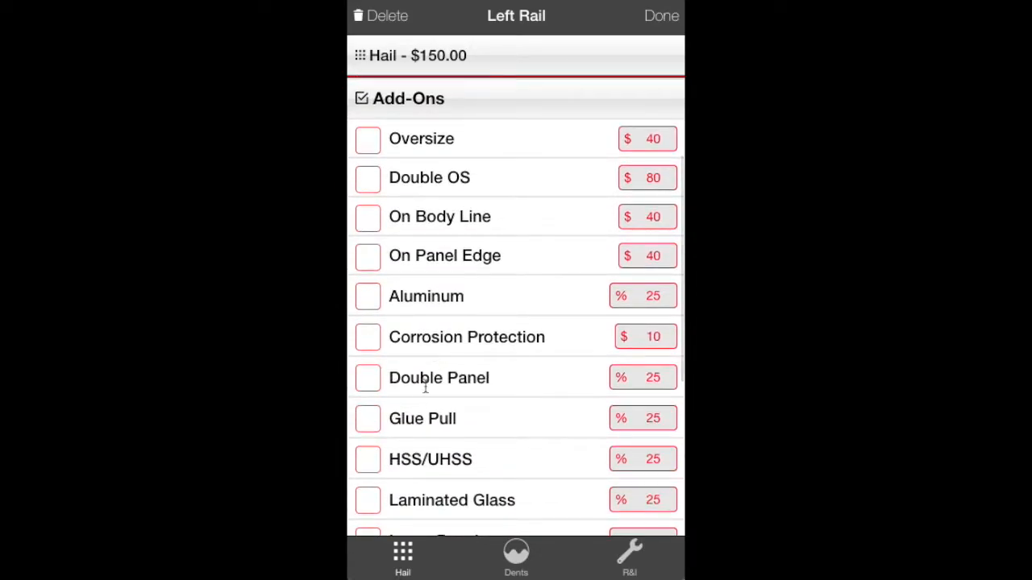
{"action": "left_click", "coordinate": [367, 419]}
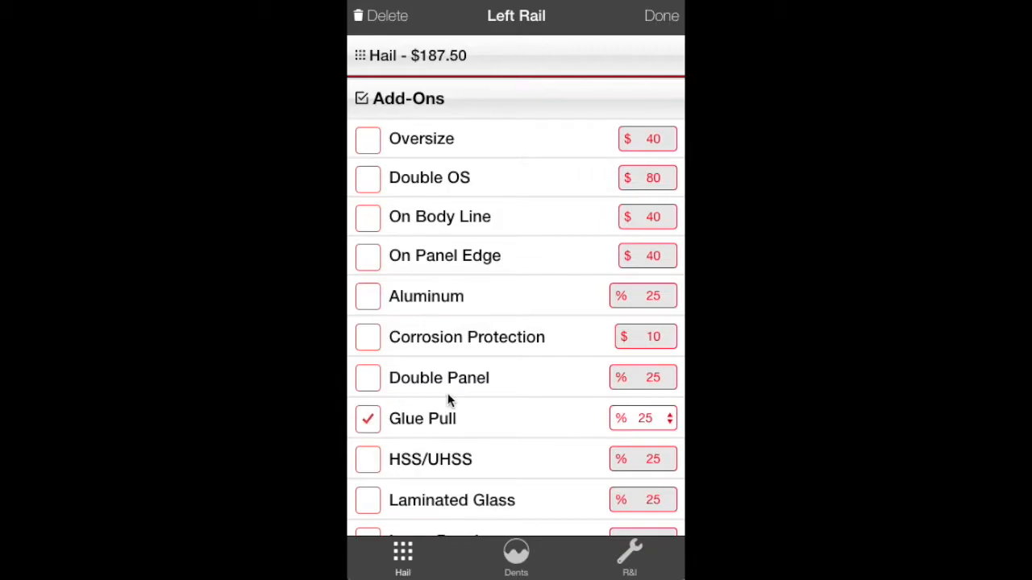
{"action": "scroll", "scroll_direction": "down", "scroll_amount": 3}
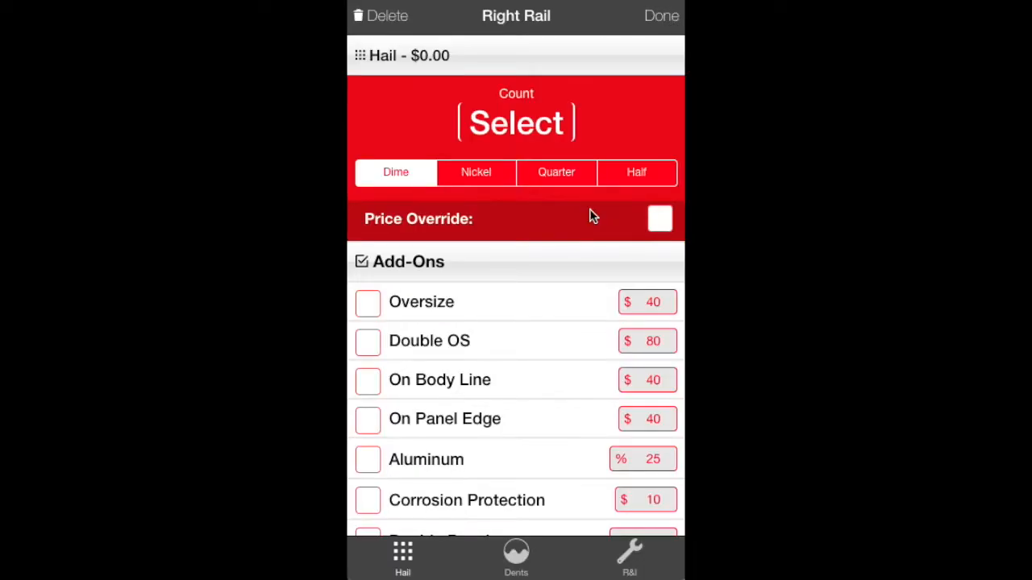
Step: Set the right rail to Light 6–15 quarter-size dents with glue pull and oversize add-ons ($227.50)
{"action": "left_click", "coordinate": [516, 123]}
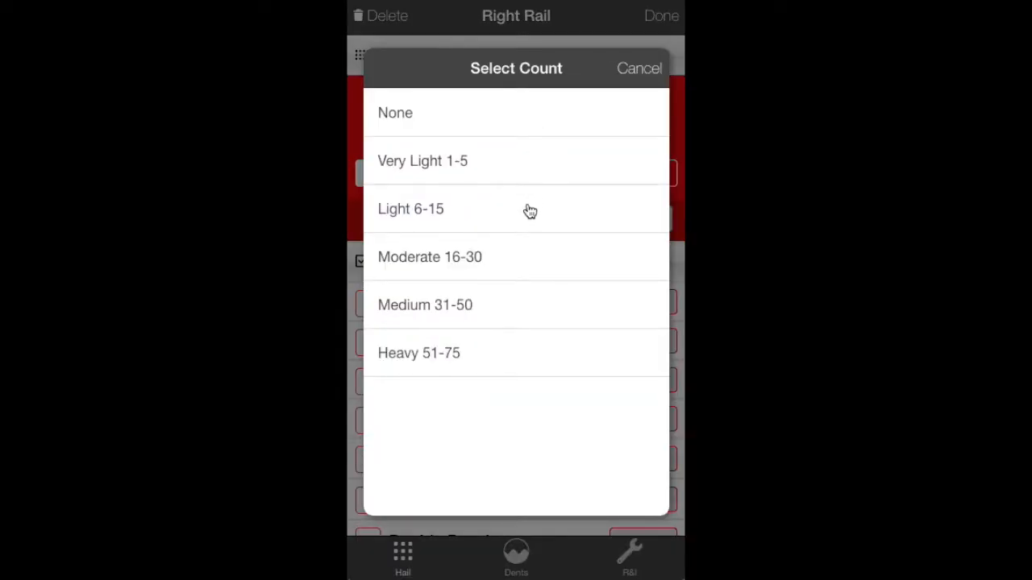
{"action": "left_click", "coordinate": [409, 209]}
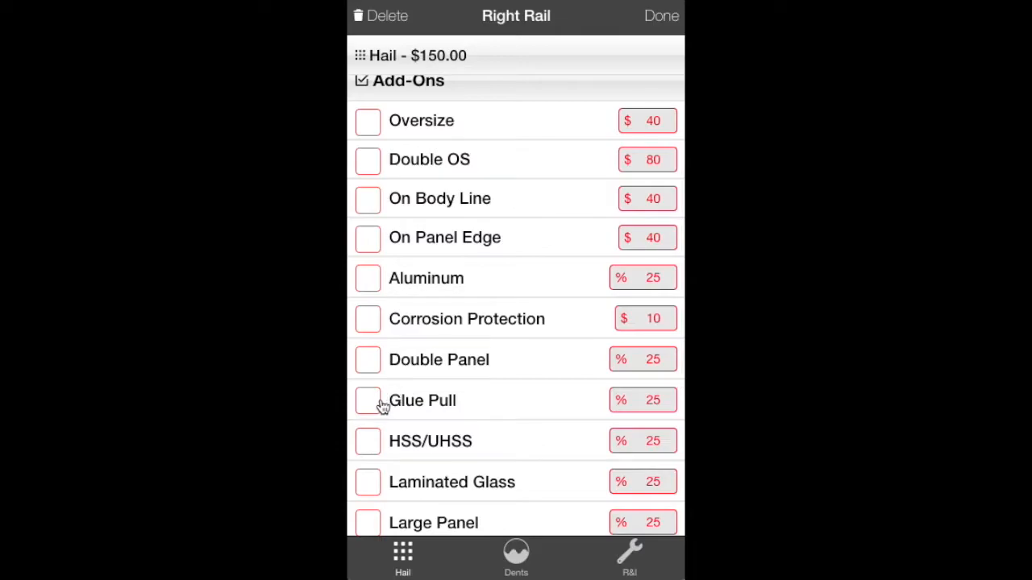
{"action": "left_click", "coordinate": [368, 400]}
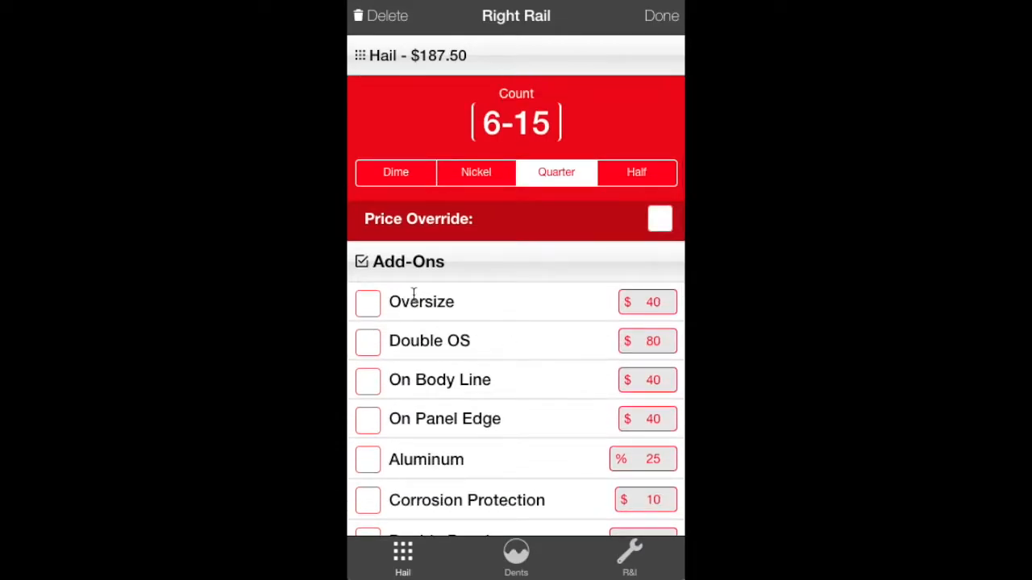
{"action": "left_click", "coordinate": [367, 303]}
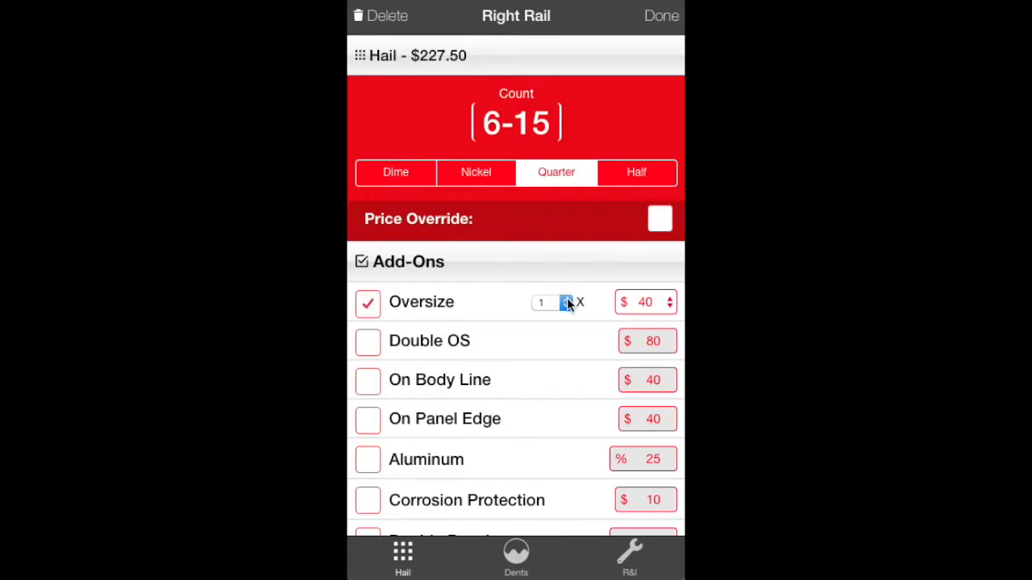
{"action": "left_click", "coordinate": [543, 303]}
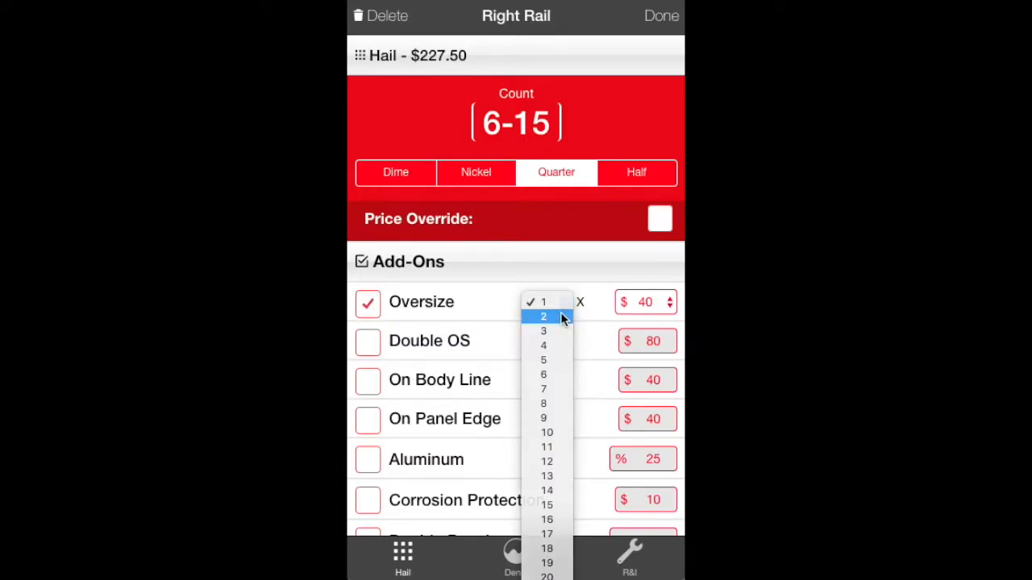
{"action": "left_click", "coordinate": [545, 316]}
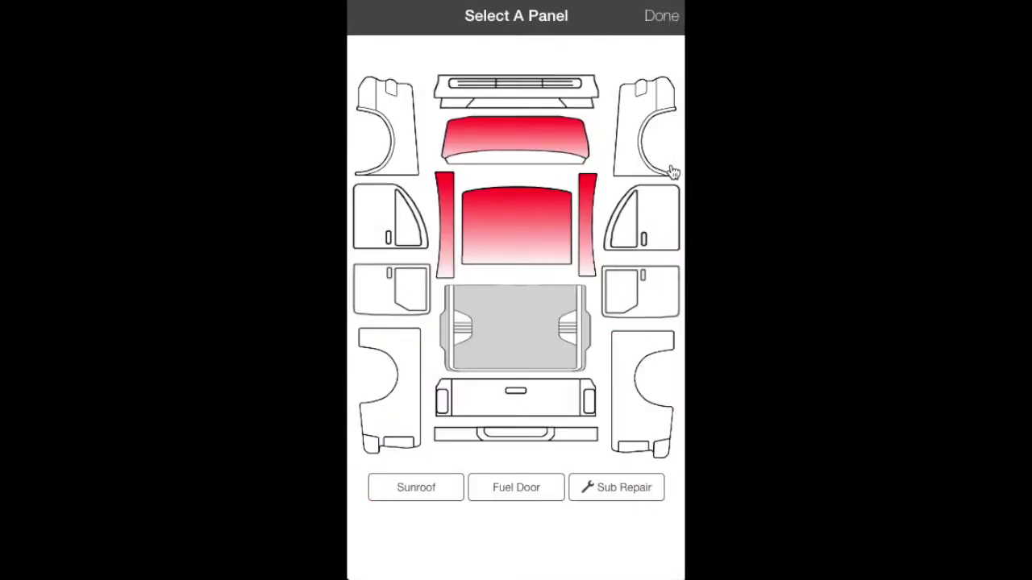
{"action": "mouse_move", "coordinate": [420, 149]}
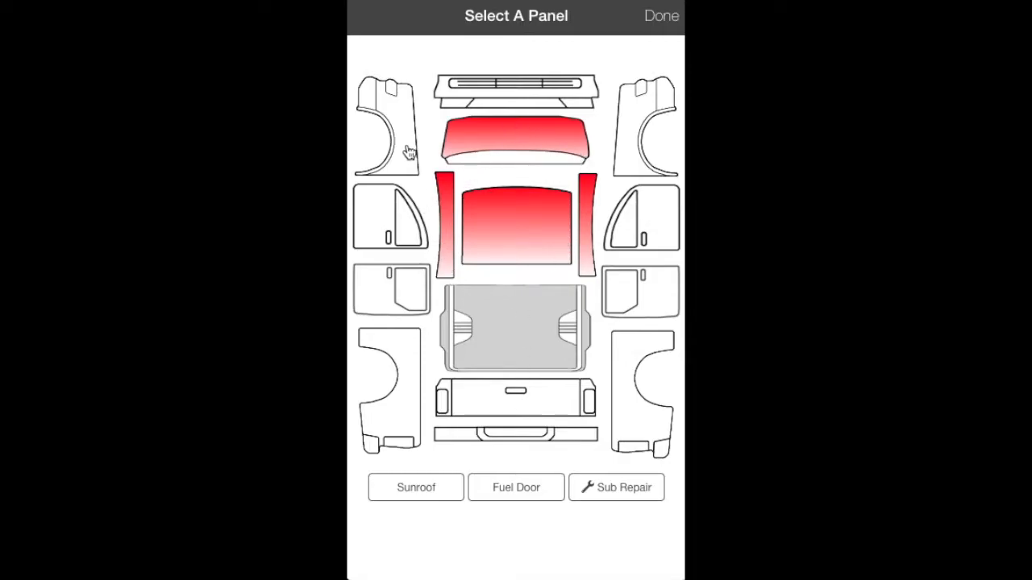
Step: Price the left fender hail as Very Light 1-5 nickel-sized dents for $75.00
{"action": "left_click", "coordinate": [384, 129]}
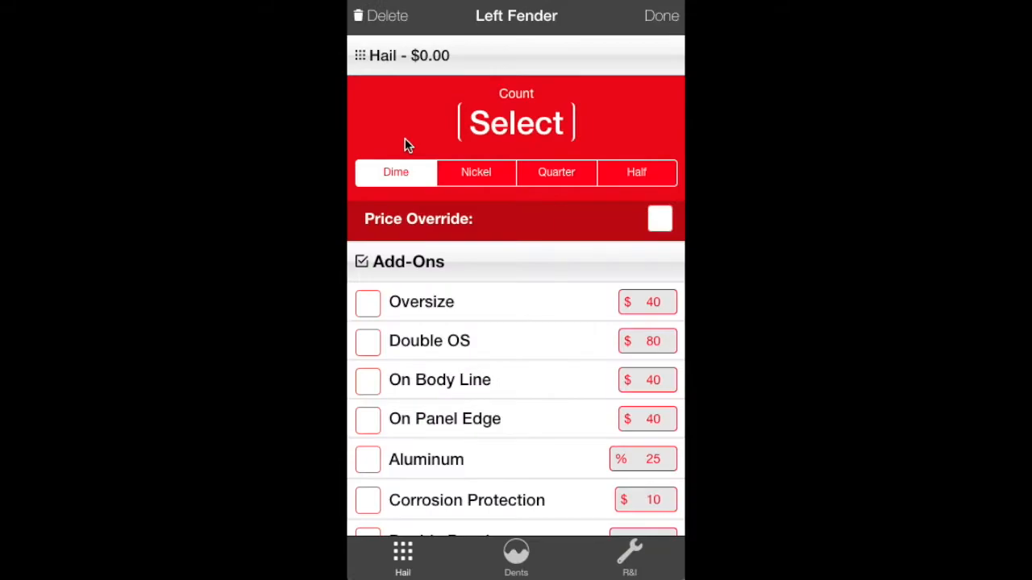
{"action": "mouse_move", "coordinate": [551, 264]}
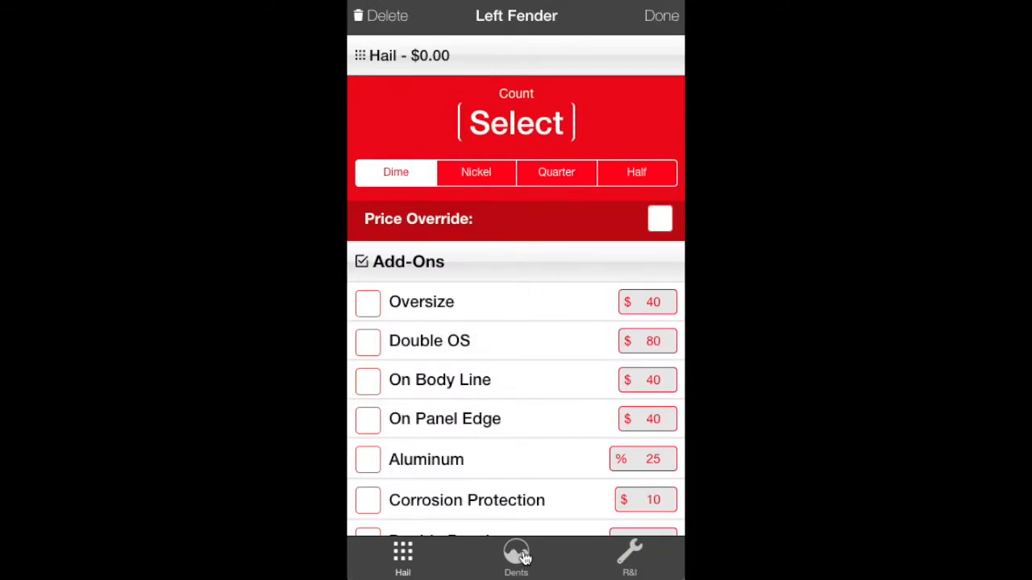
{"action": "mouse_move", "coordinate": [515, 421]}
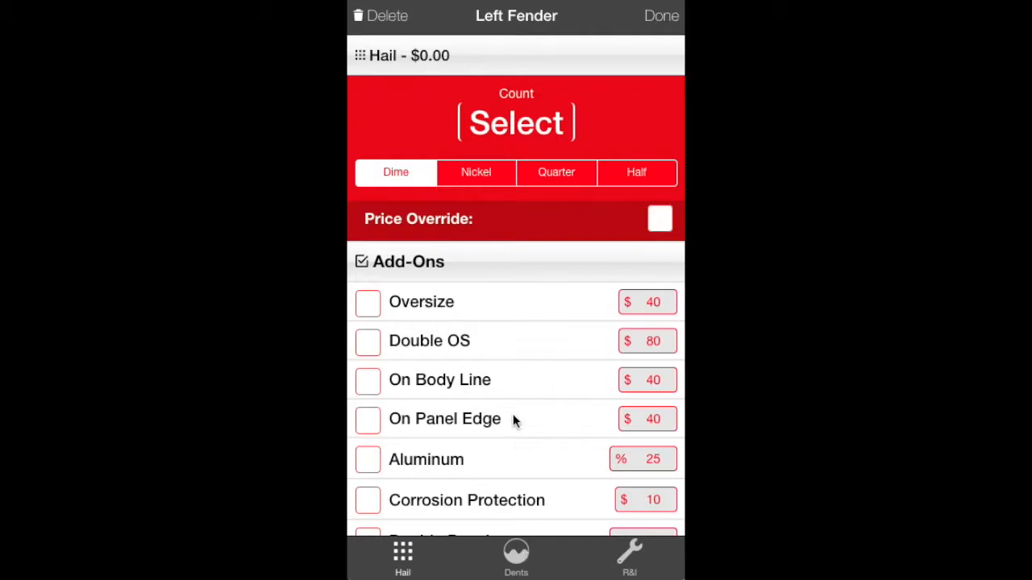
{"action": "mouse_move", "coordinate": [571, 317]}
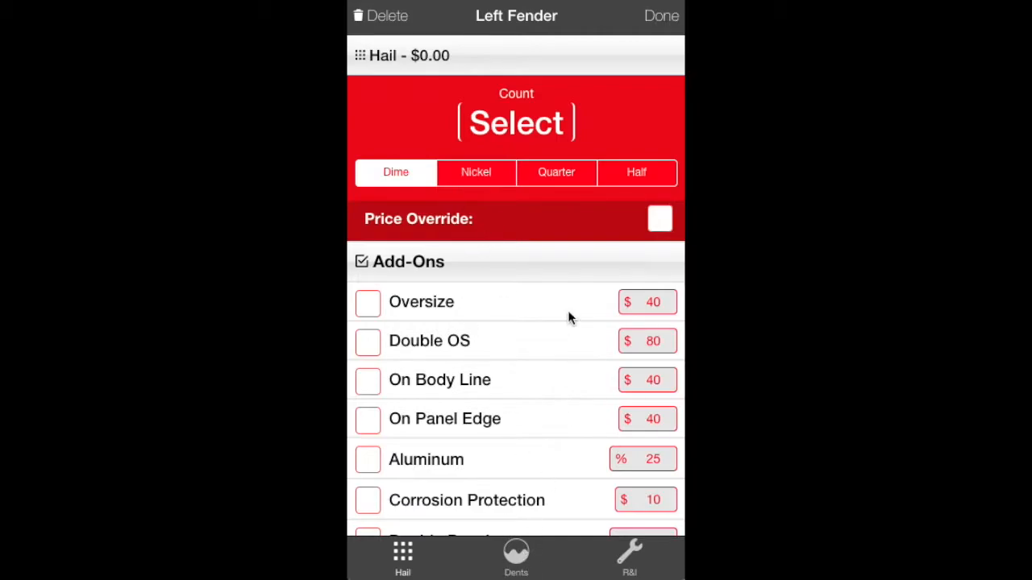
{"action": "left_click", "coordinate": [516, 122]}
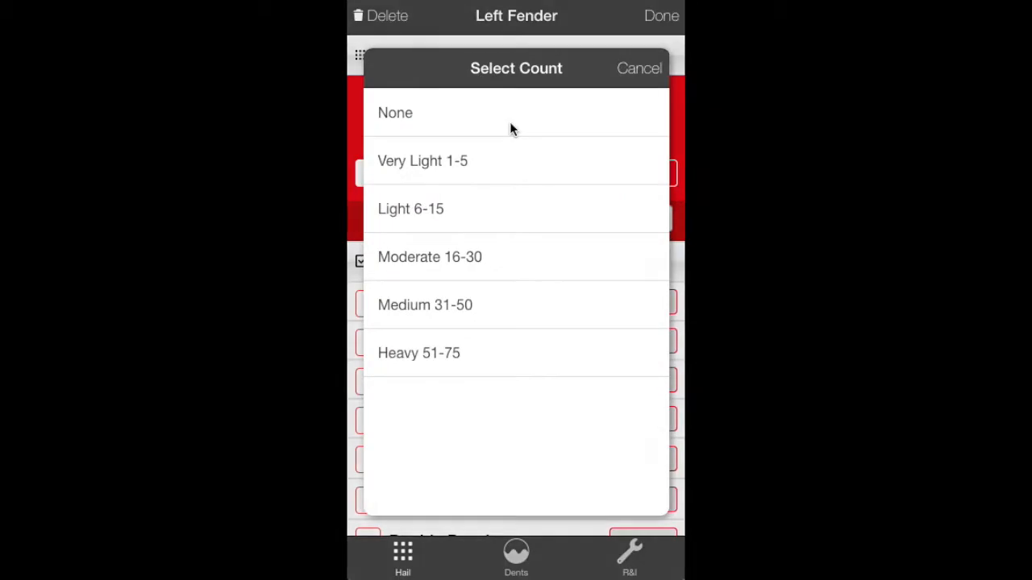
{"action": "left_click", "coordinate": [423, 162]}
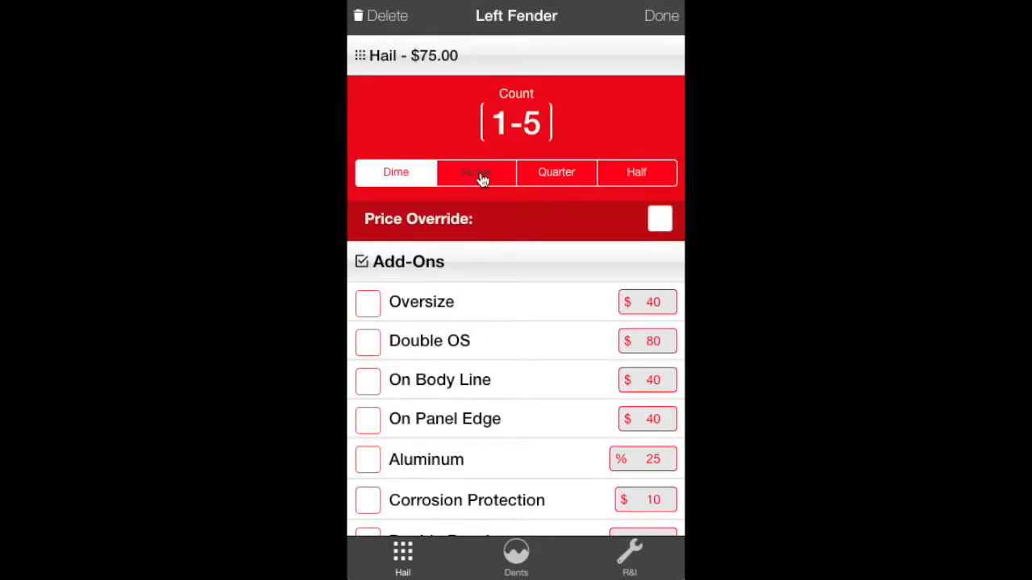
{"action": "left_click", "coordinate": [476, 172]}
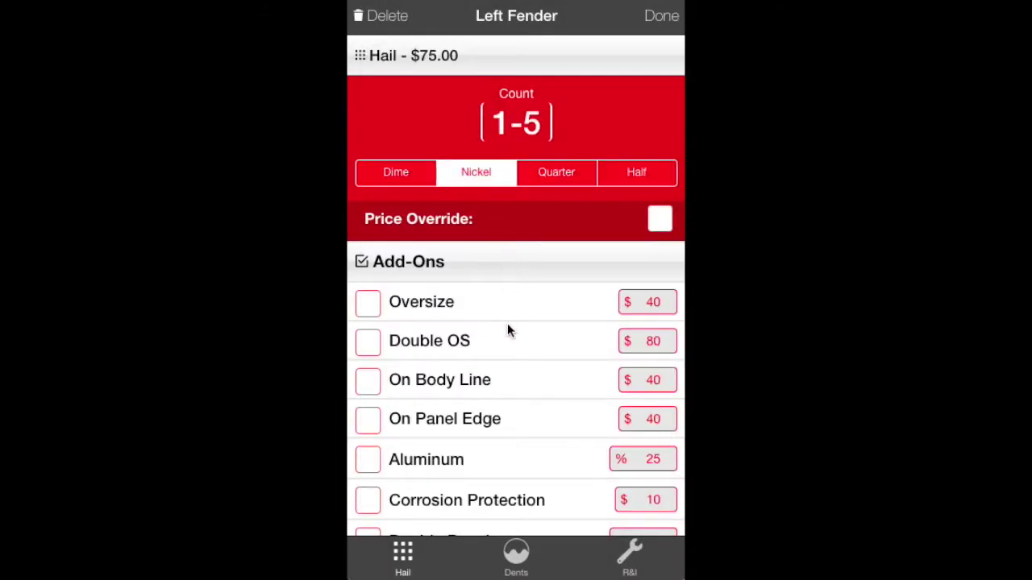
{"action": "mouse_move", "coordinate": [629, 551]}
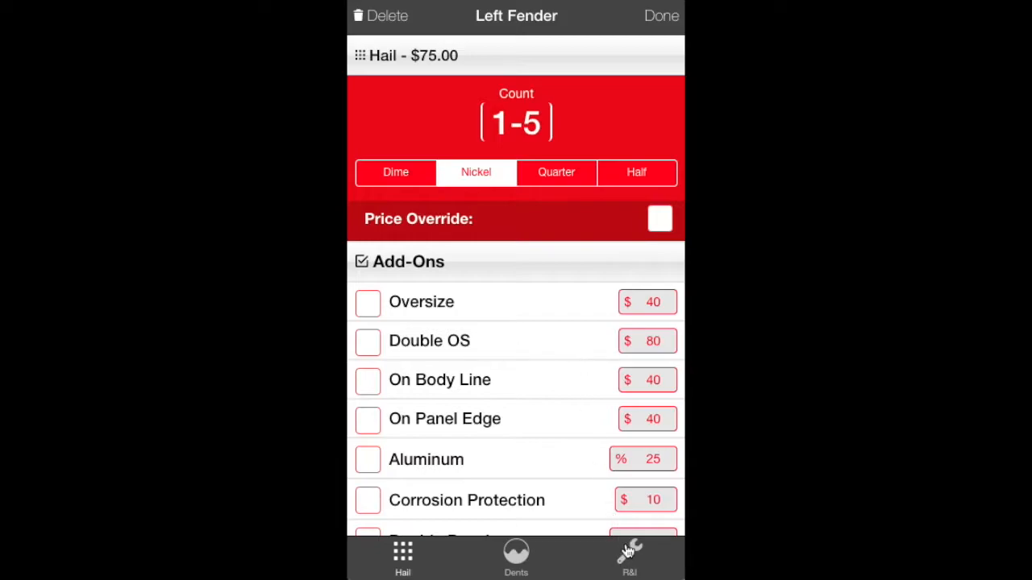
Step: Add left fender R&I for headlight and fender liner removal ($38.40)
{"action": "left_click", "coordinate": [628, 555]}
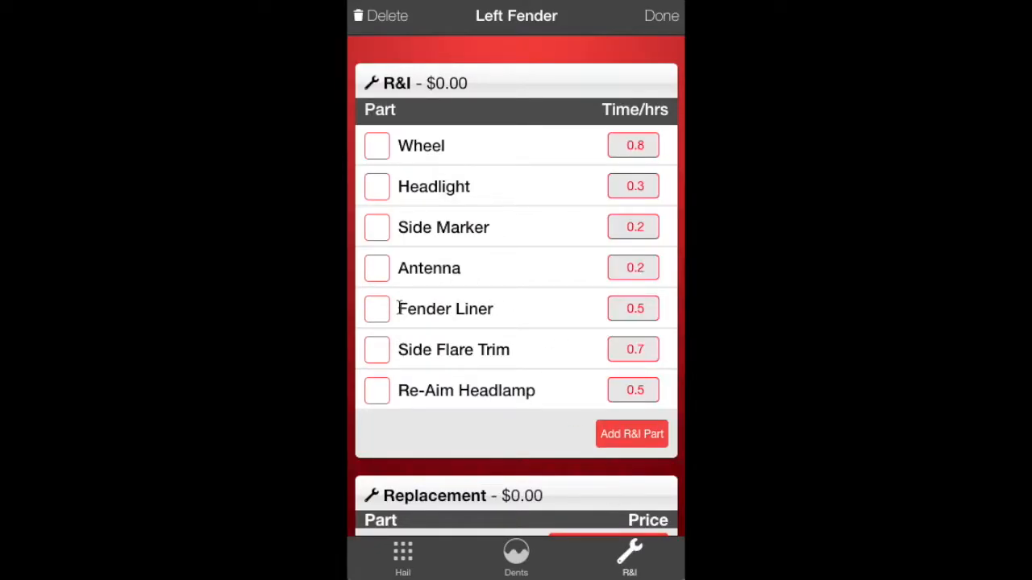
{"action": "left_click", "coordinate": [377, 187]}
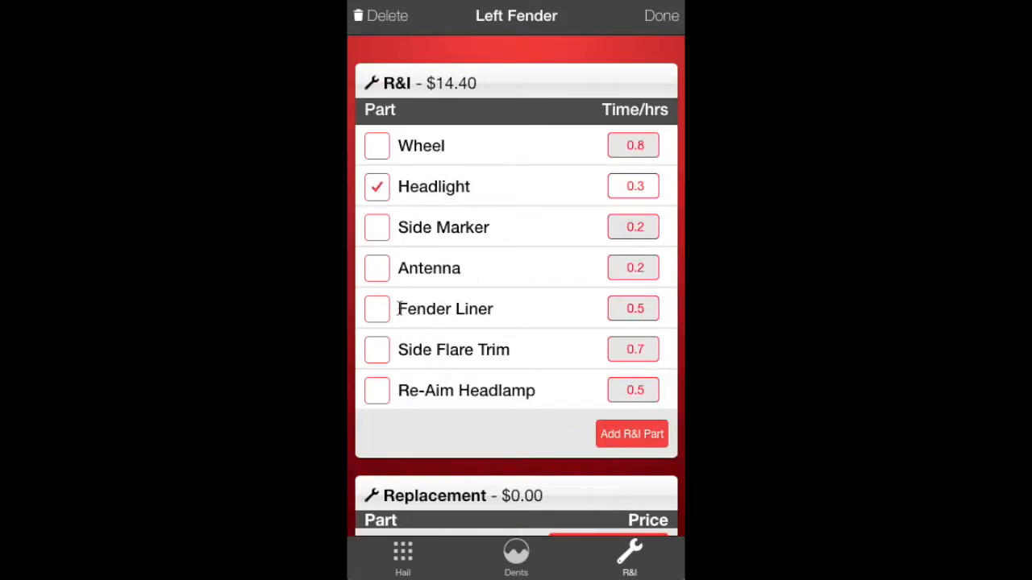
{"action": "mouse_move", "coordinate": [384, 309]}
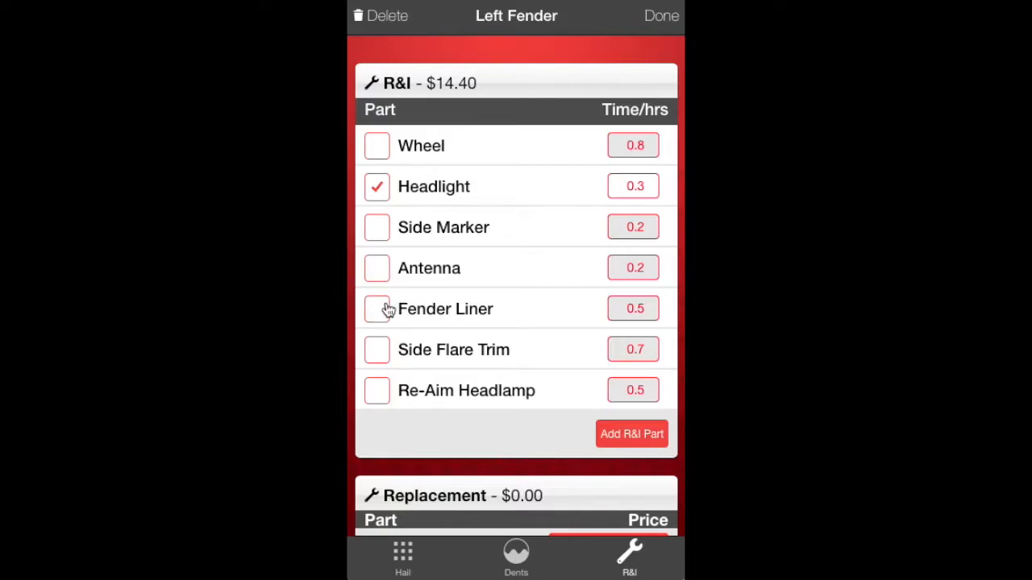
{"action": "left_click", "coordinate": [377, 309]}
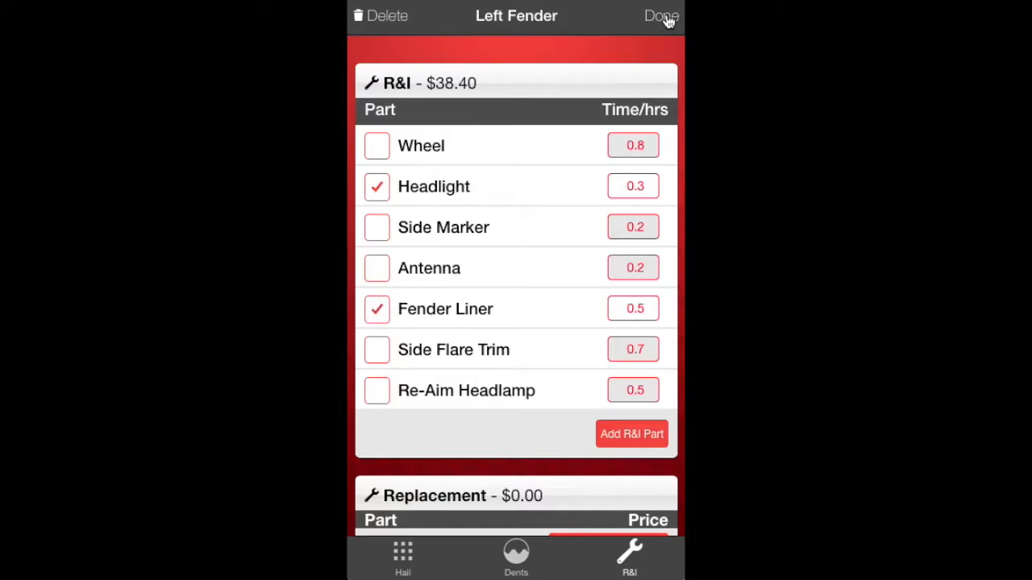
Step: Finish choosing damaged panels and return to the $2,740.00 retail overview
{"action": "left_click", "coordinate": [664, 17]}
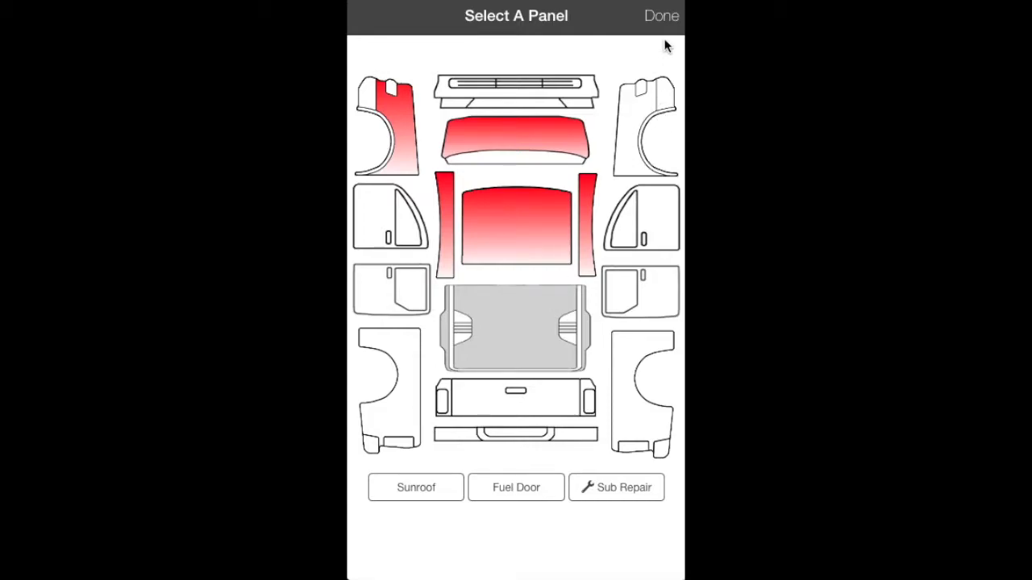
{"action": "left_click", "coordinate": [661, 17]}
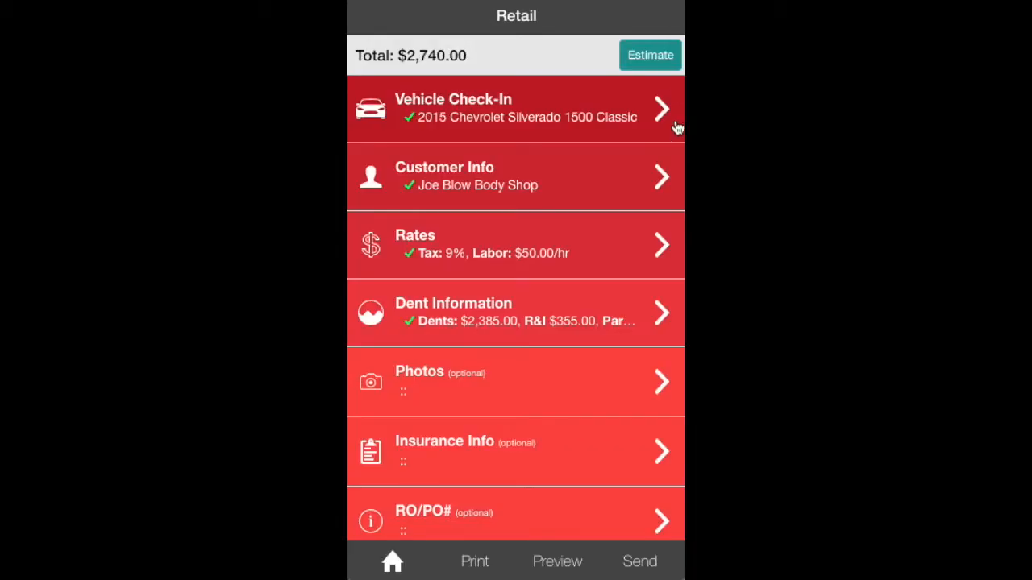
{"action": "left_click", "coordinate": [515, 382]}
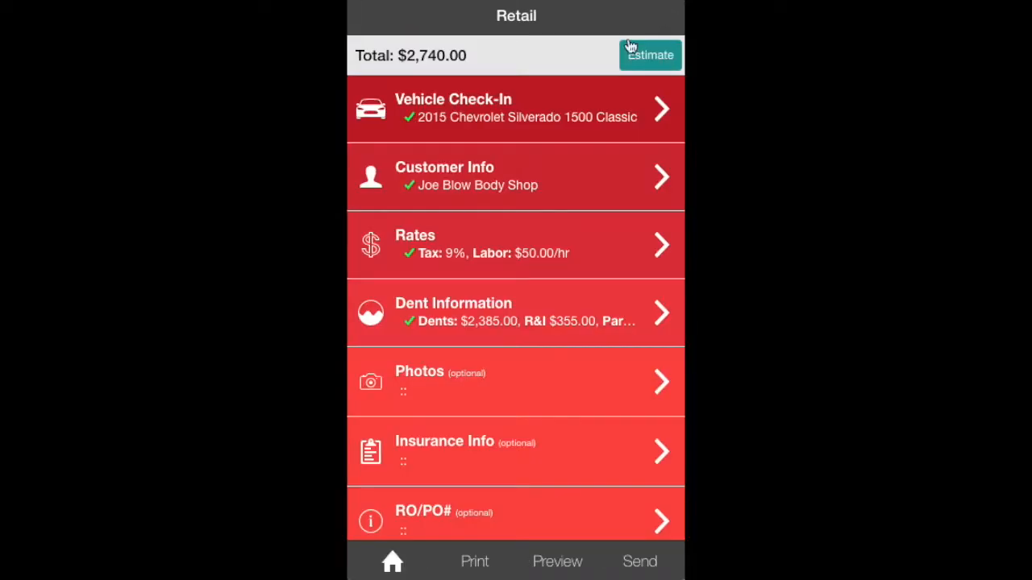
{"action": "scroll", "scroll_direction": "down", "scroll_amount": 3}
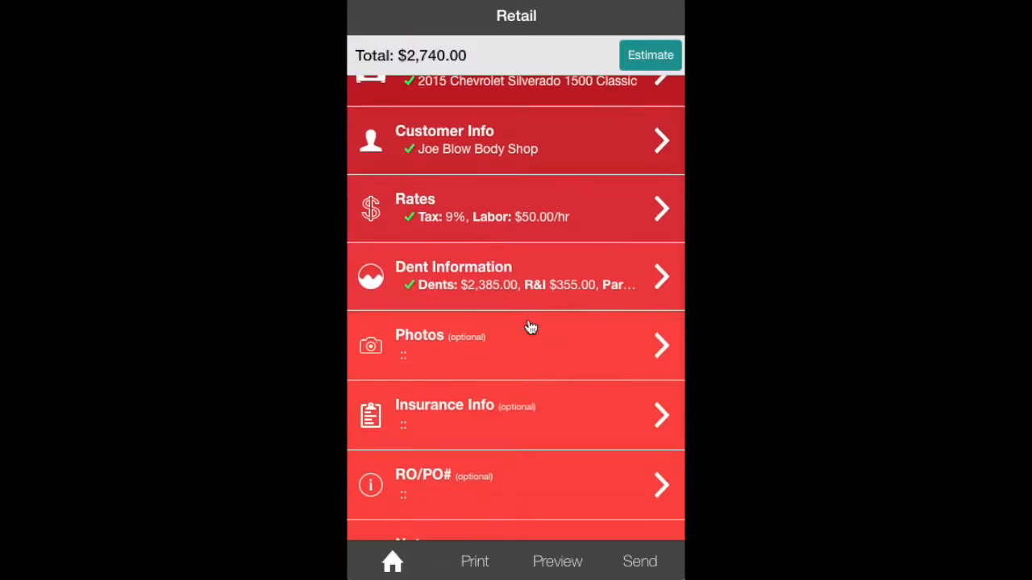
{"action": "scroll", "scroll_direction": "down", "scroll_amount": 3}
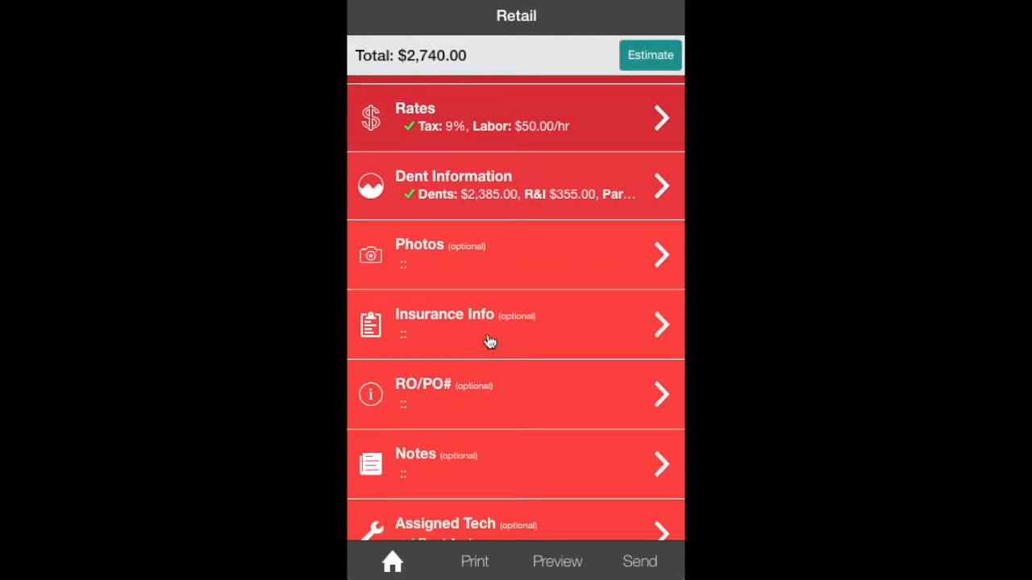
{"action": "left_click", "coordinate": [490, 325]}
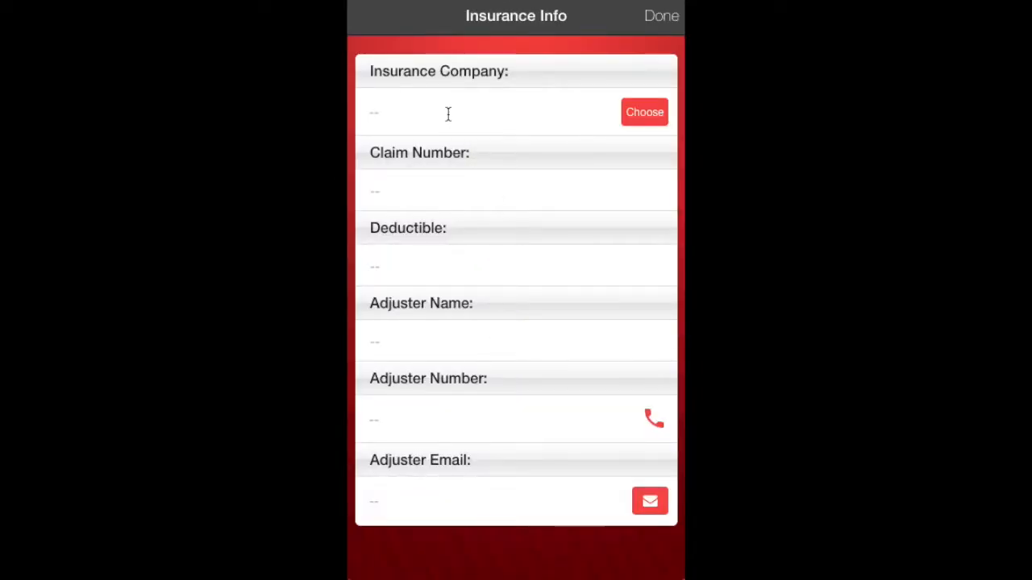
{"action": "left_click", "coordinate": [643, 112]}
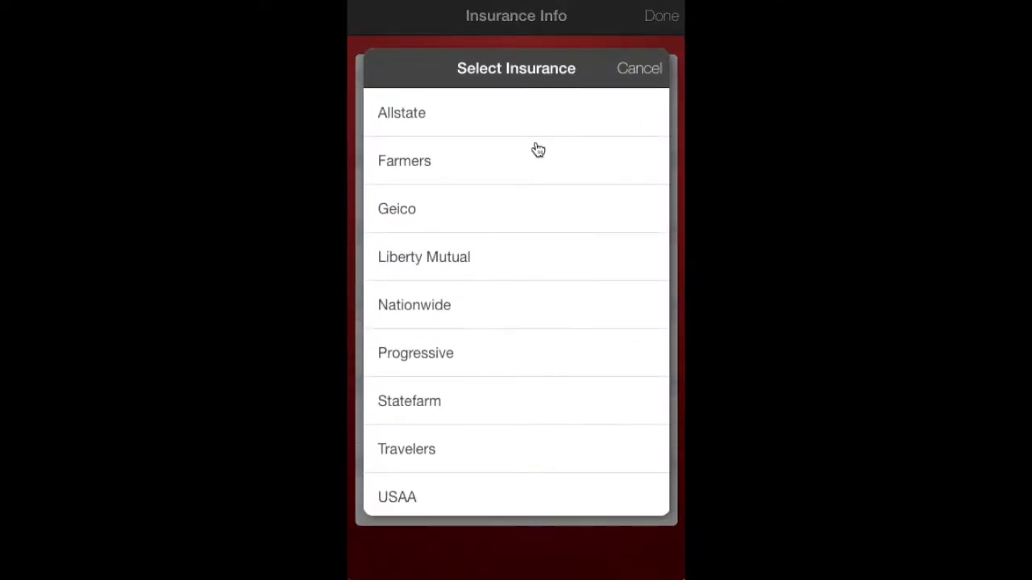
{"action": "left_click", "coordinate": [410, 400]}
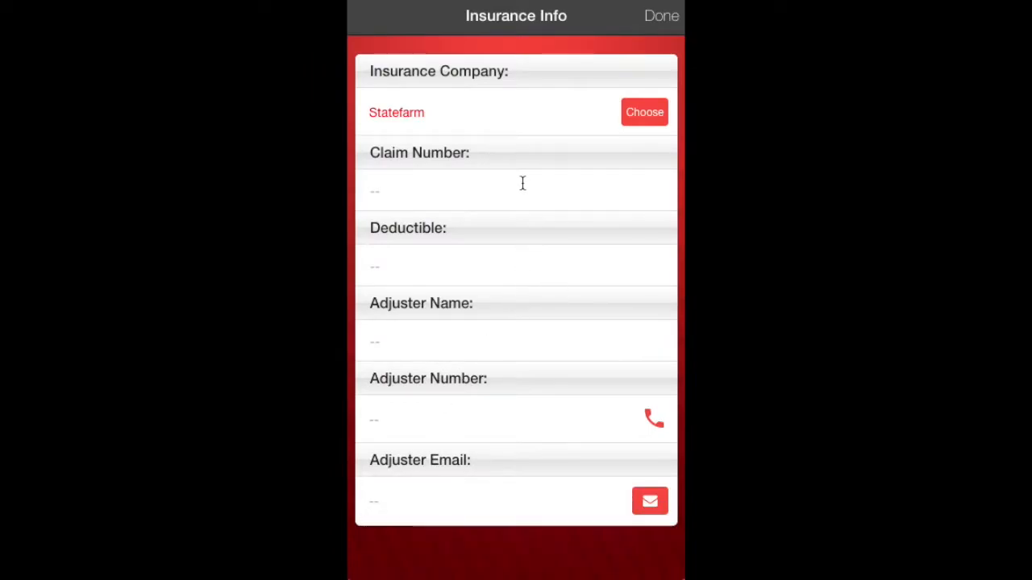
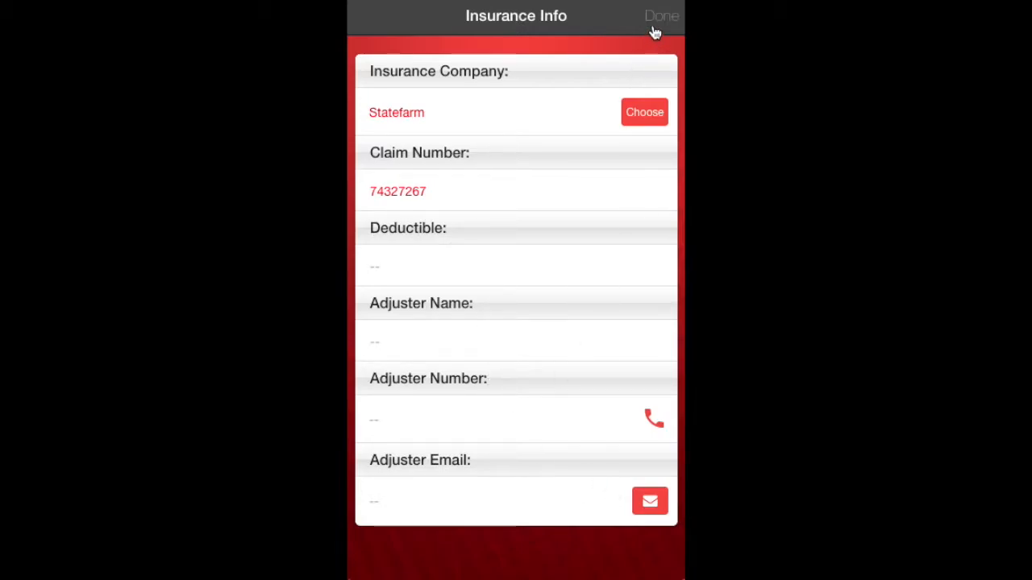
{"action": "left_click", "coordinate": [661, 16]}
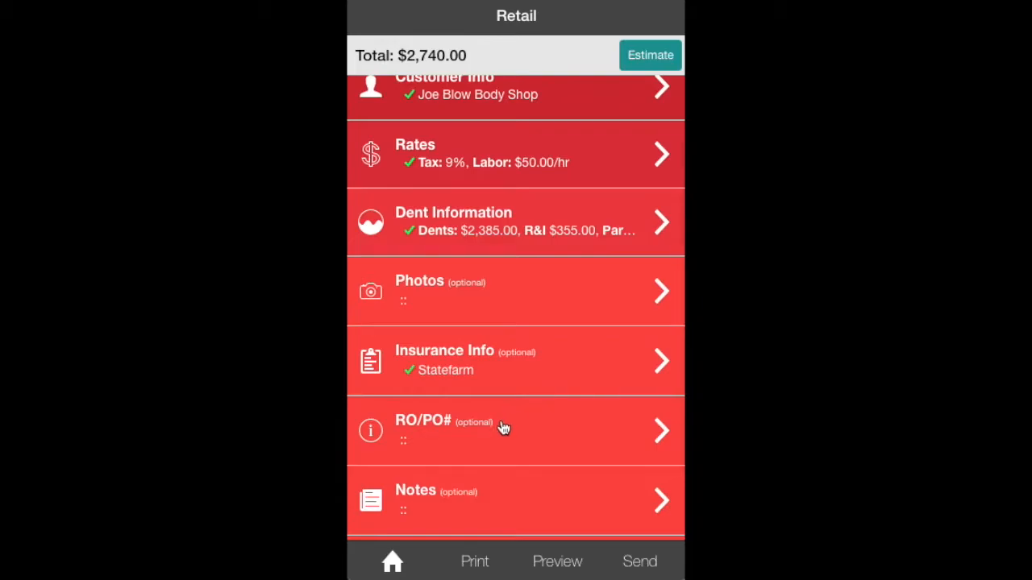
Step: Leave the RO/PO# entry empty and scroll down the overview toward the Notes section
{"action": "left_click", "coordinate": [503, 429]}
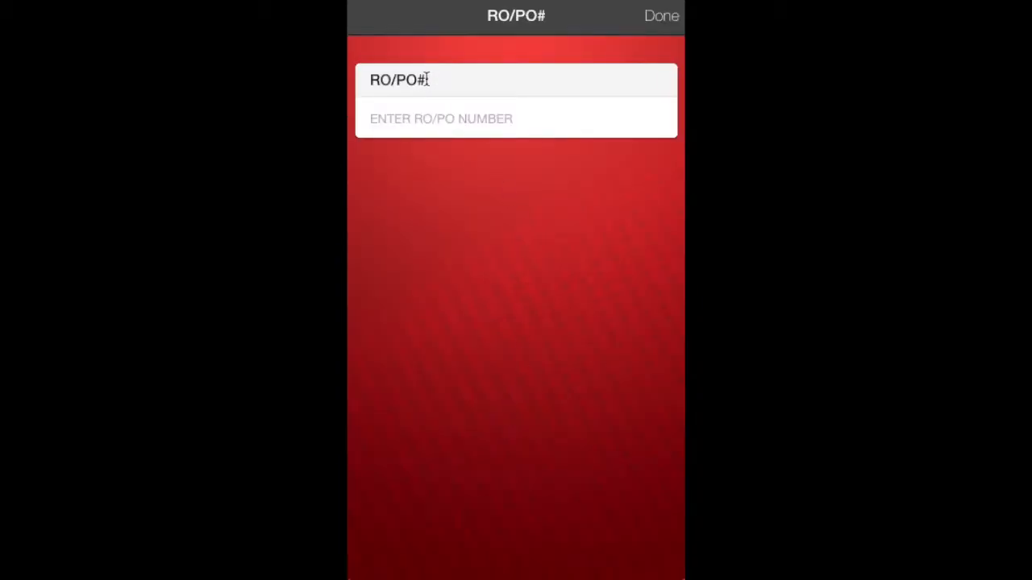
{"action": "left_click", "coordinate": [661, 16]}
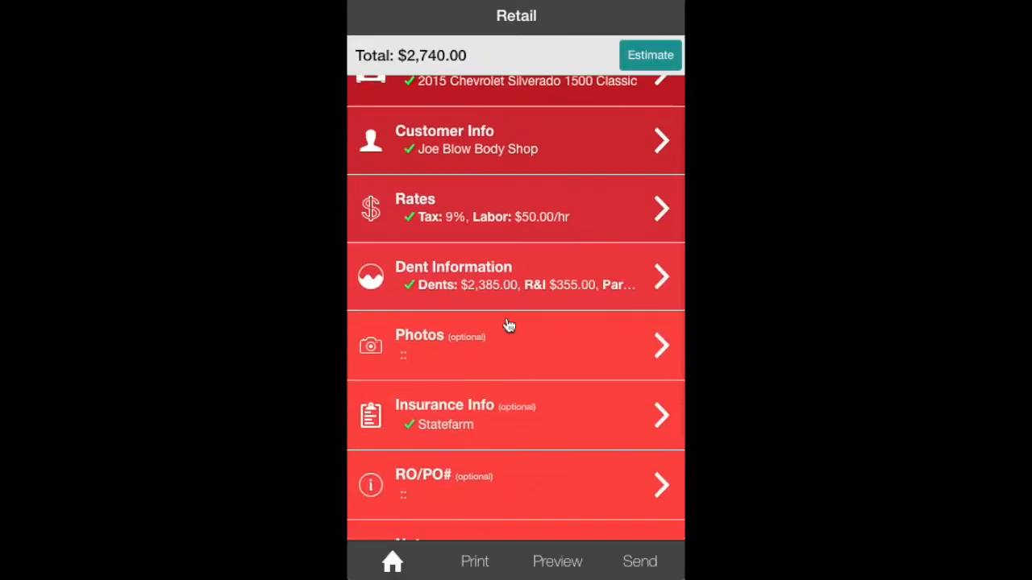
{"action": "scroll", "scroll_direction": "down", "scroll_amount": 3}
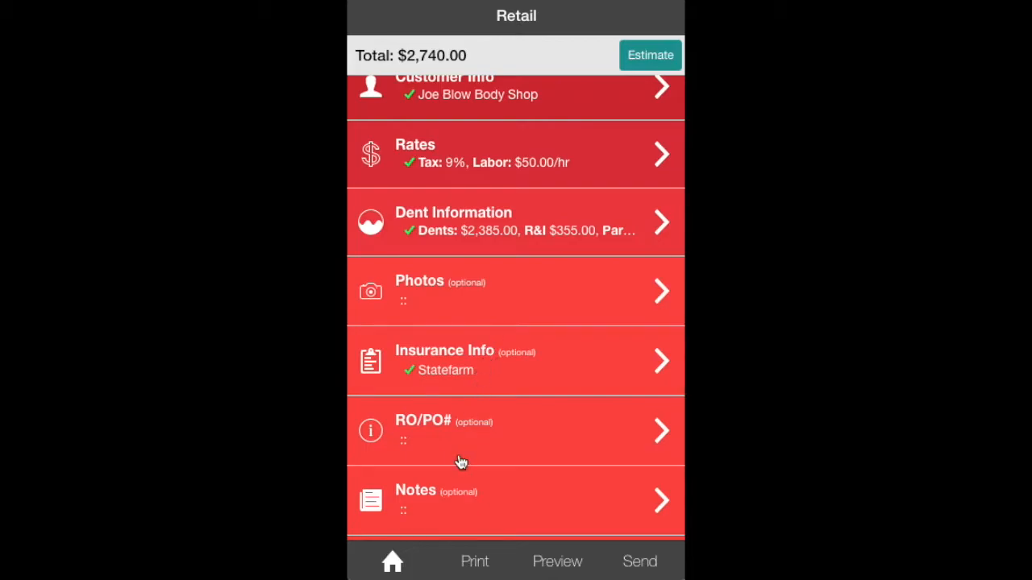
{"action": "mouse_move", "coordinate": [460, 446]}
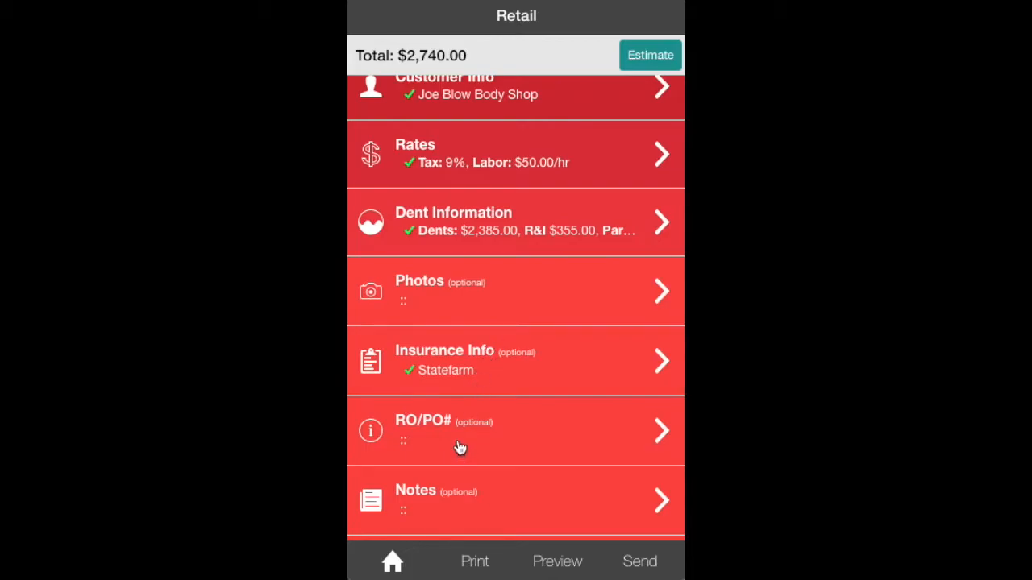
{"action": "mouse_move", "coordinate": [461, 447]}
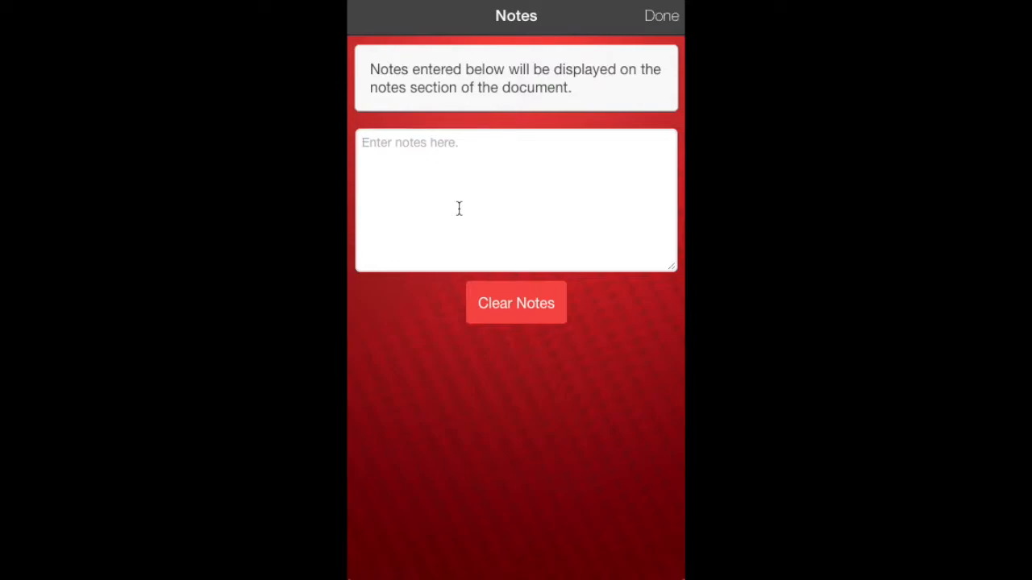
Step: Save the note "Has prior damage on the doors not related to hail" to the estimate
{"action": "type", "text": "Has prior d"}
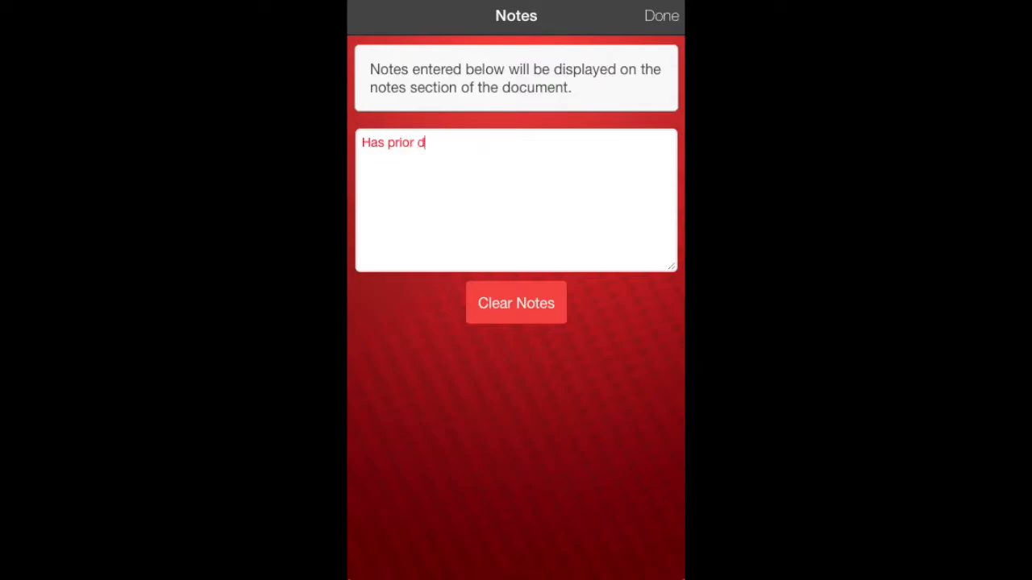
{"action": "type", "text": "amage"}
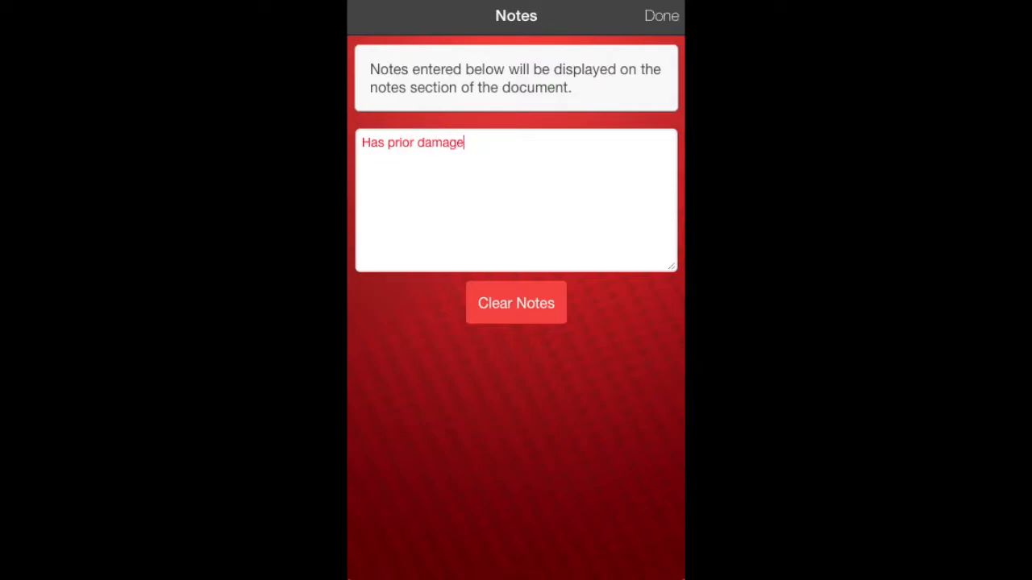
{"action": "type", "text": "on the doors"}
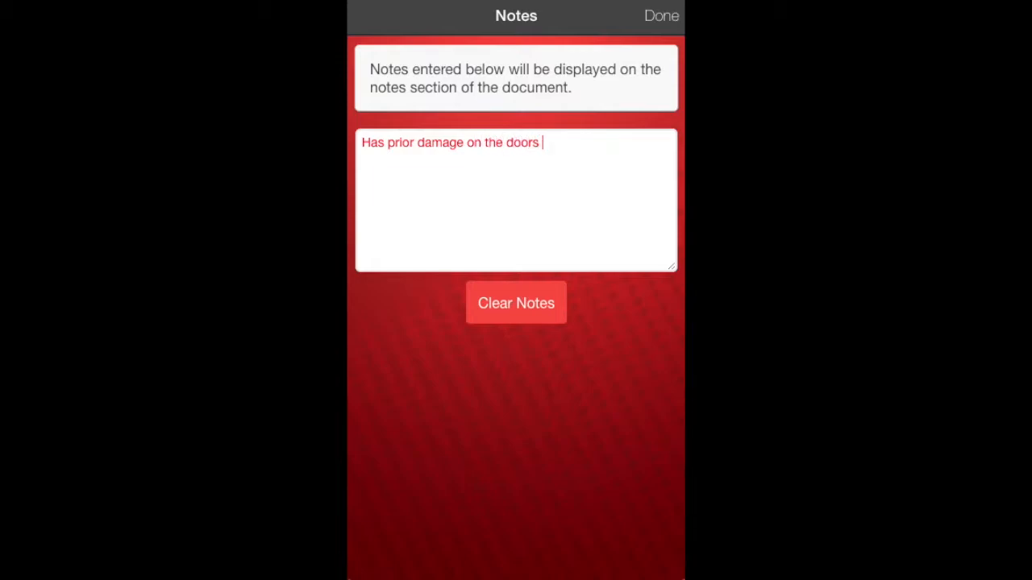
{"action": "type", "text": "not rela"}
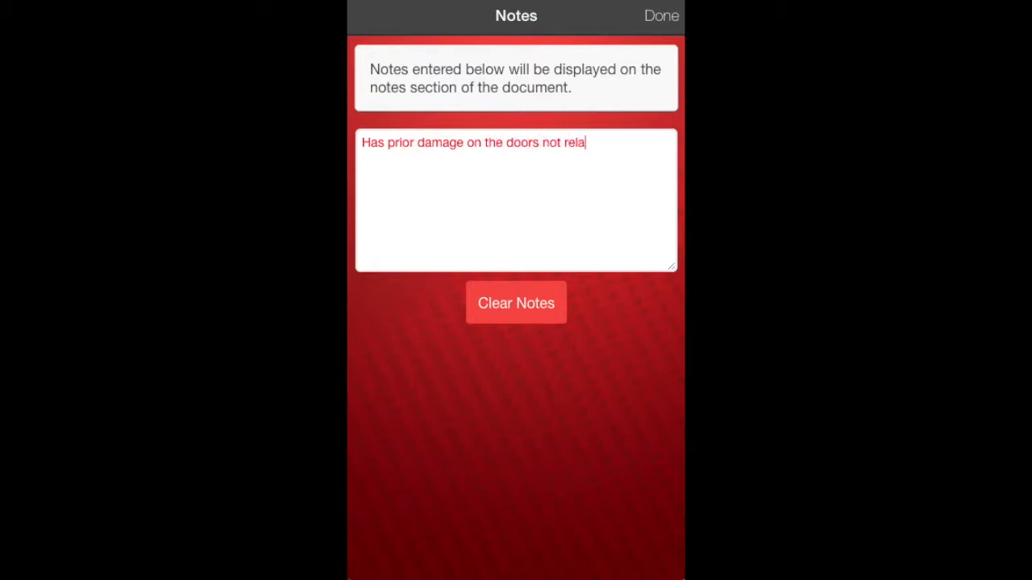
{"action": "type", "text": "ted to"}
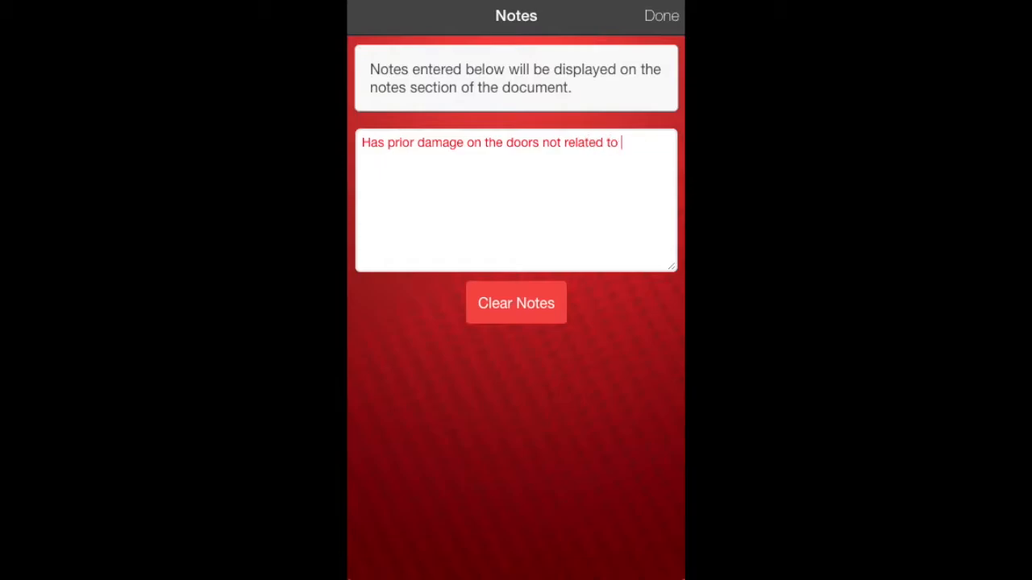
{"action": "type", "text": "hail"}
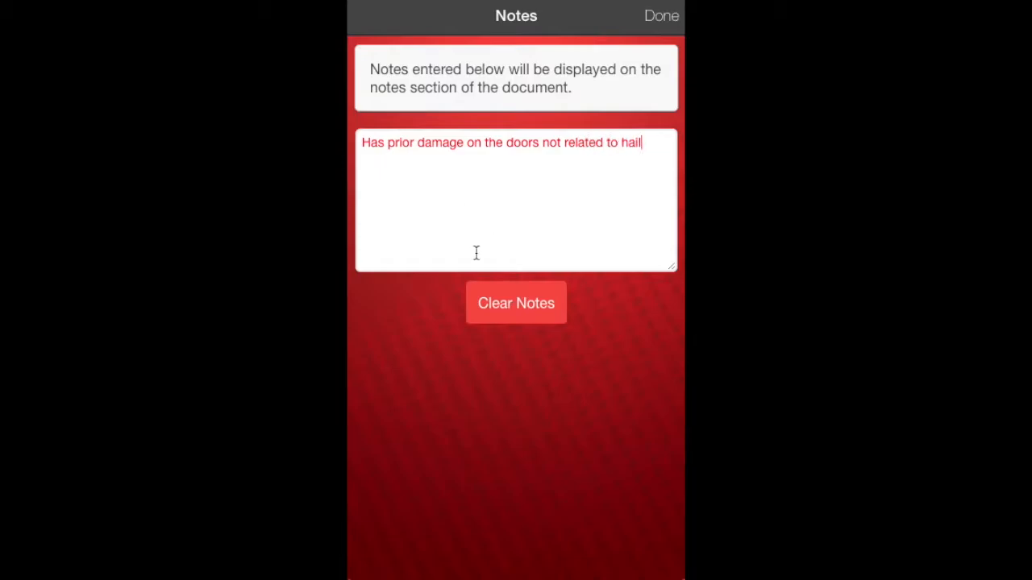
{"action": "left_click", "coordinate": [661, 16]}
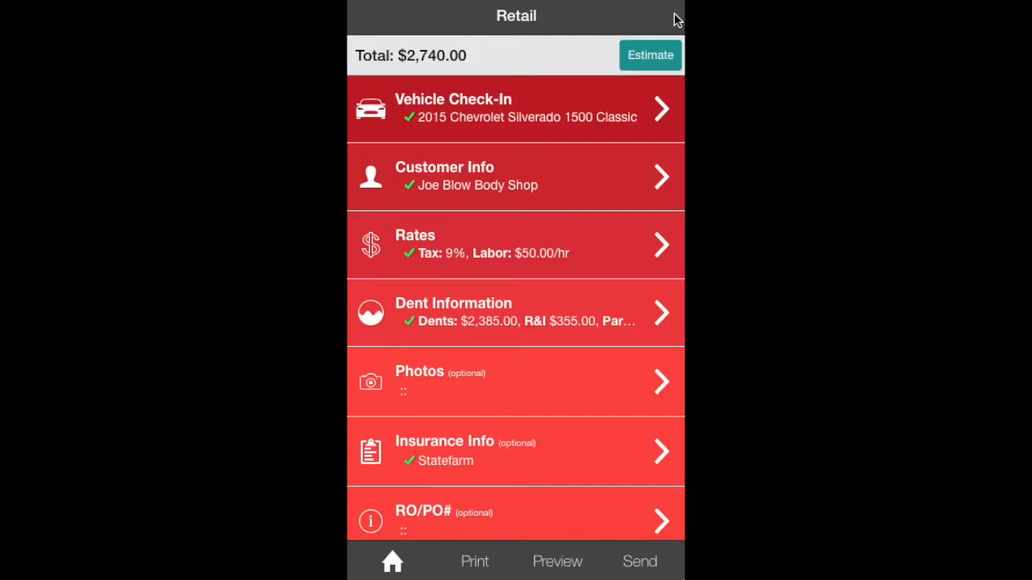
{"action": "scroll", "scroll_direction": "down", "scroll_amount": 3}
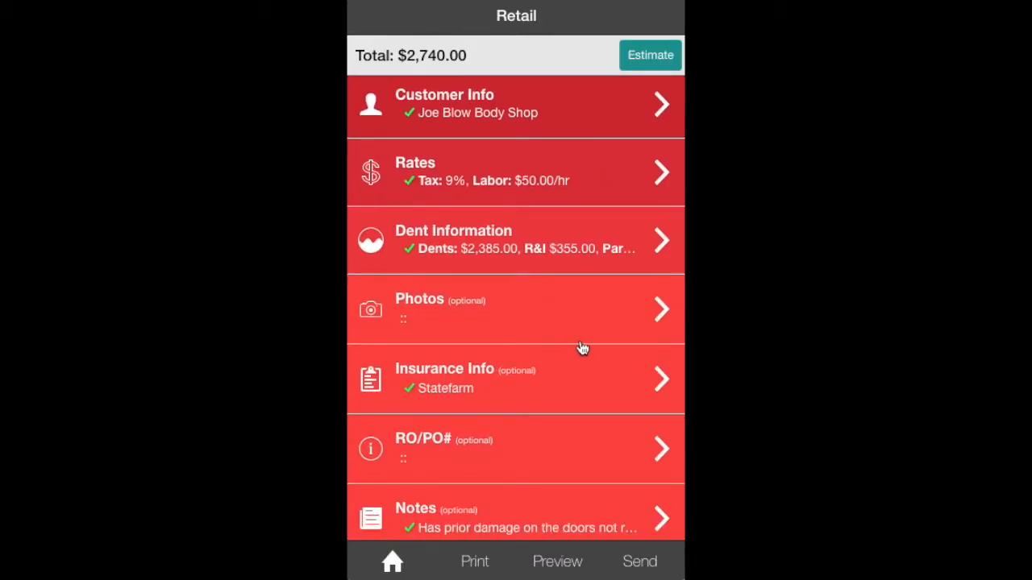
{"action": "scroll", "scroll_direction": "down", "scroll_amount": 3}
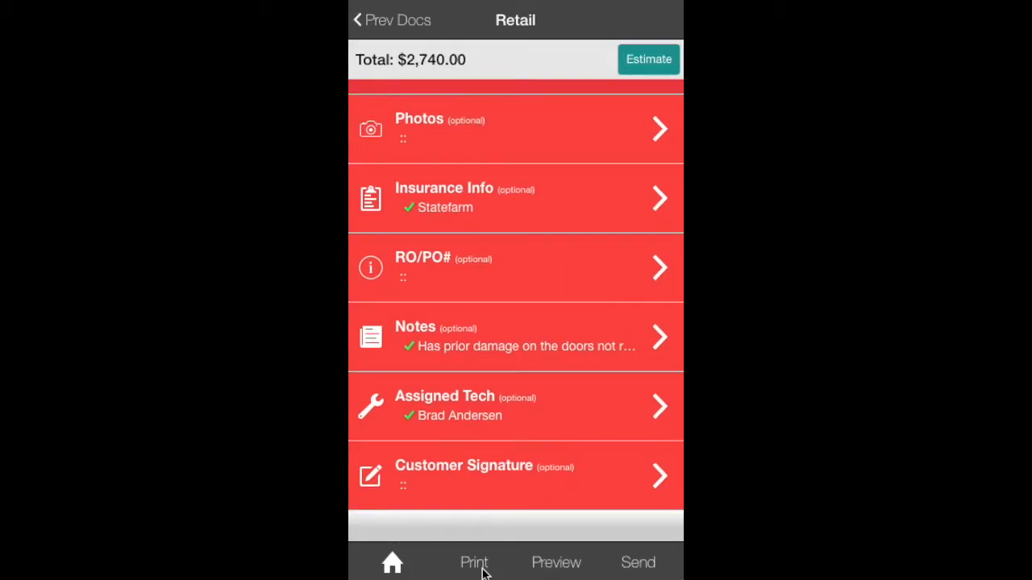
{"action": "mouse_move", "coordinate": [434, 559]}
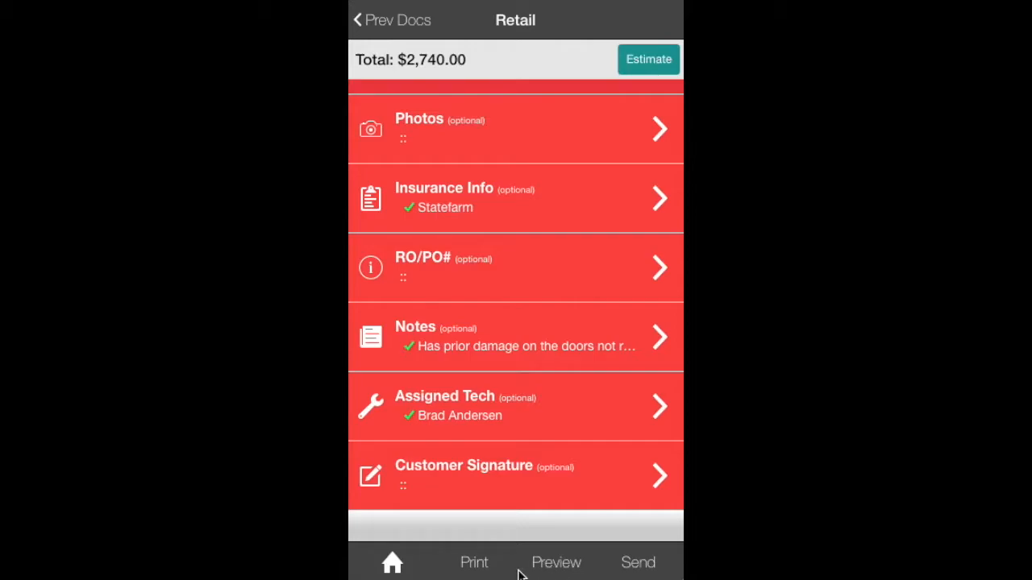
{"action": "mouse_move", "coordinate": [574, 577]}
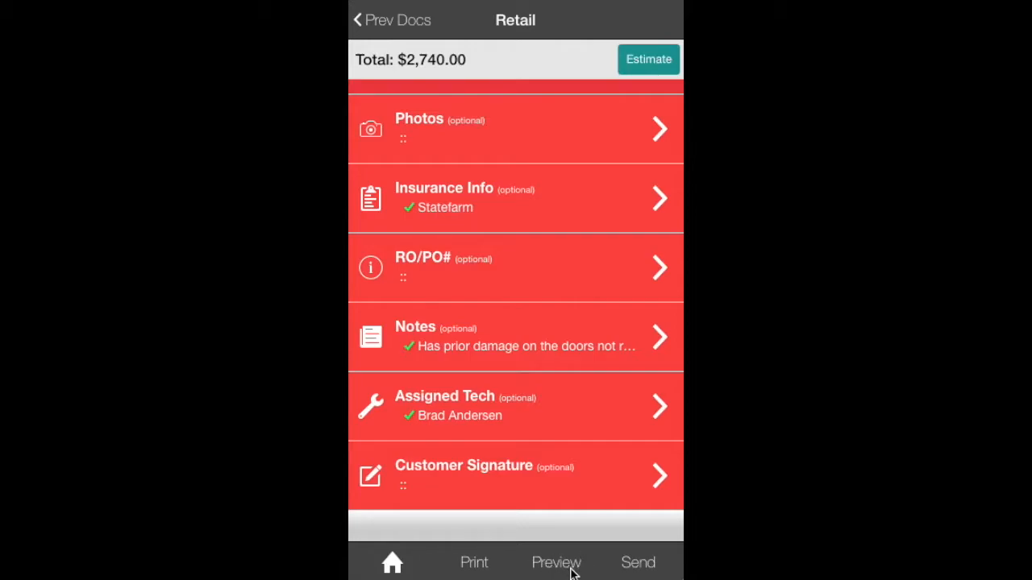
{"action": "mouse_move", "coordinate": [606, 556]}
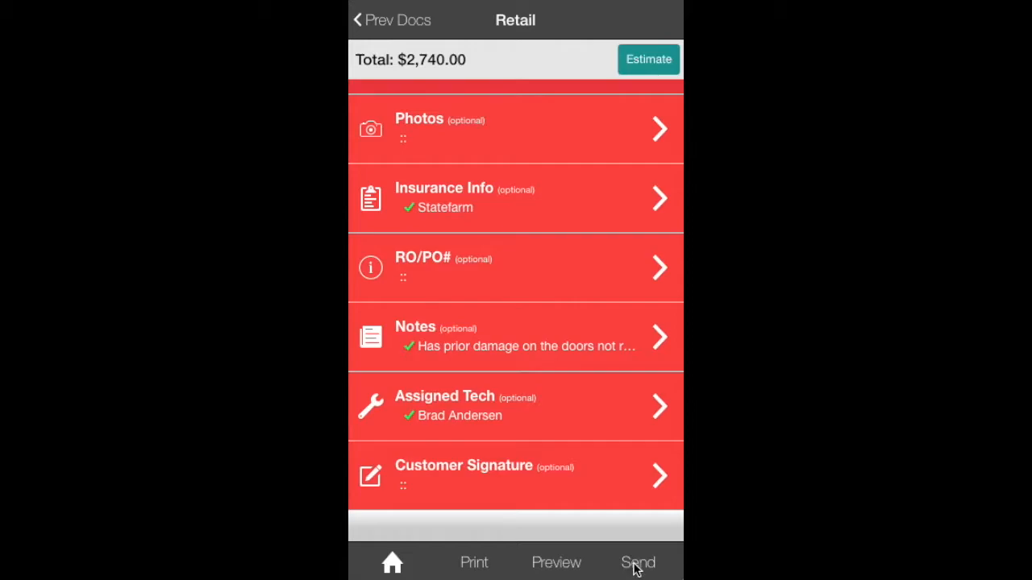
{"action": "left_click", "coordinate": [638, 562]}
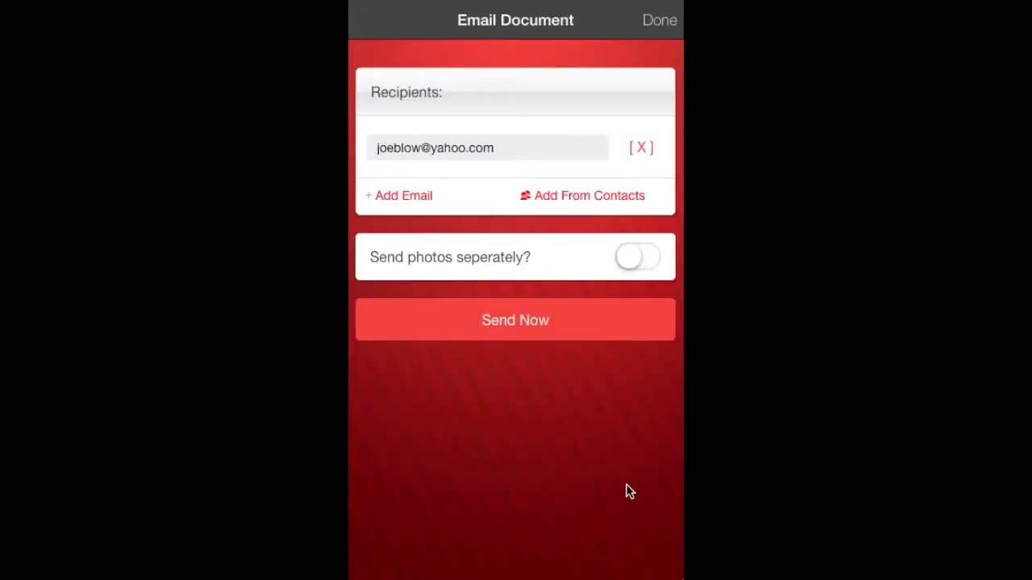
{"action": "mouse_move", "coordinate": [522, 142]}
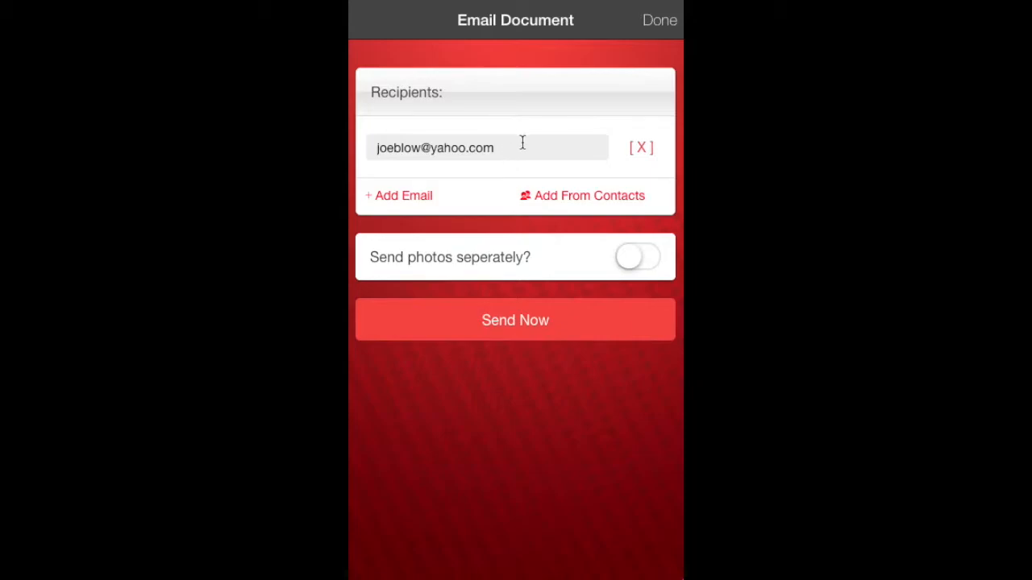
{"action": "mouse_move", "coordinate": [403, 210]}
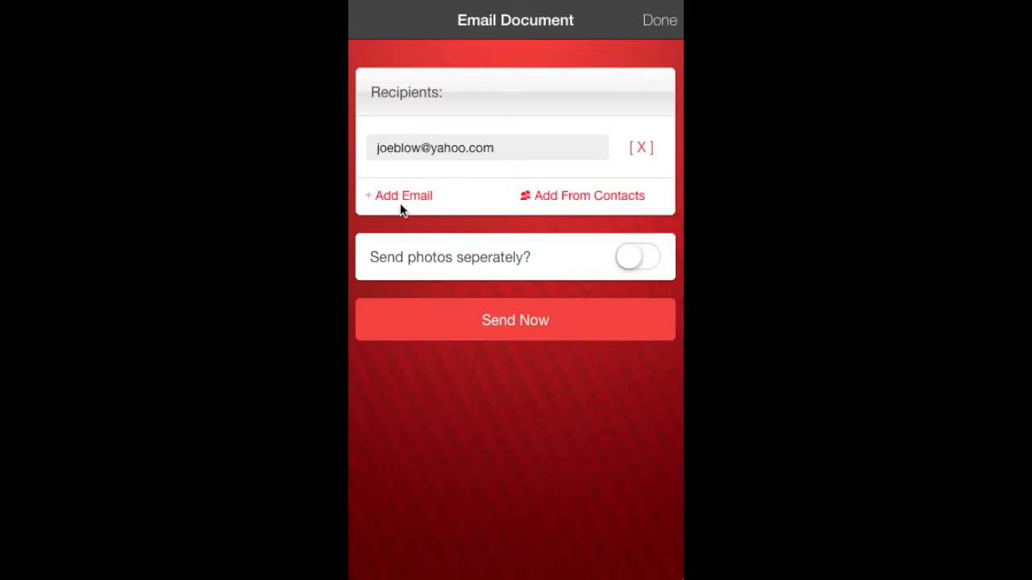
Step: Add a second insurer recipient email address, leaving Send photos separately turned off
{"action": "left_click", "coordinate": [396, 195]}
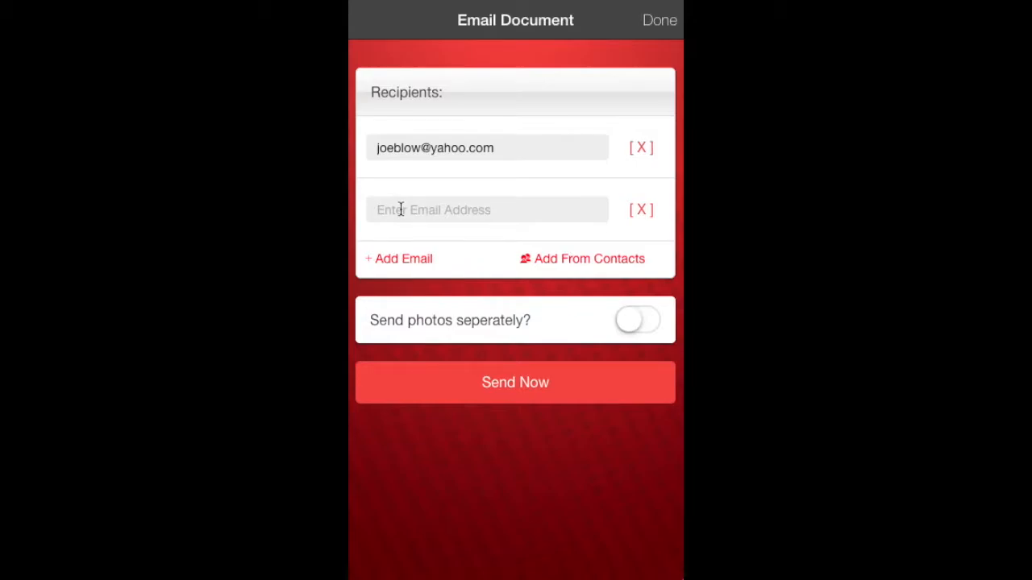
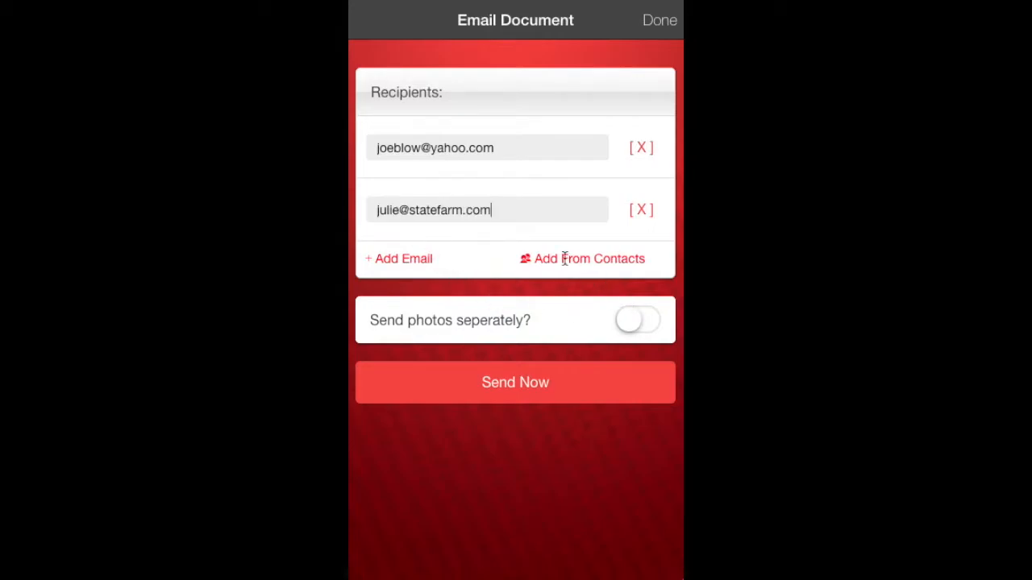
{"action": "left_click", "coordinate": [638, 319]}
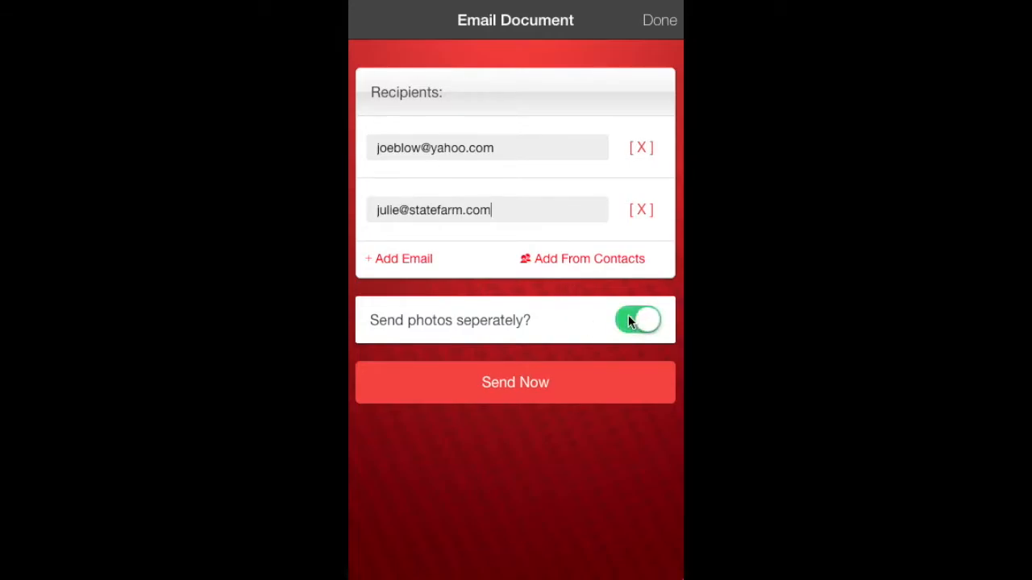
{"action": "left_click", "coordinate": [637, 319]}
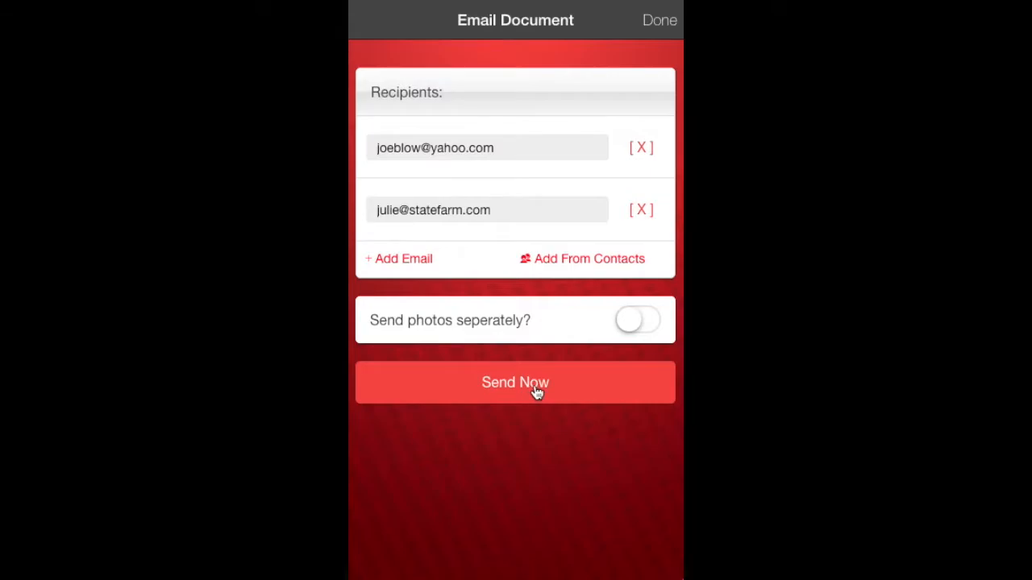
{"action": "mouse_move", "coordinate": [540, 416]}
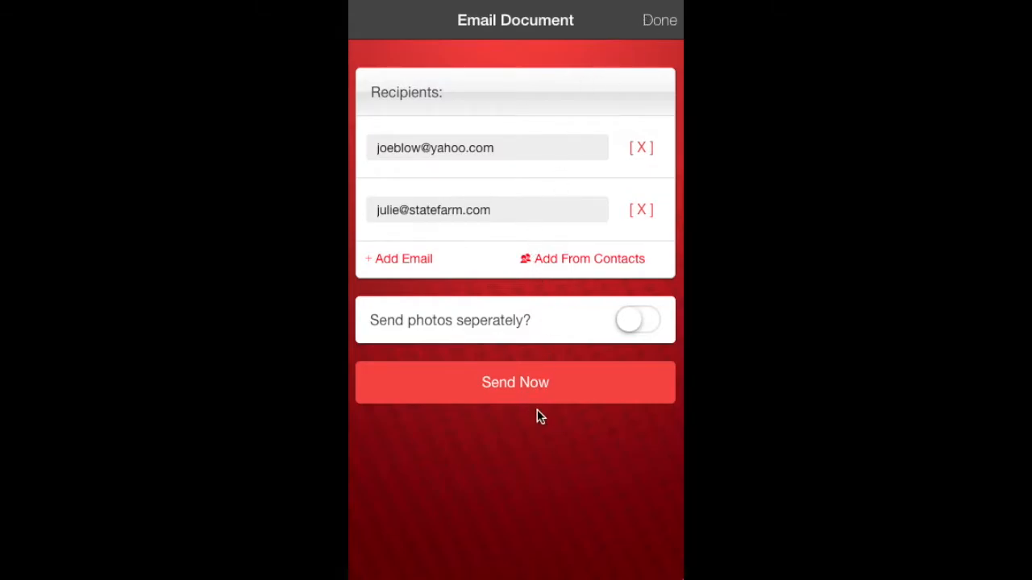
{"action": "mouse_move", "coordinate": [671, 26]}
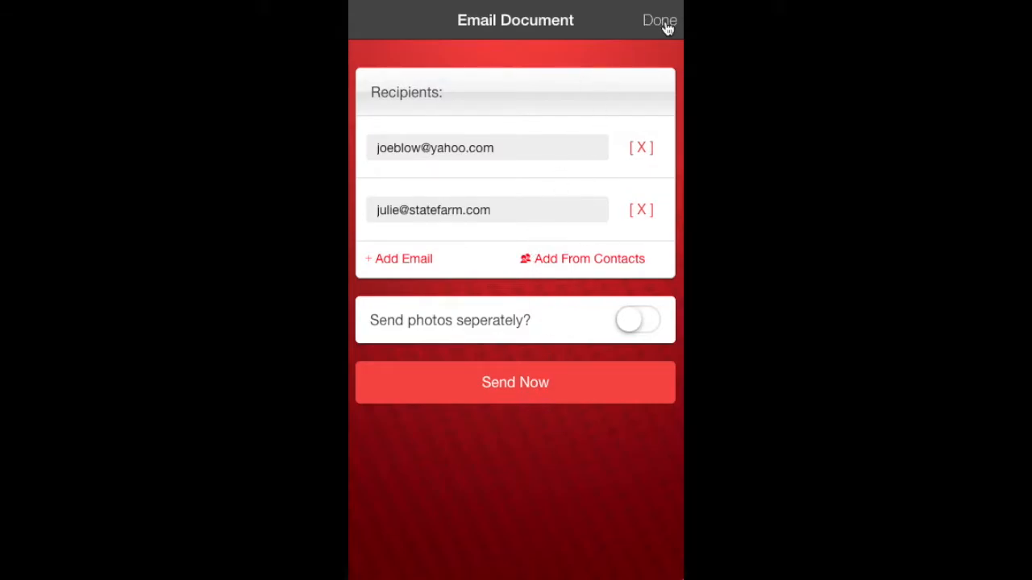
Step: Leave the email form and mark the document status as Invoice - Billed
{"action": "left_click", "coordinate": [659, 20]}
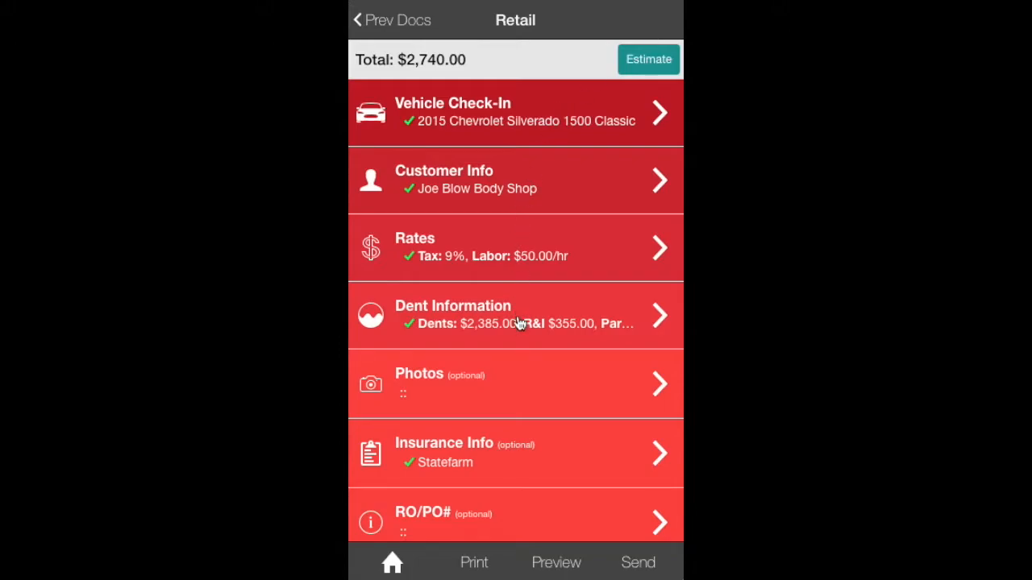
{"action": "scroll", "scroll_direction": "down", "scroll_amount": 3}
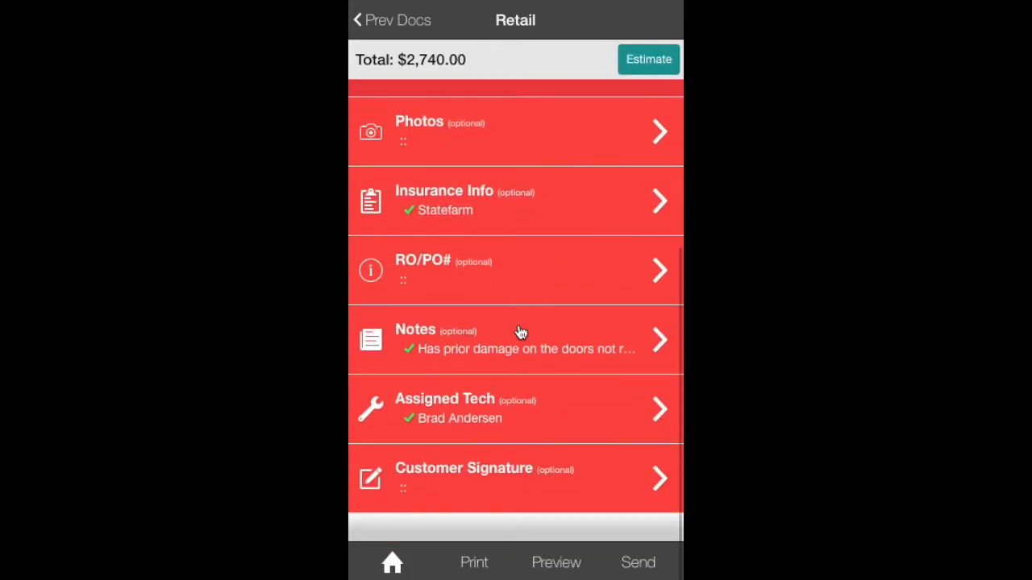
{"action": "mouse_move", "coordinate": [463, 445]}
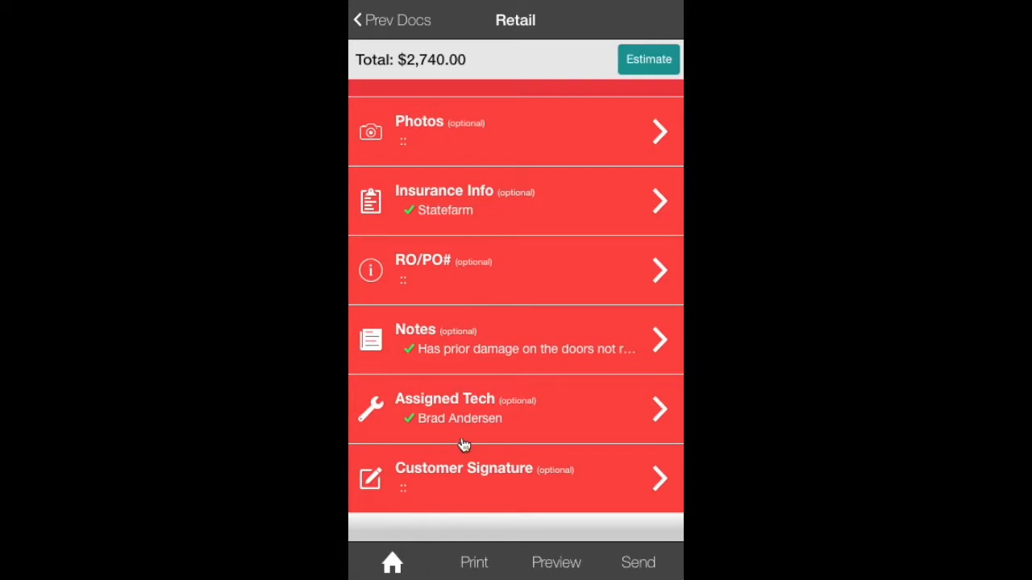
{"action": "mouse_move", "coordinate": [638, 80]}
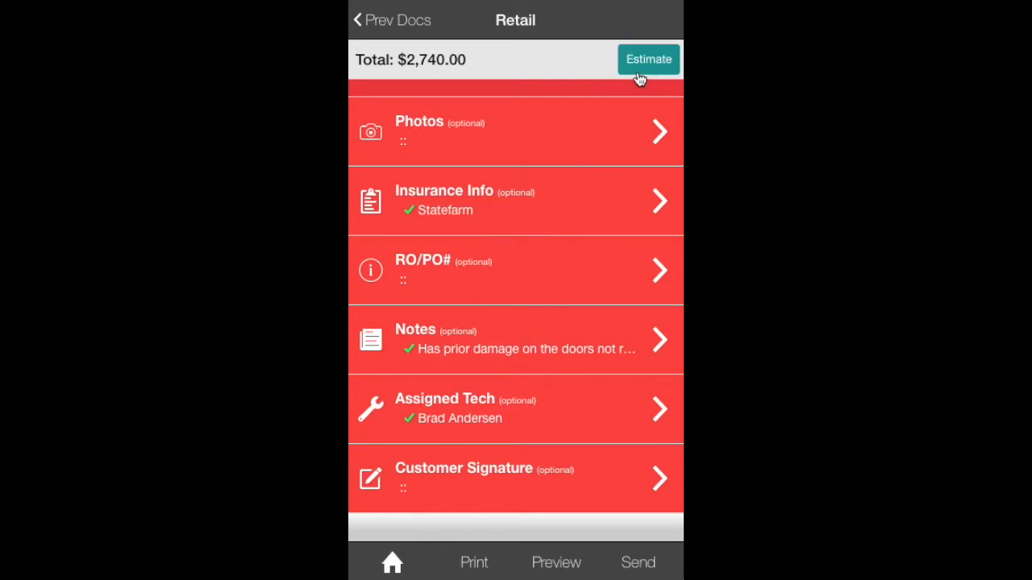
{"action": "left_click", "coordinate": [648, 58]}
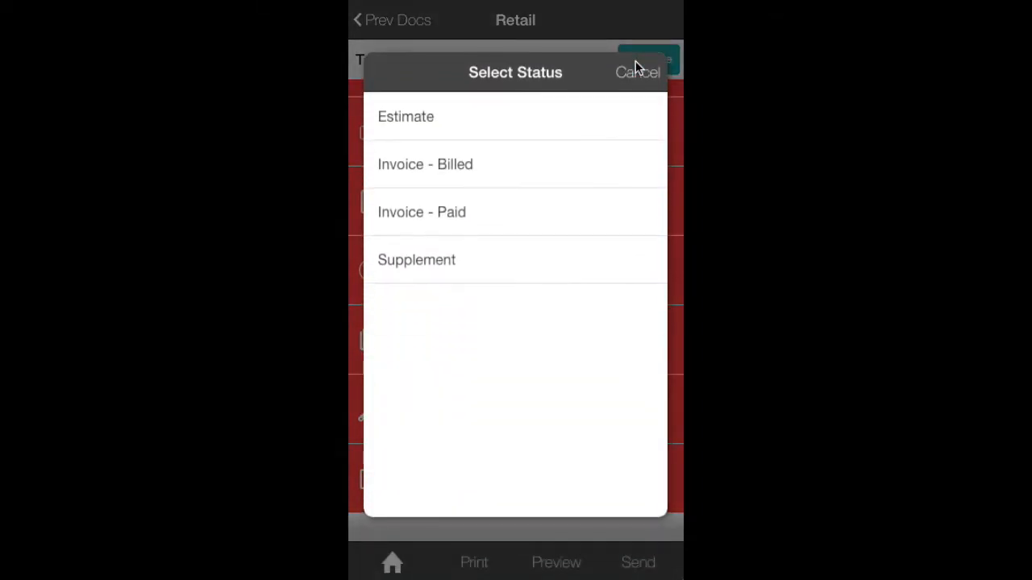
{"action": "mouse_move", "coordinate": [505, 176]}
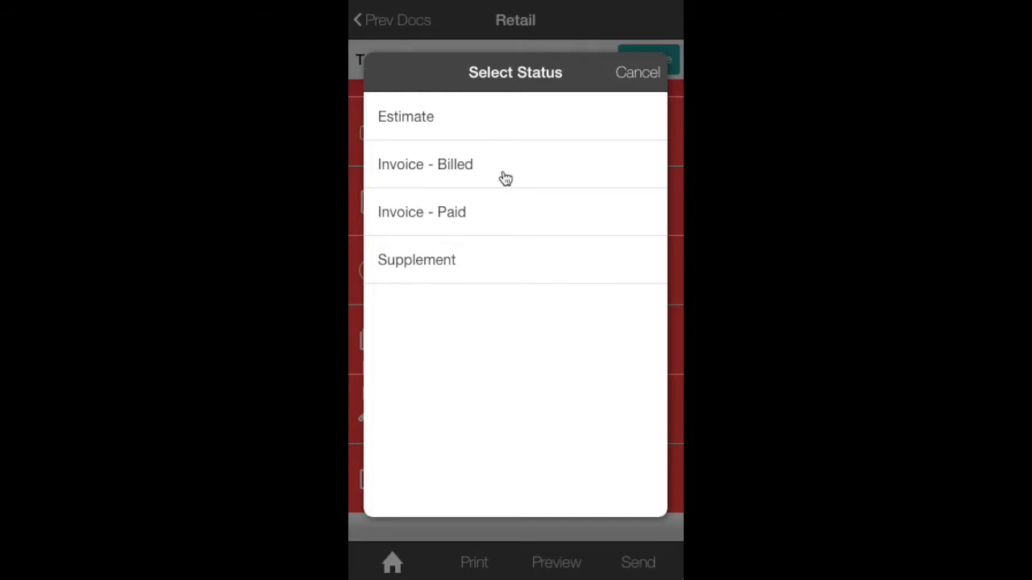
{"action": "mouse_move", "coordinate": [513, 196]}
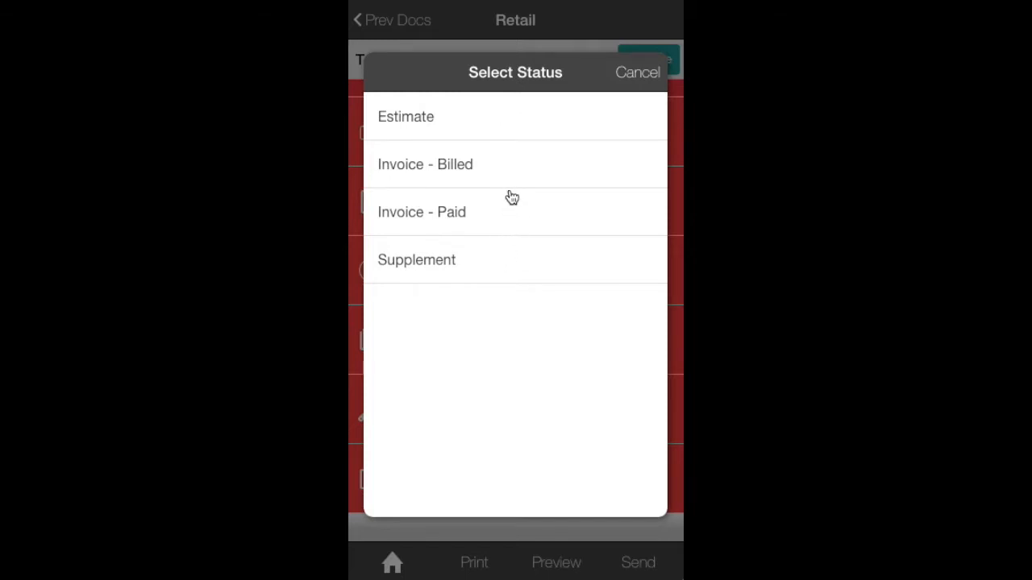
{"action": "mouse_move", "coordinate": [497, 155]}
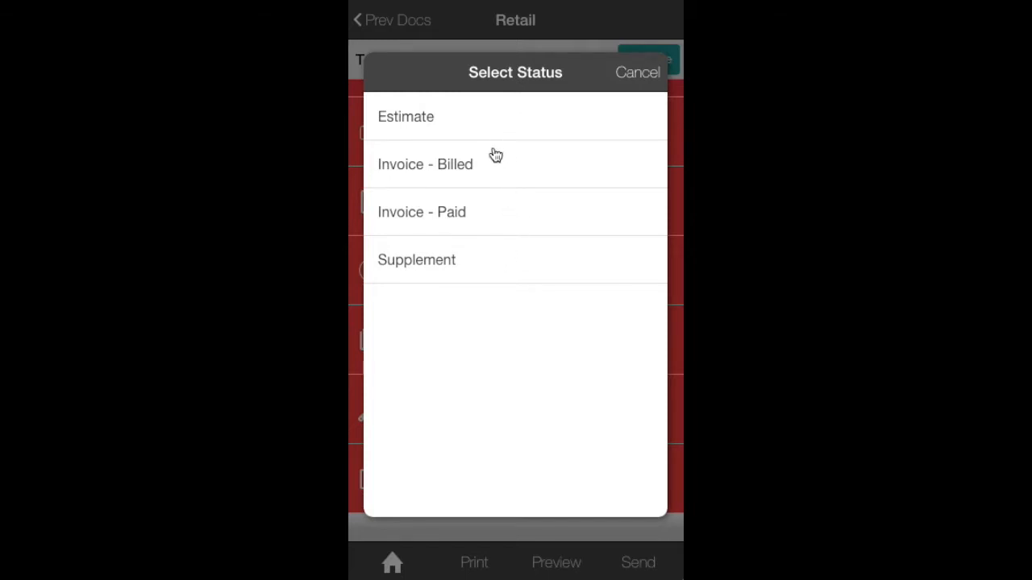
{"action": "left_click", "coordinate": [425, 165]}
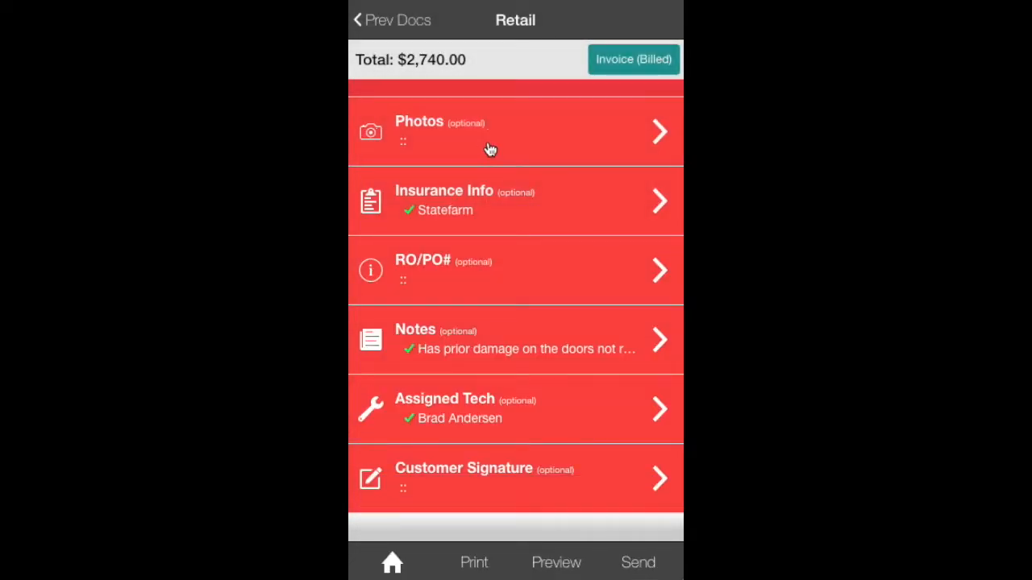
{"action": "mouse_move", "coordinate": [588, 96]}
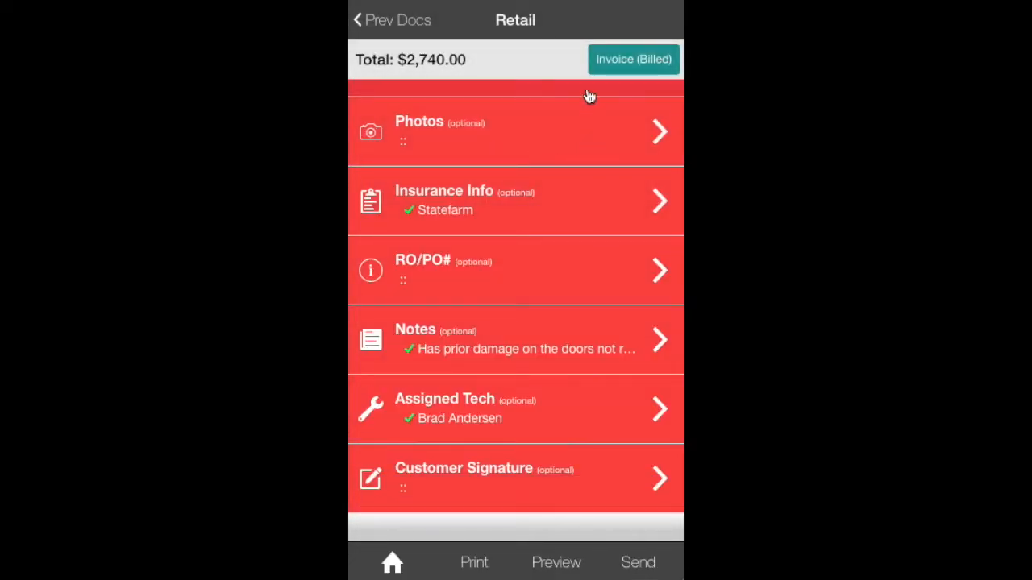
Step: Switch the status to Supplement, set it back to Estimate, and return to the main menu to save
{"action": "left_click", "coordinate": [633, 58]}
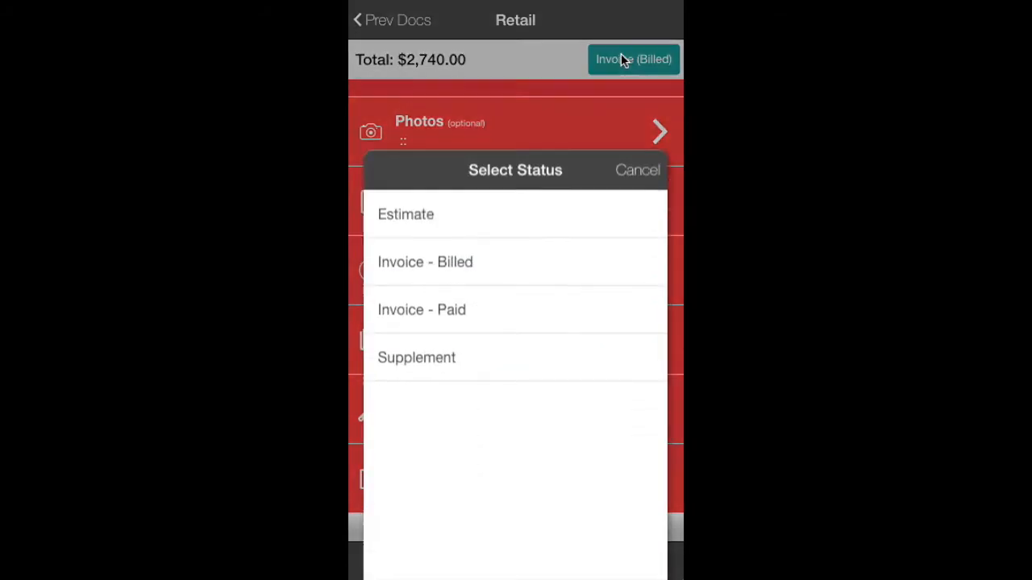
{"action": "left_click", "coordinate": [422, 309]}
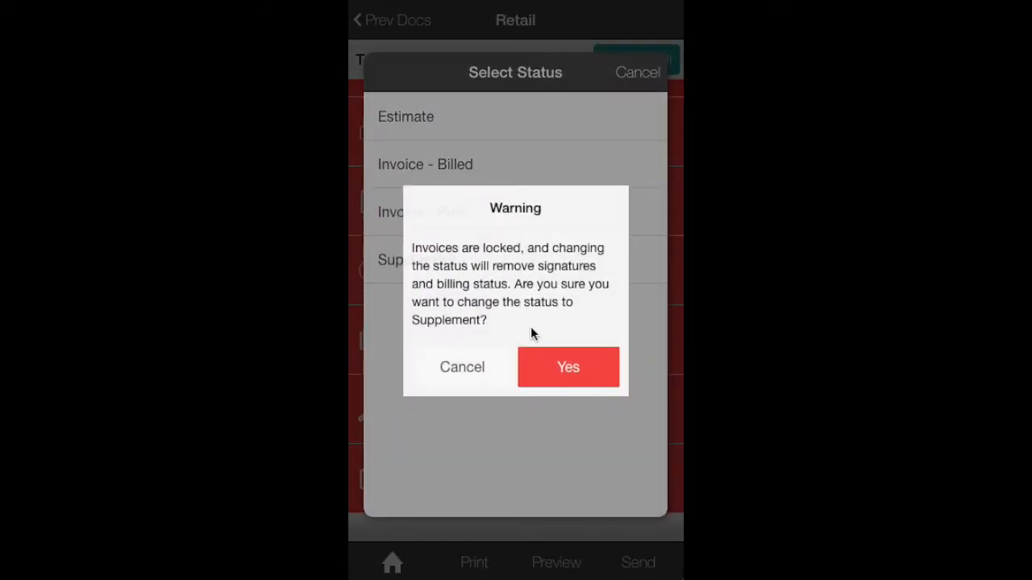
{"action": "left_click", "coordinate": [567, 368]}
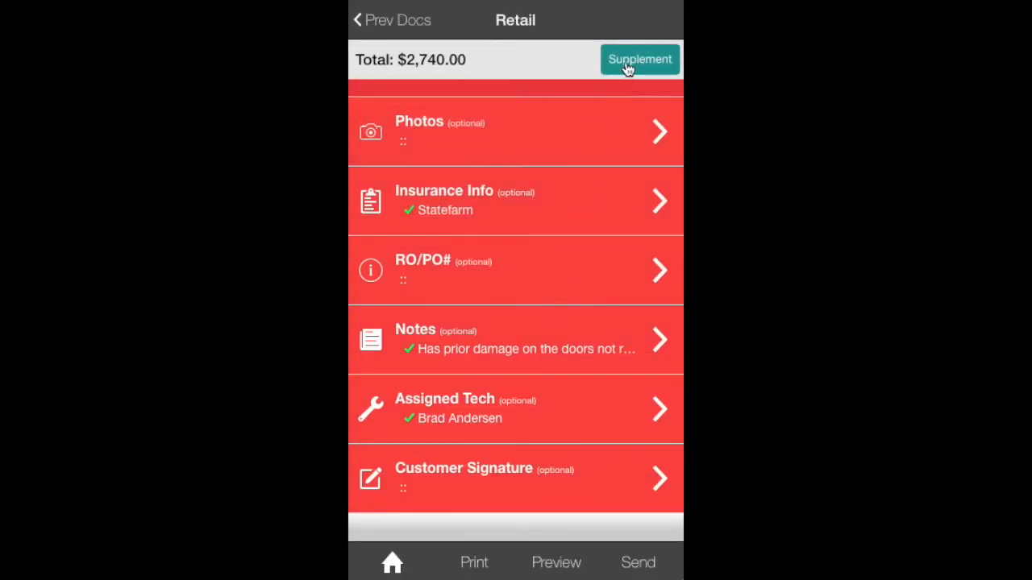
{"action": "mouse_move", "coordinate": [608, 81]}
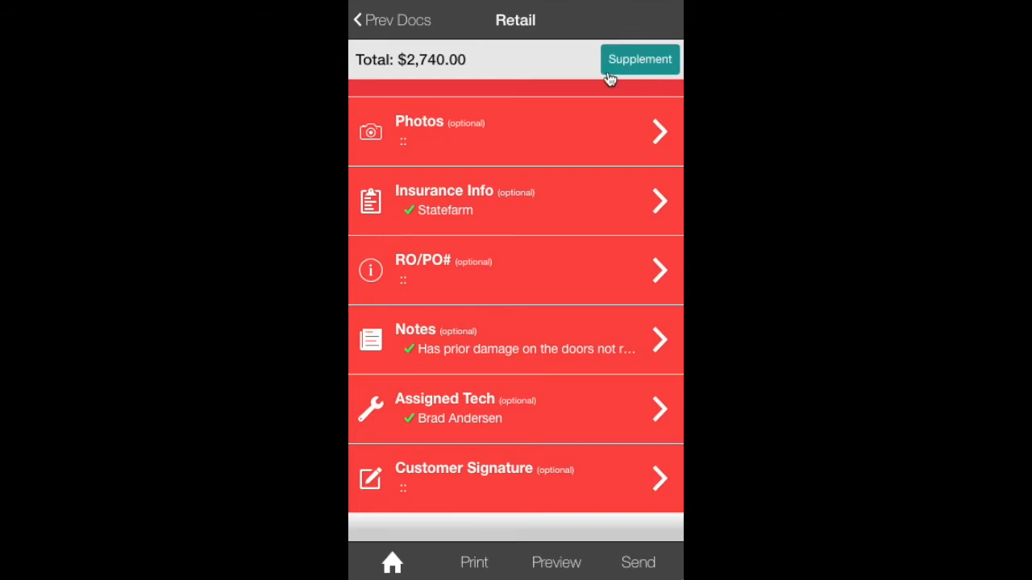
{"action": "left_click", "coordinate": [638, 58]}
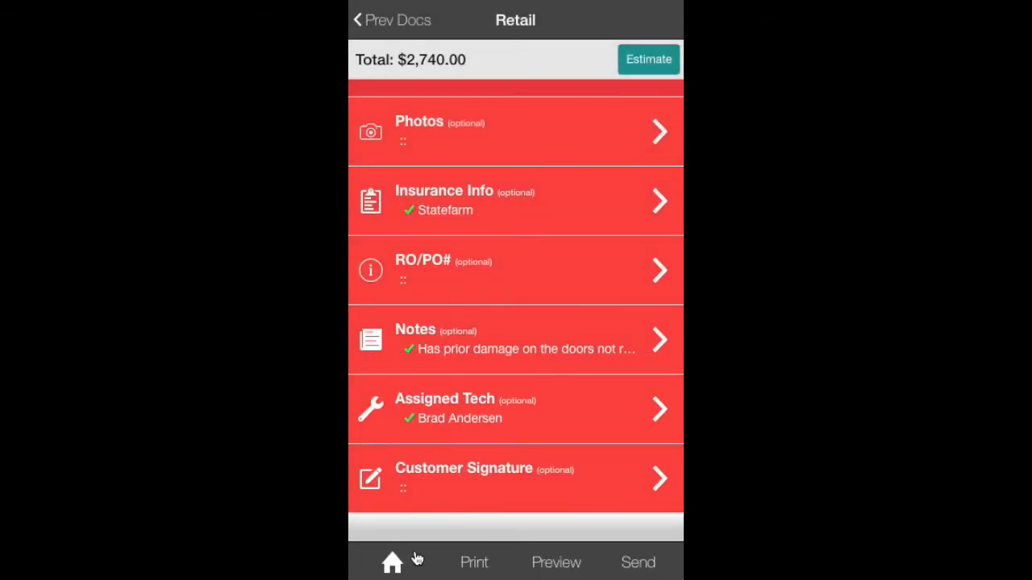
{"action": "left_click", "coordinate": [393, 562]}
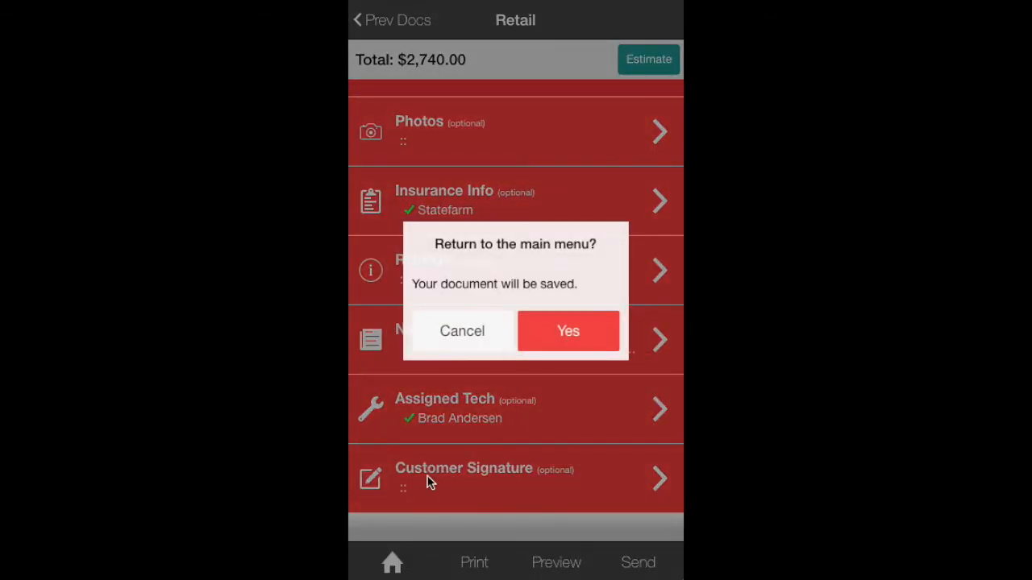